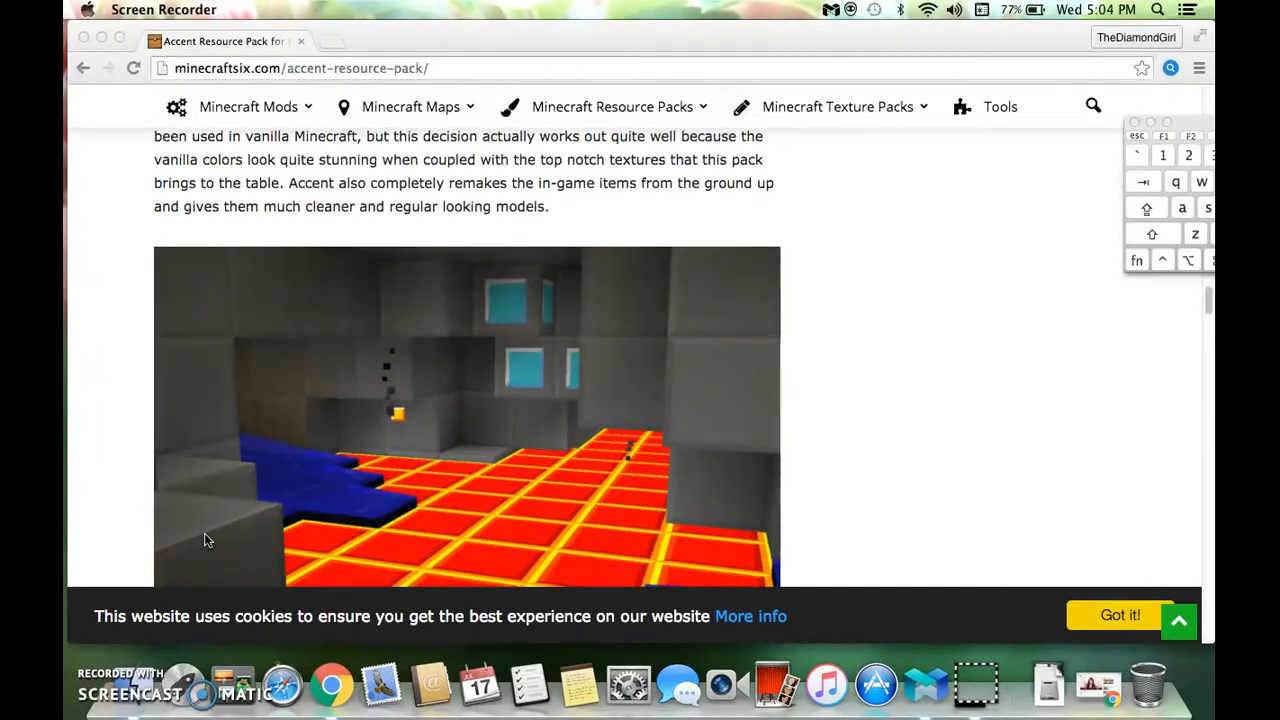
mouse_move(632, 356)
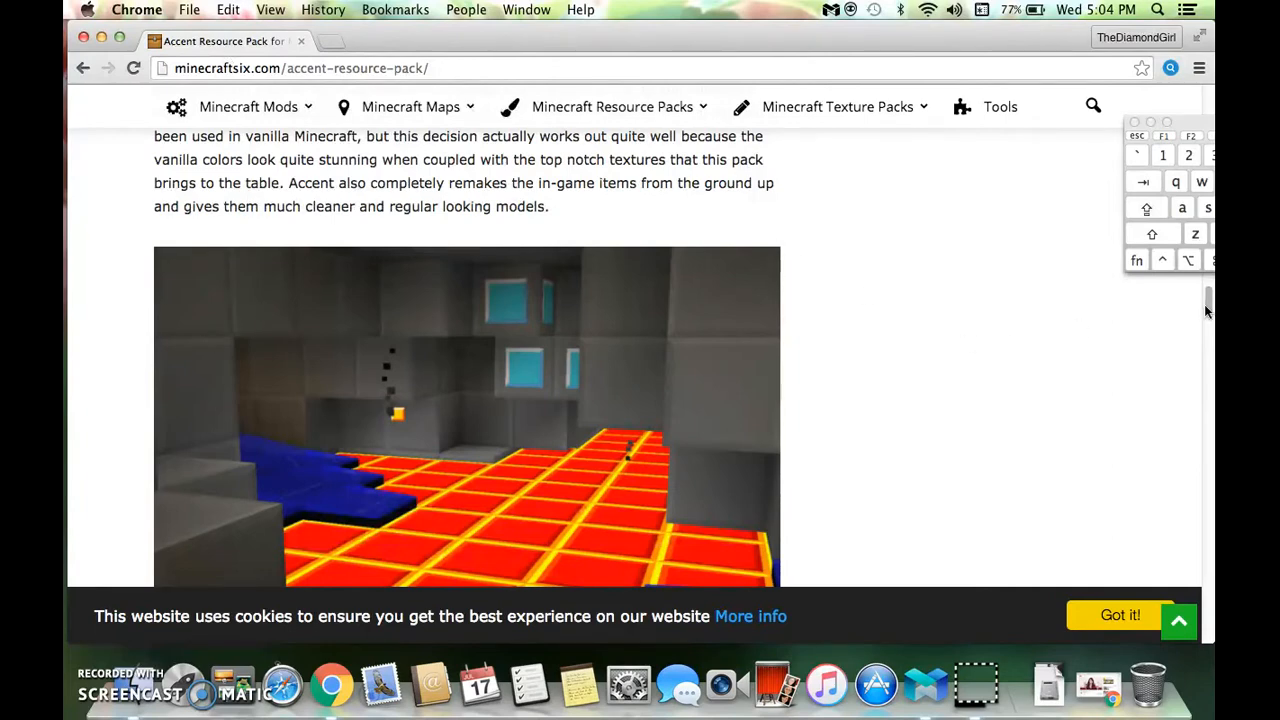
Read past the Accent screenshots and review table to the install steps and 64x download link
scroll(down, 3)
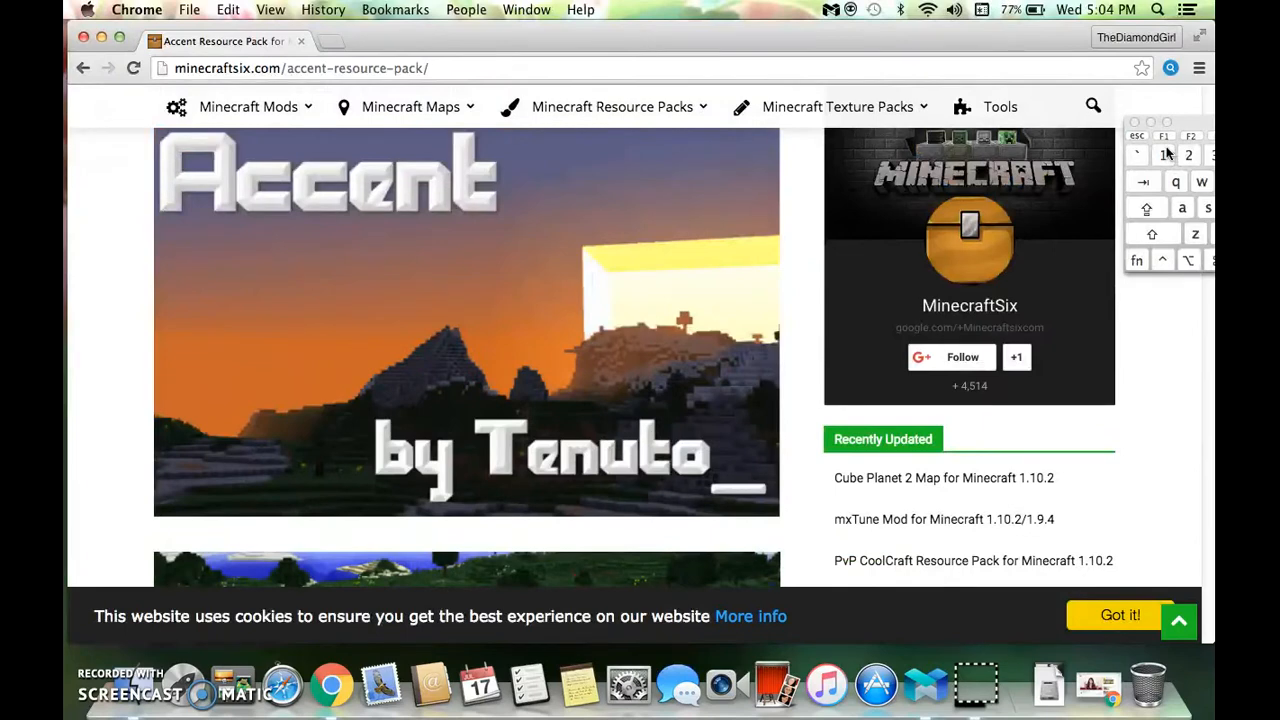
scroll(down, 3)
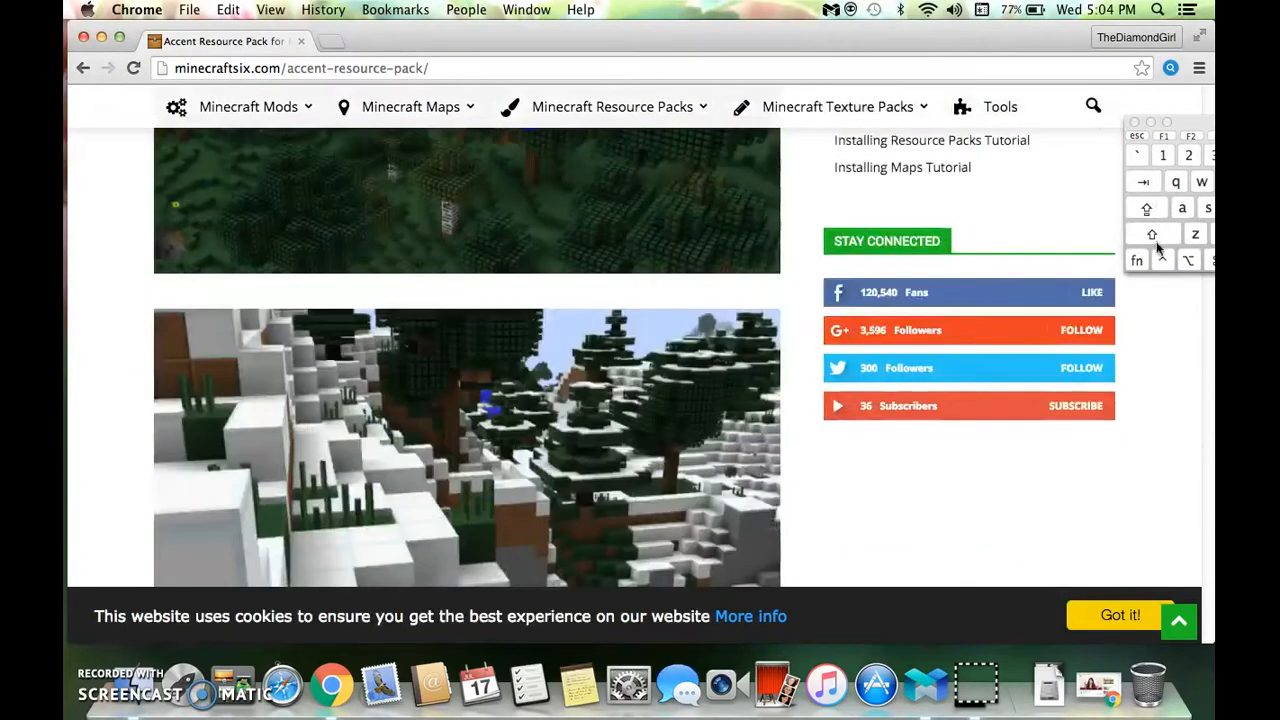
scroll(down, 3)
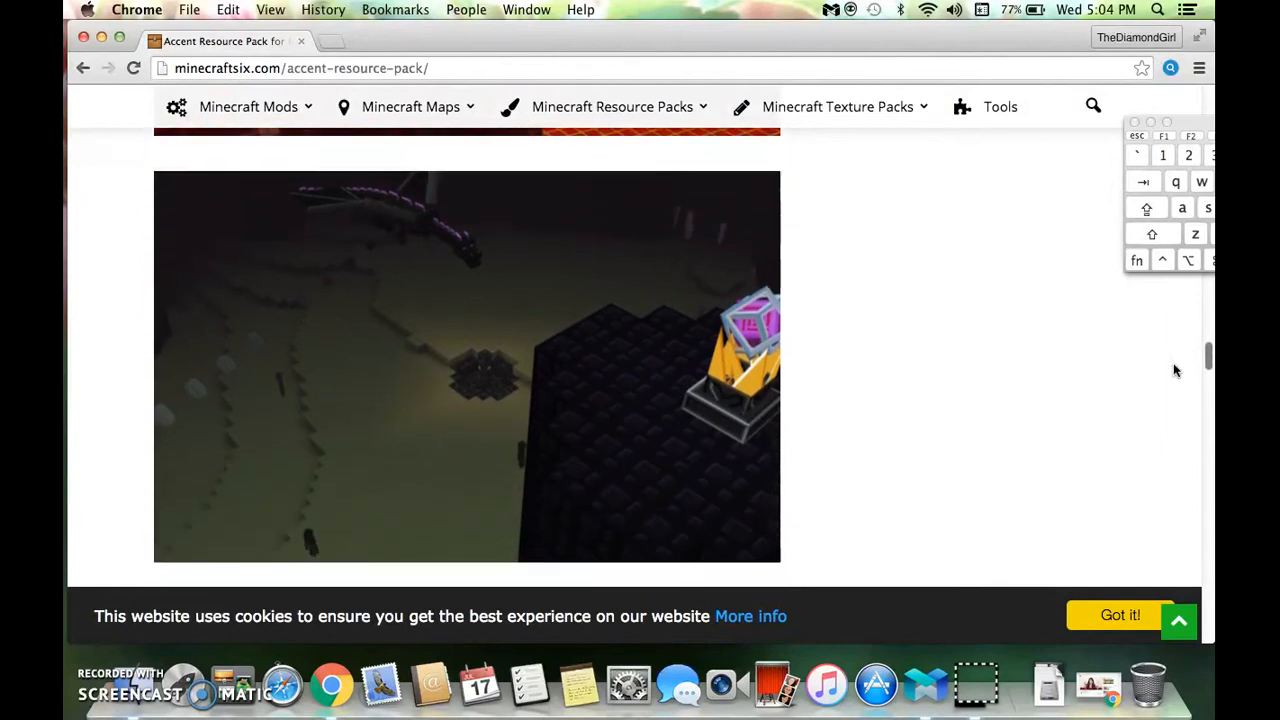
scroll(down, 3)
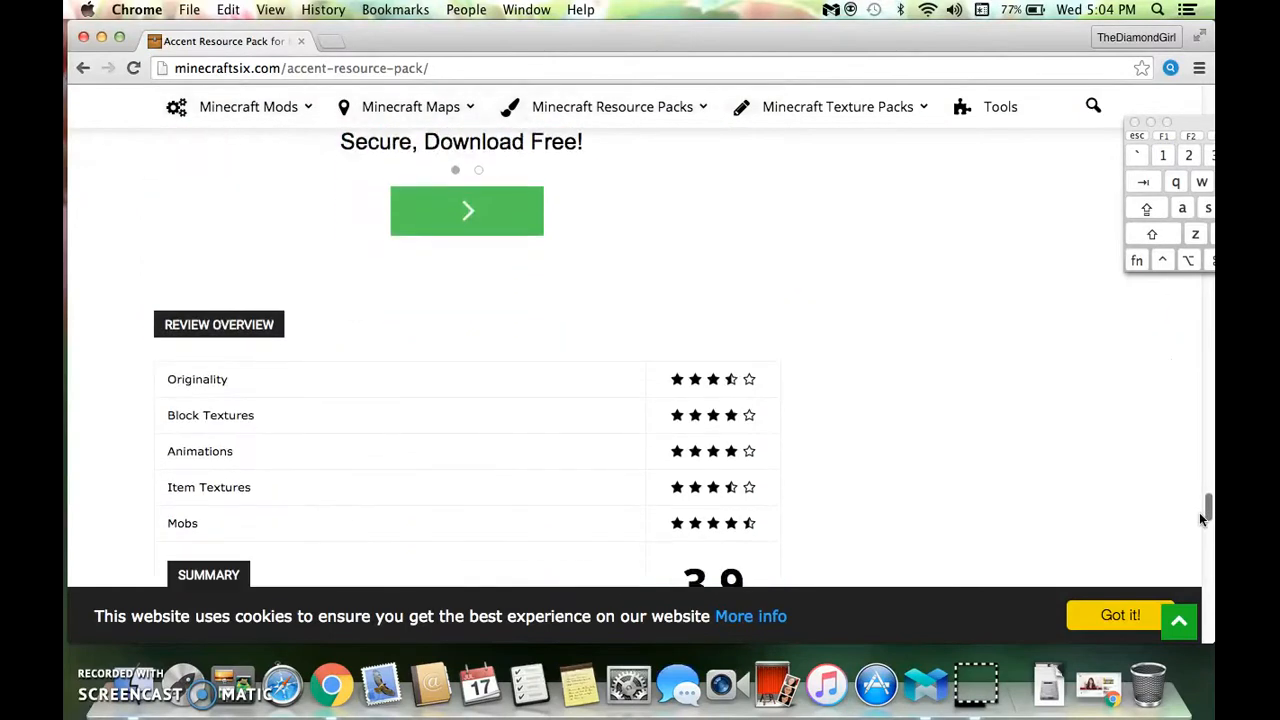
scroll(down, 3)
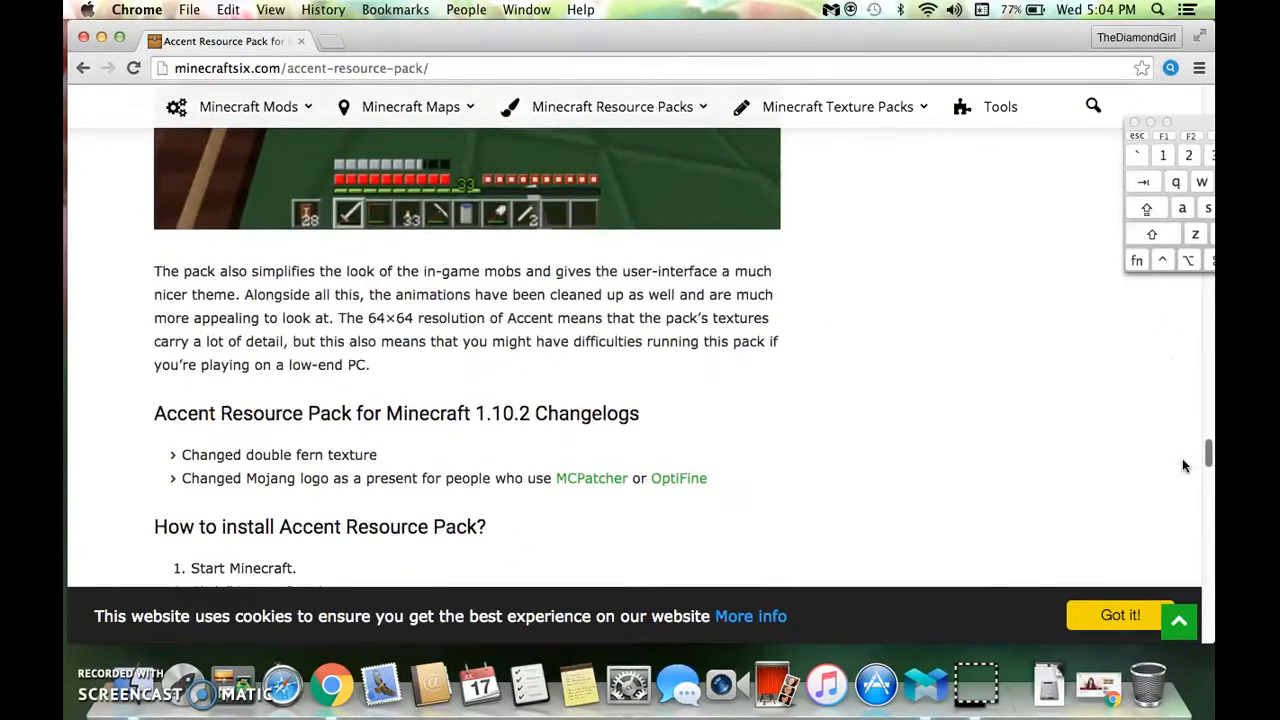
mouse_move(207, 405)
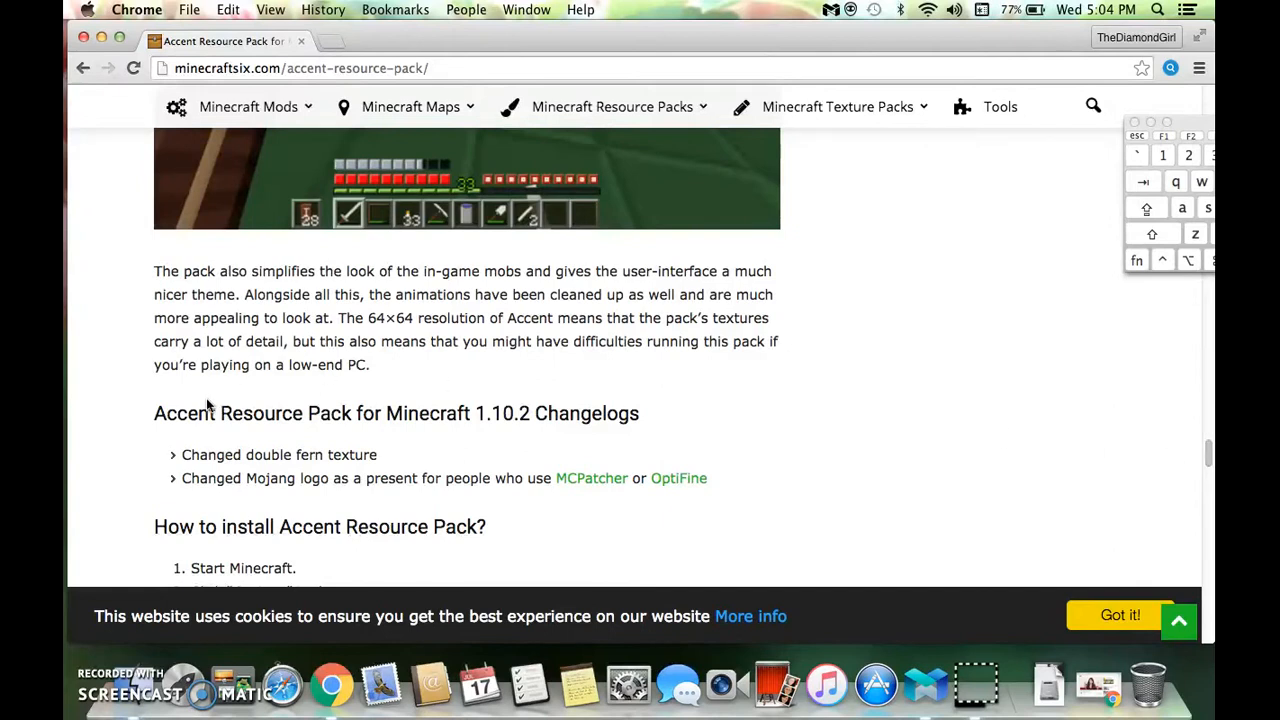
mouse_move(1120, 433)
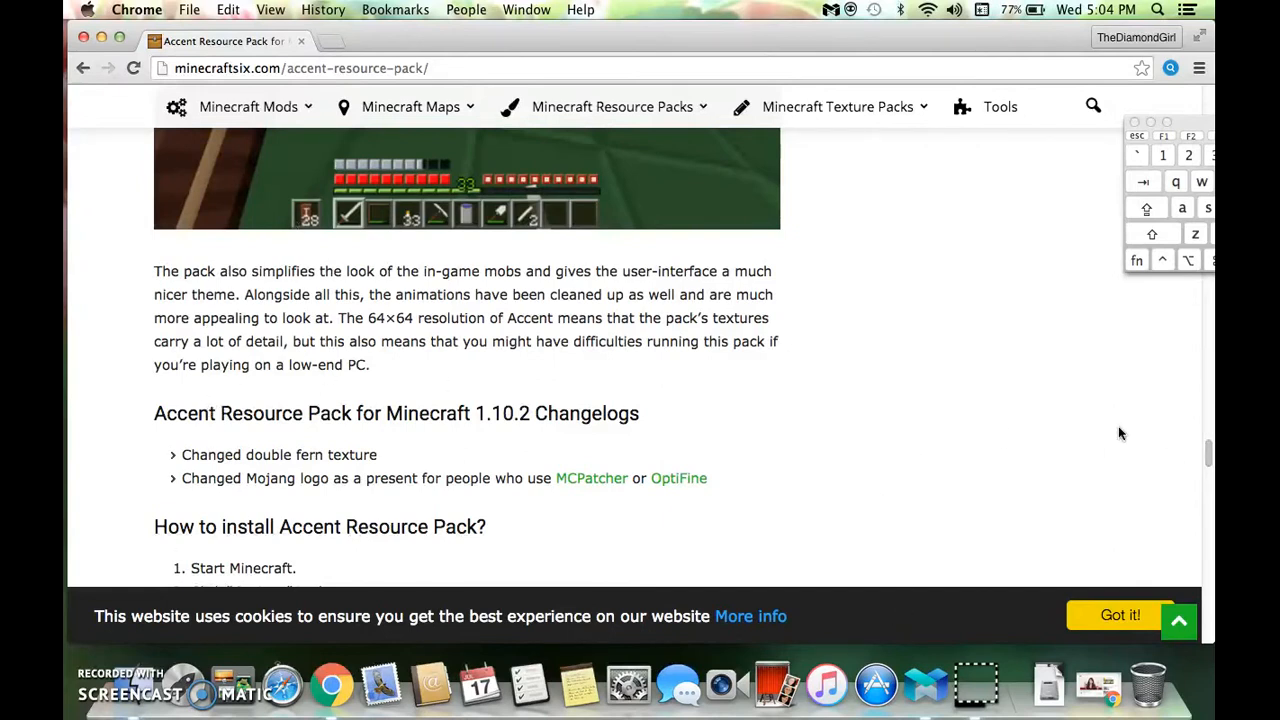
scroll(down, 3)
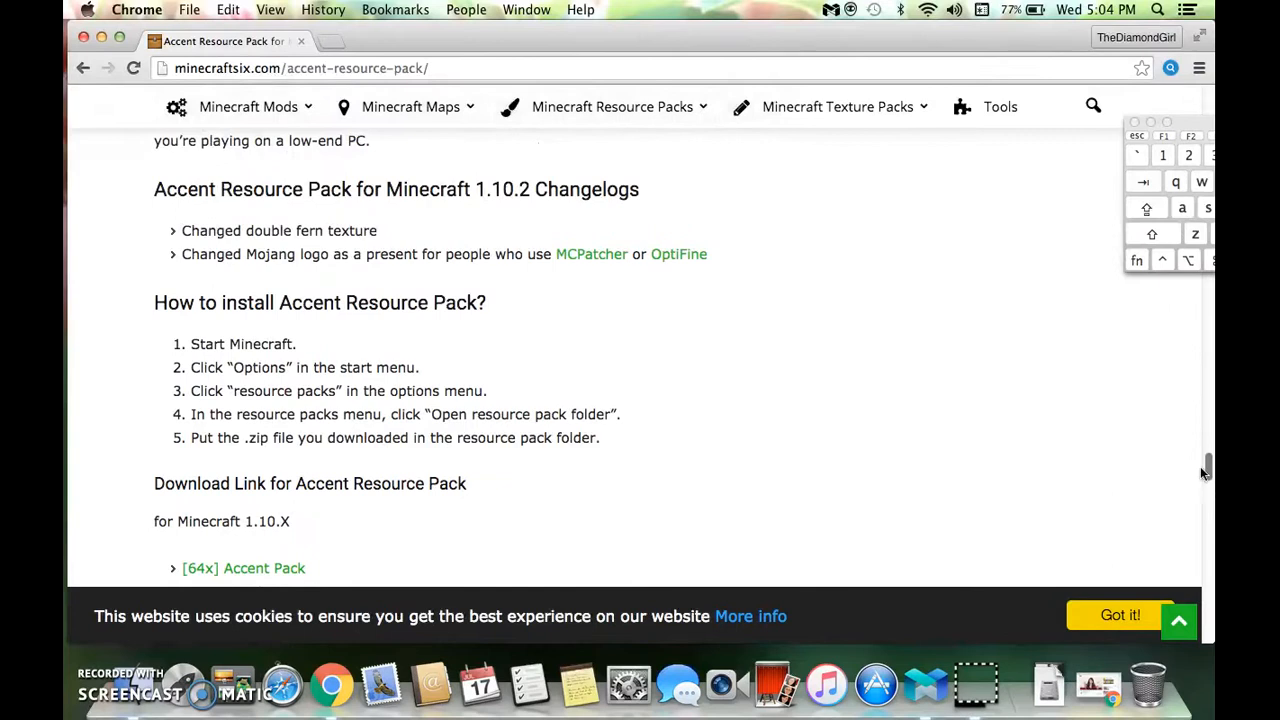
mouse_move(430, 418)
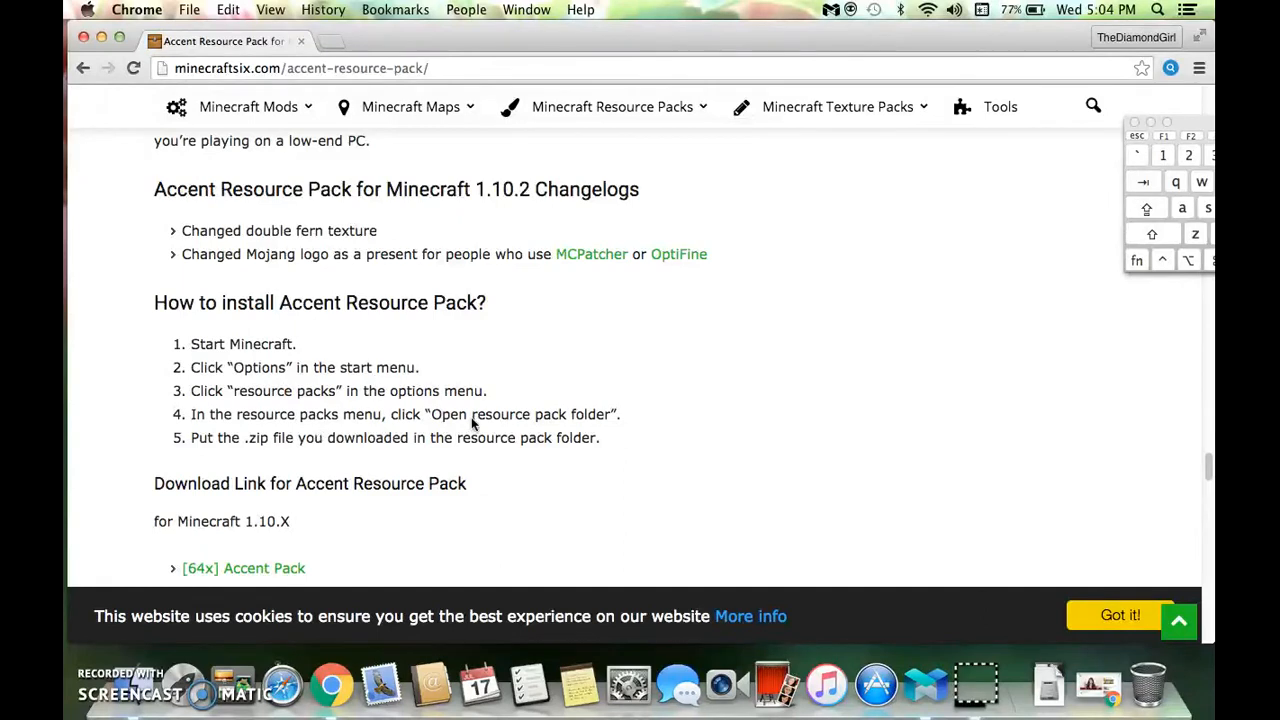
mouse_move(520, 467)
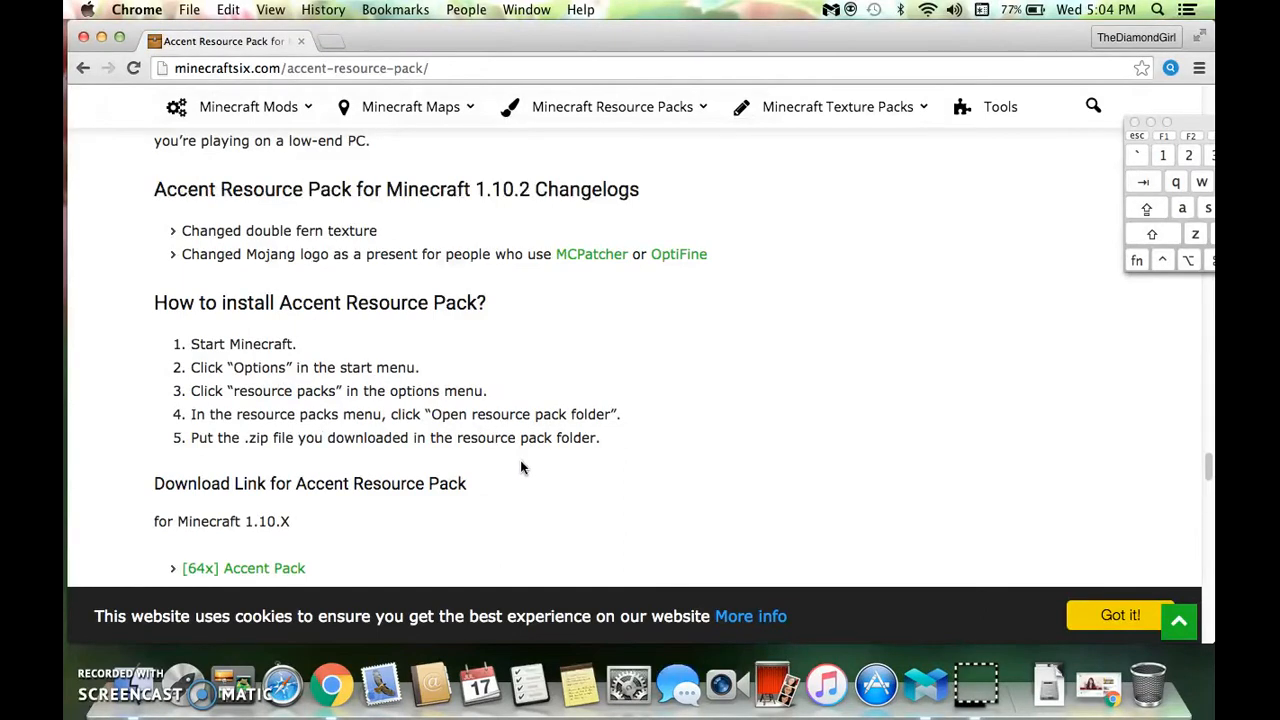
mouse_move(1209, 470)
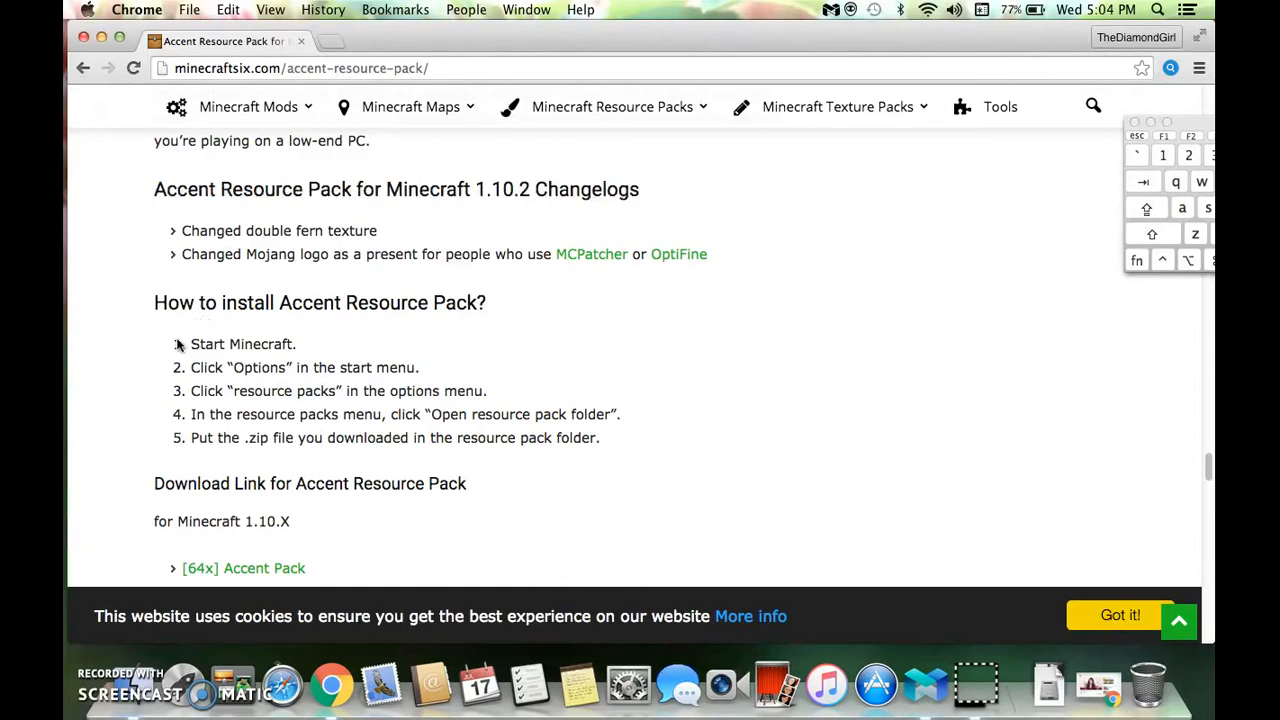
mouse_move(656, 481)
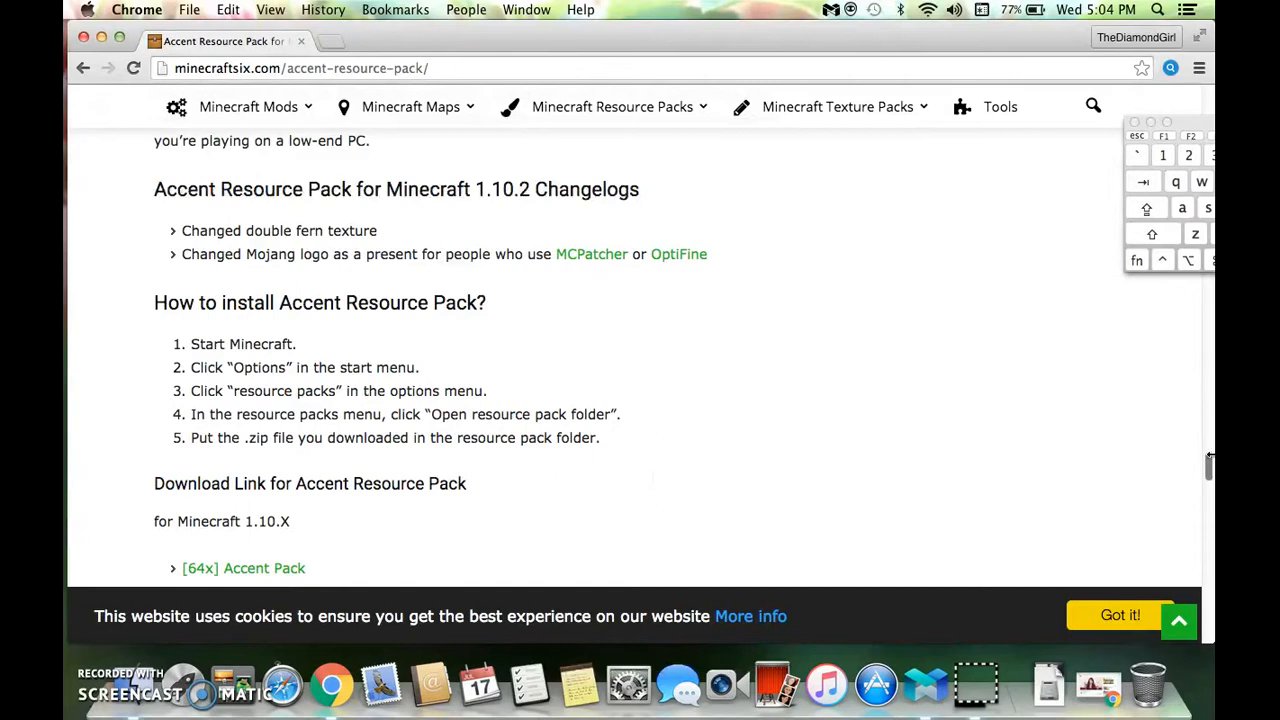
scroll(down, 3)
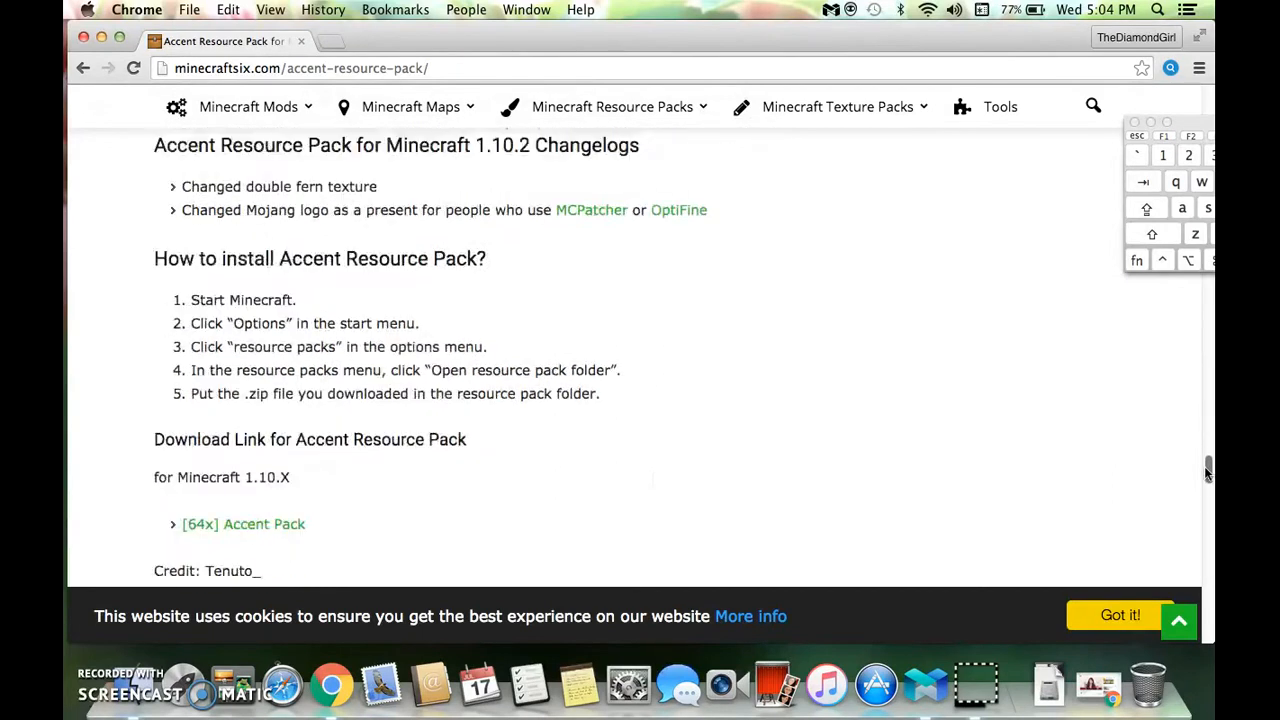
scroll(down, 3)
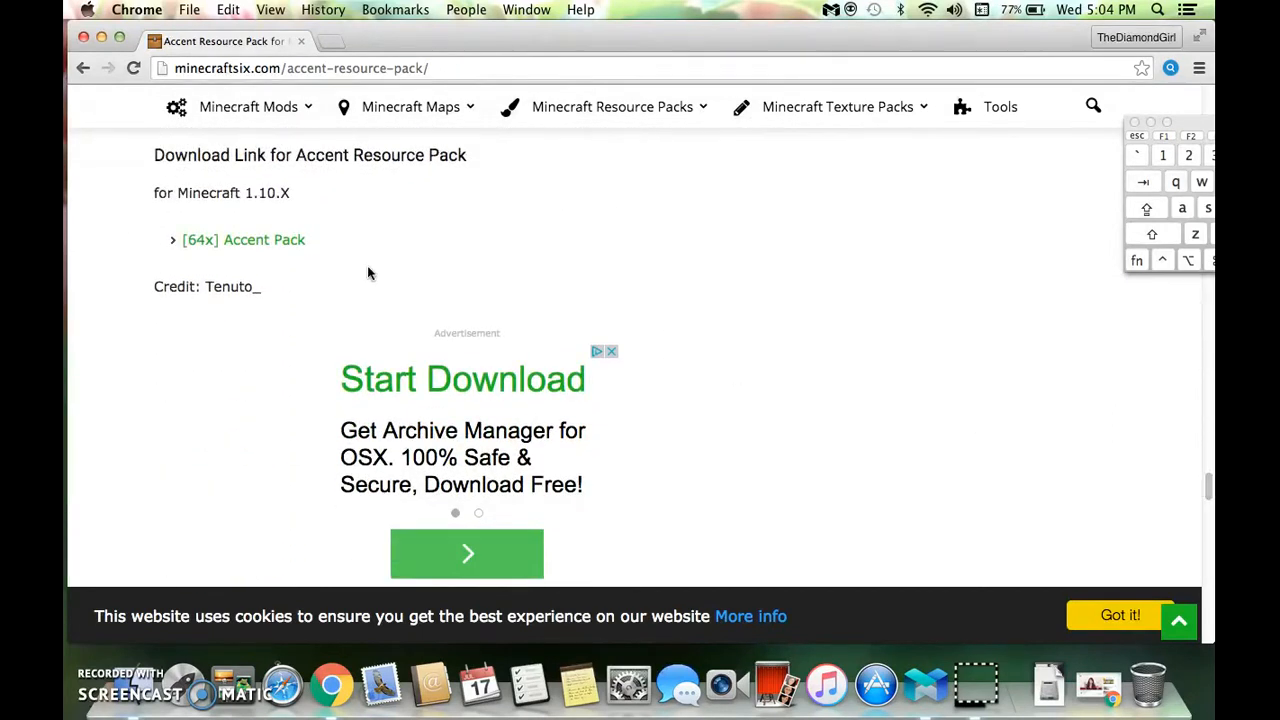
mouse_move(243, 240)
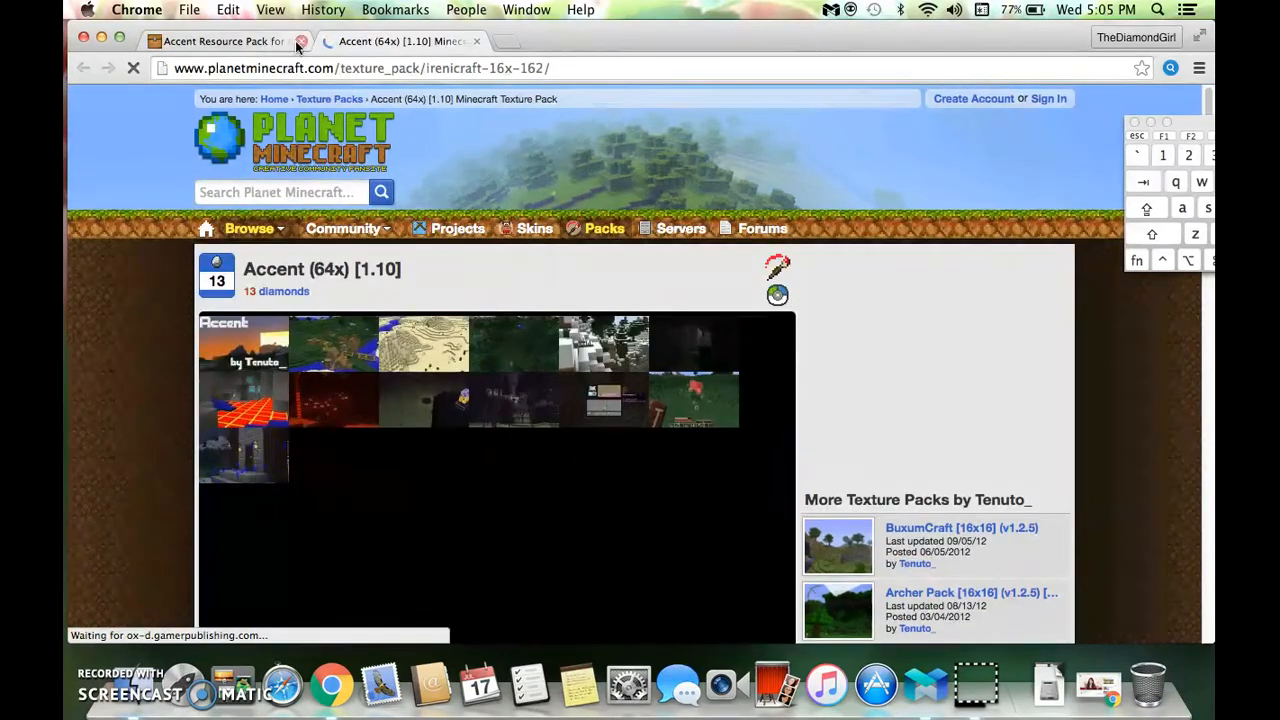
Close the minecraftsix tab and start downloading the Accent (64x) pack from Planet Minecraft
click(302, 41)
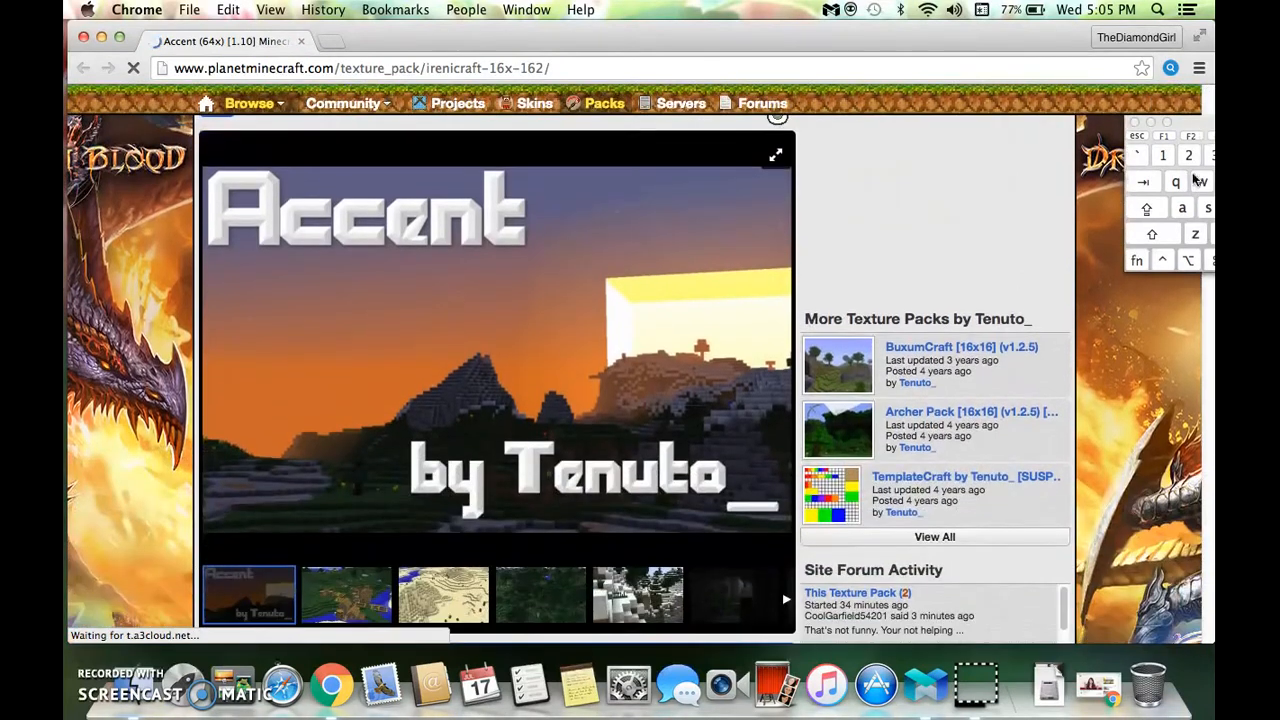
scroll(down, 3)
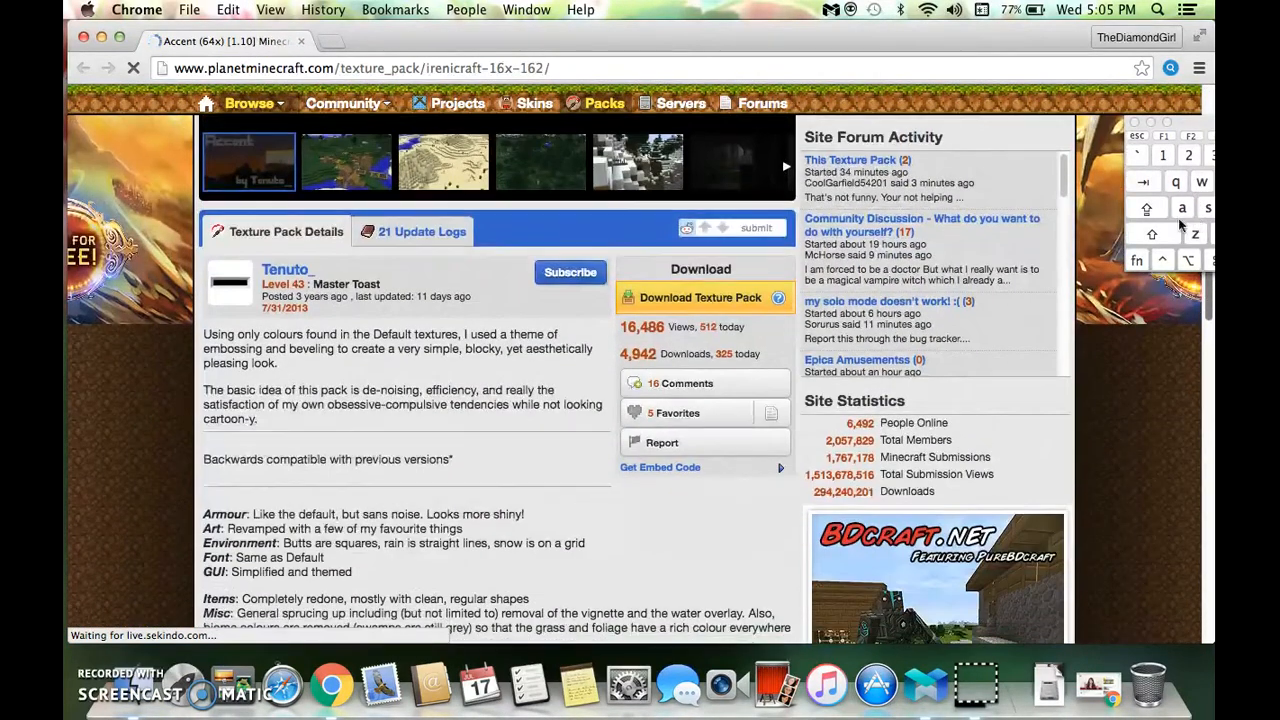
click(700, 297)
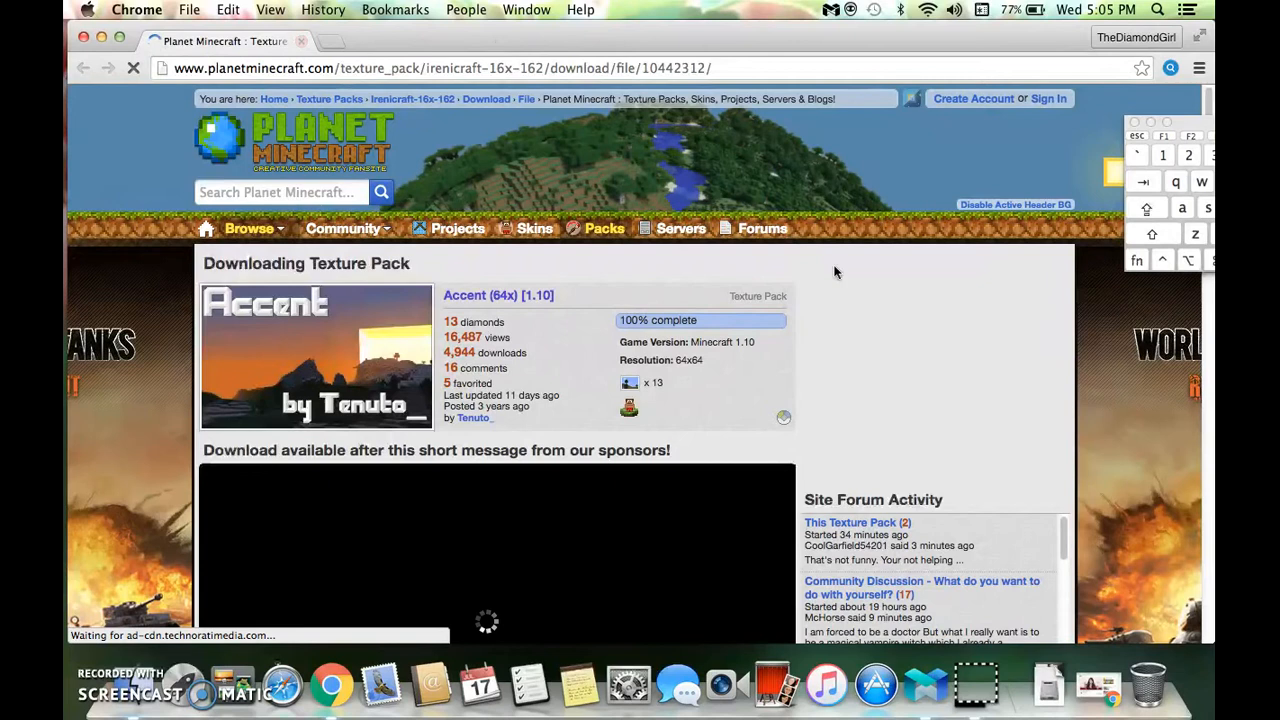
scroll(down, 3)
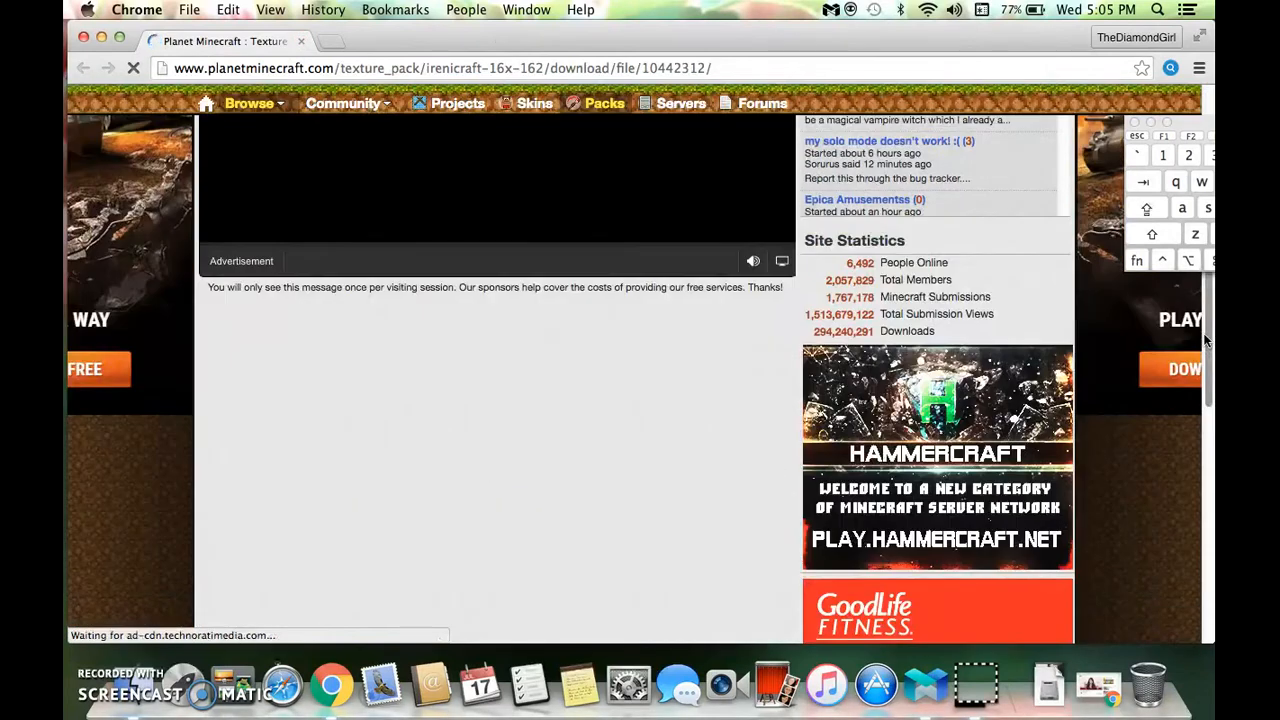
scroll(down, 3)
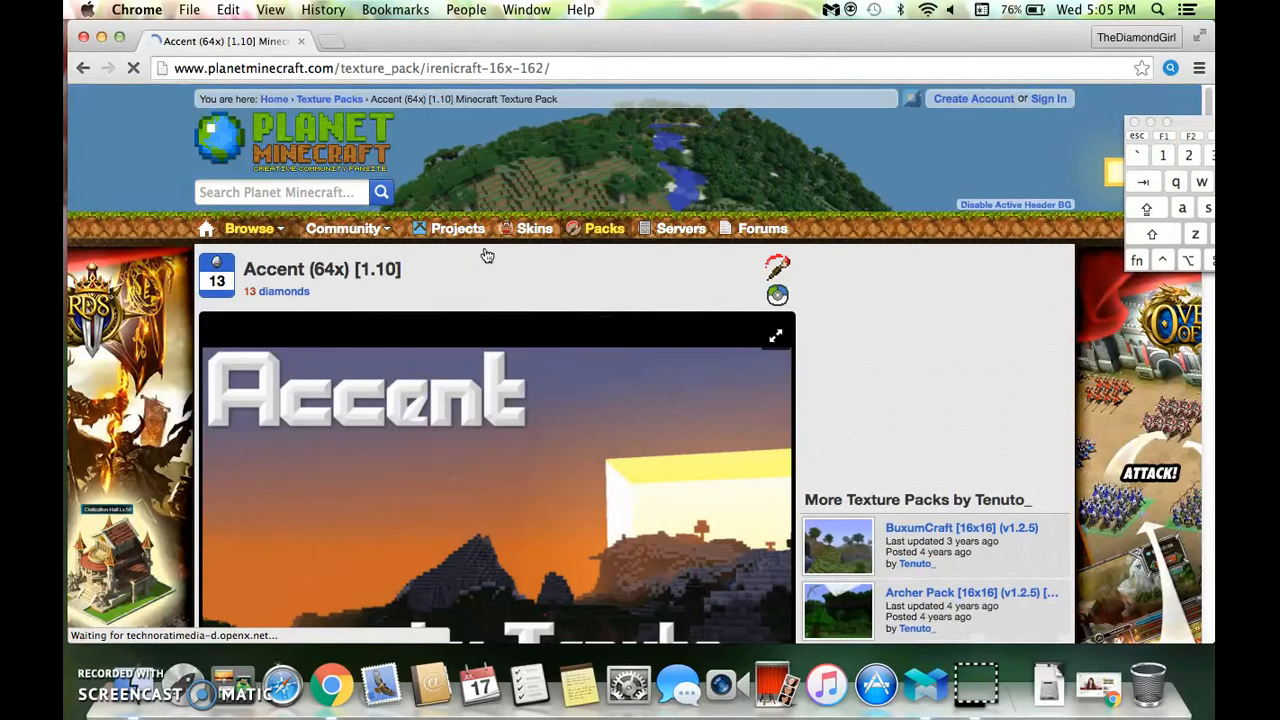
Download the accentbytenuto zip and open it from Chrome's download bar
scroll(down, 3)
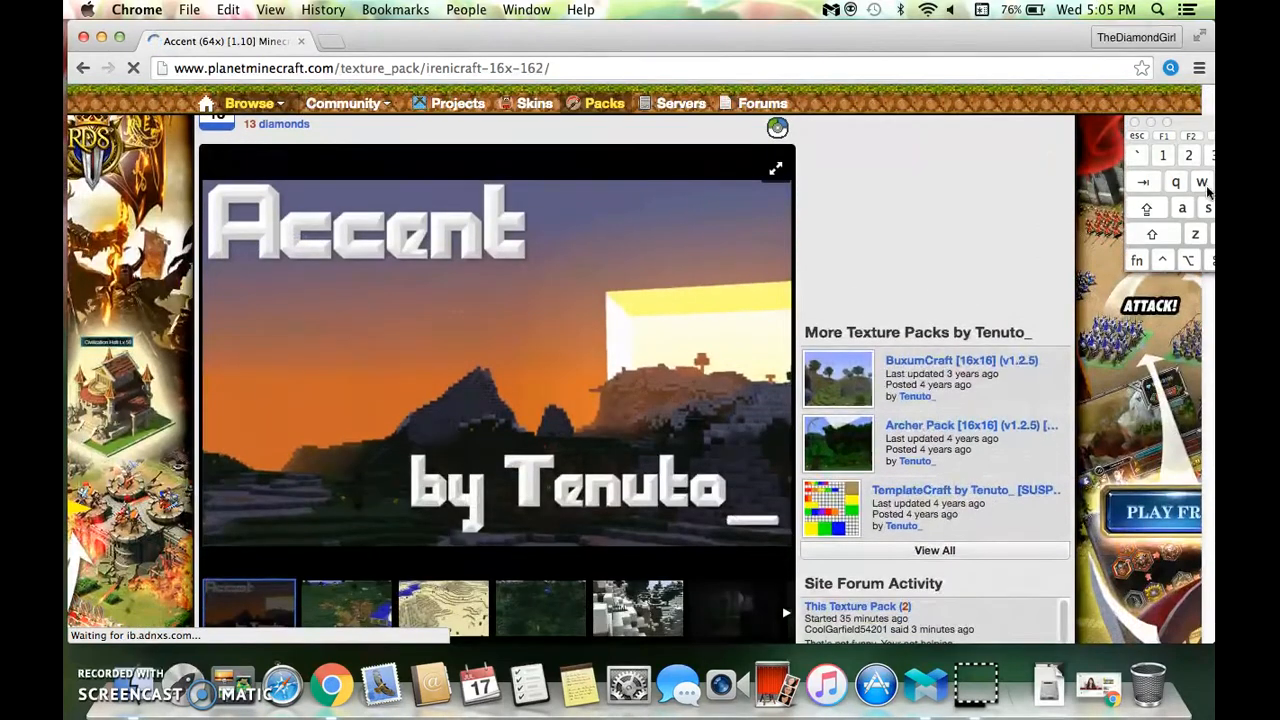
scroll(down, 3)
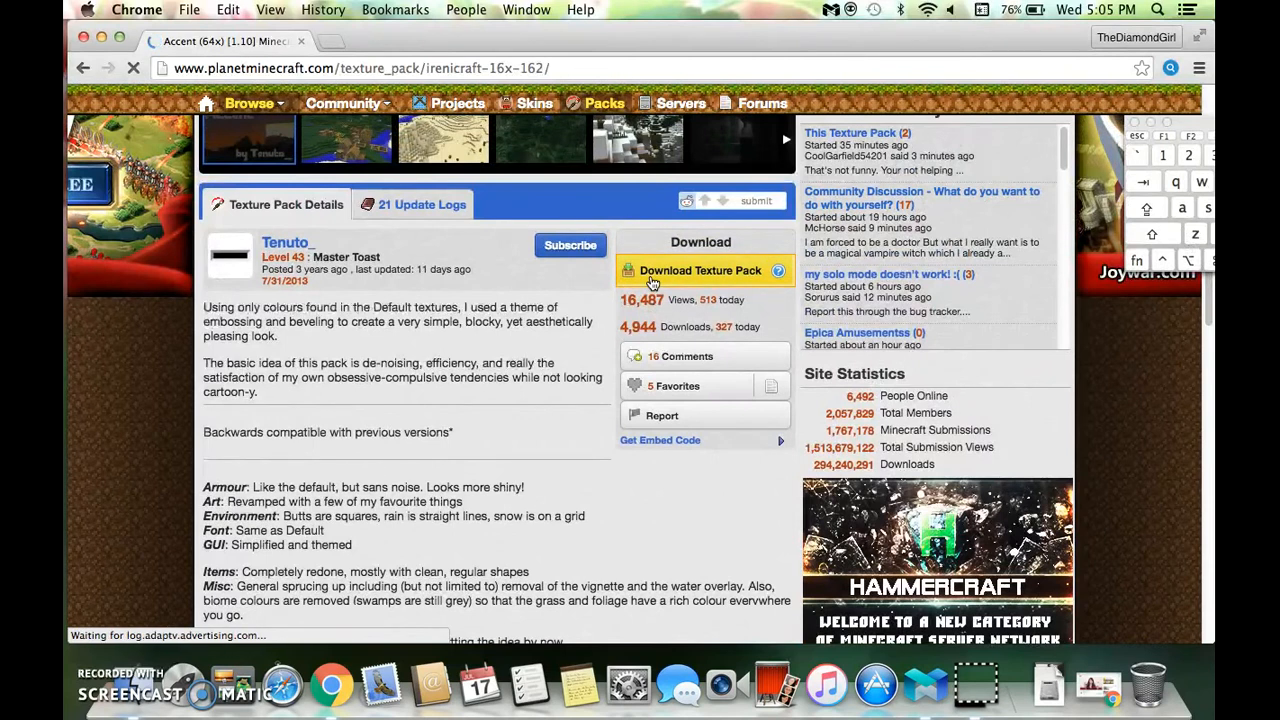
click(700, 270)
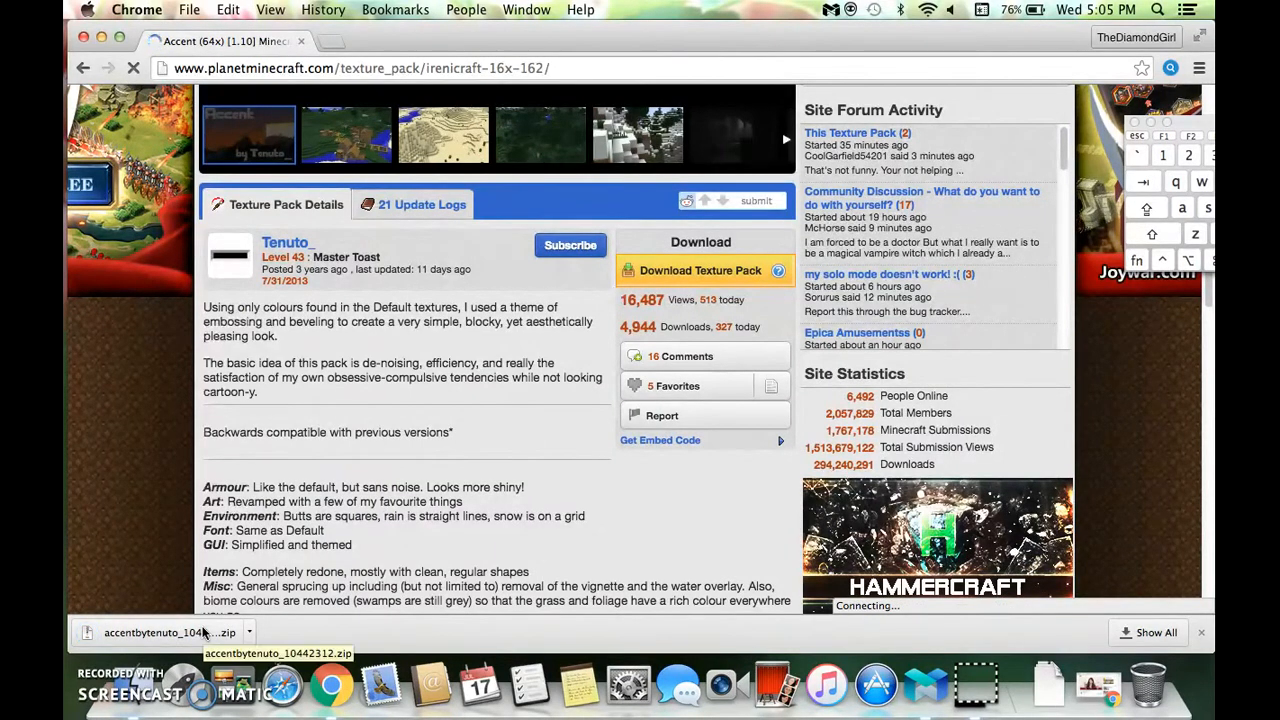
click(168, 632)
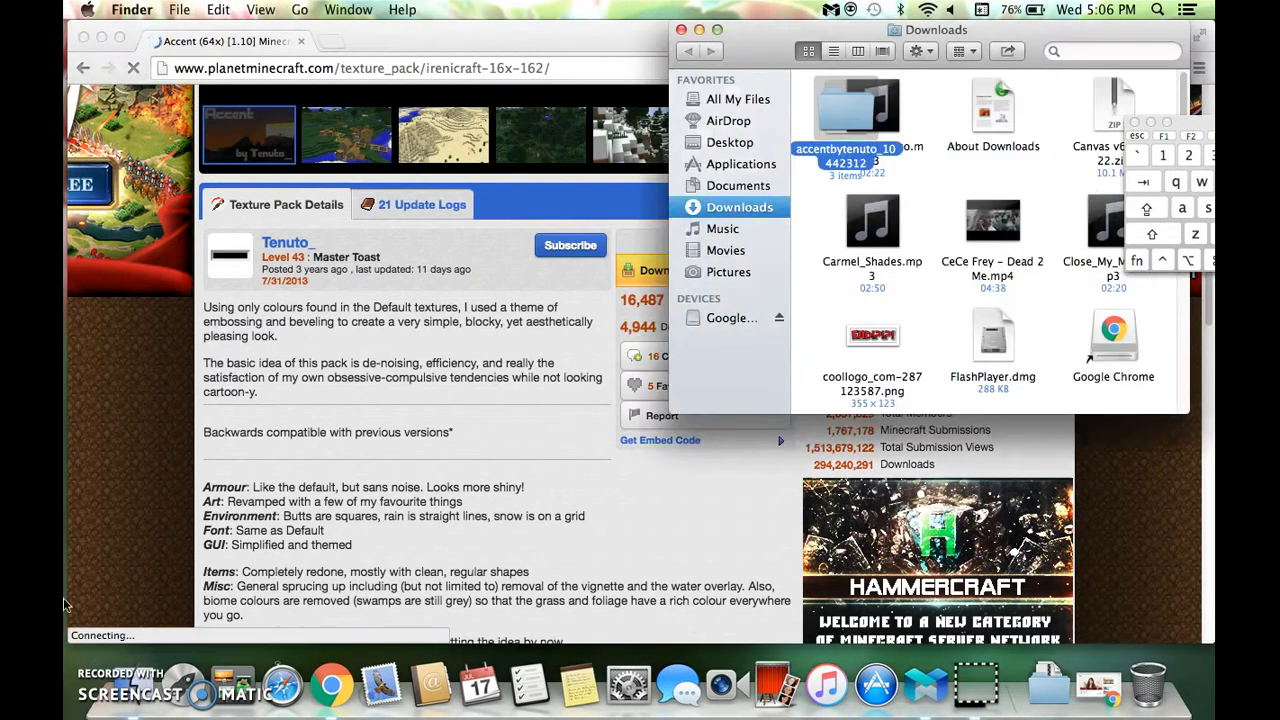
Find and open the extracted accentbytenuto_10442312 folder in Finder
click(729, 120)
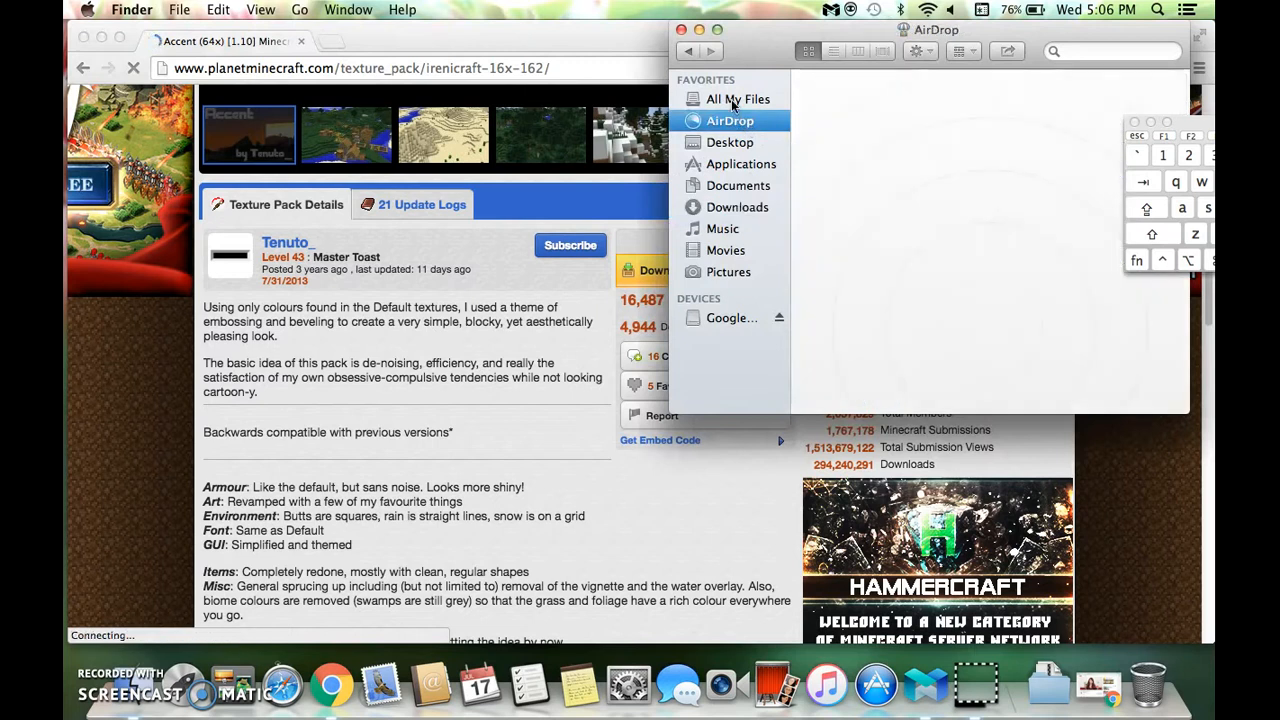
click(738, 99)
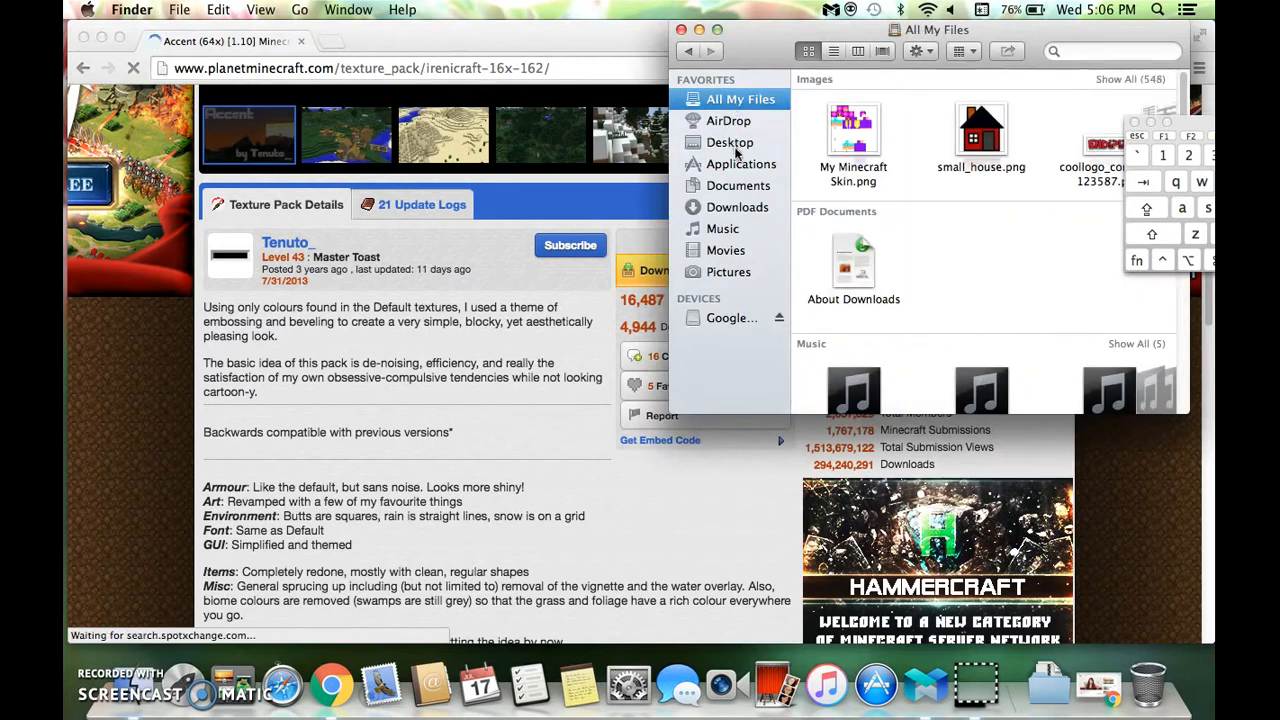
click(737, 207)
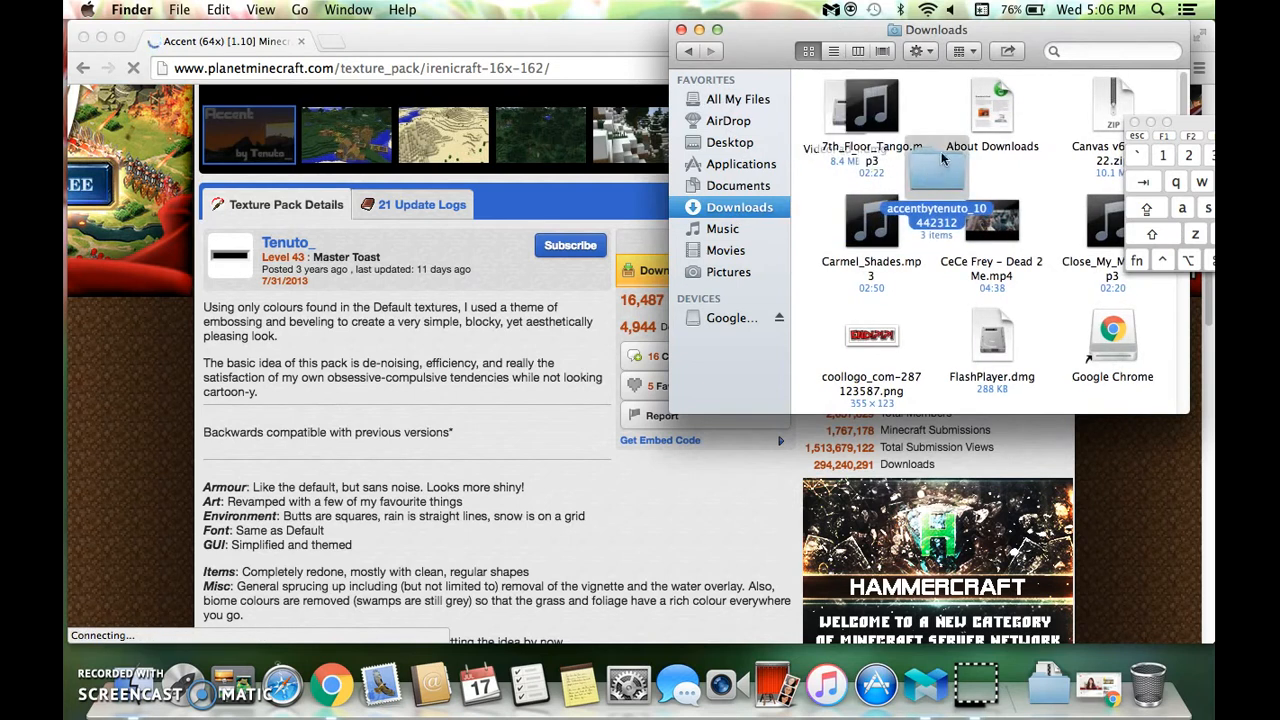
mouse_move(937, 169)
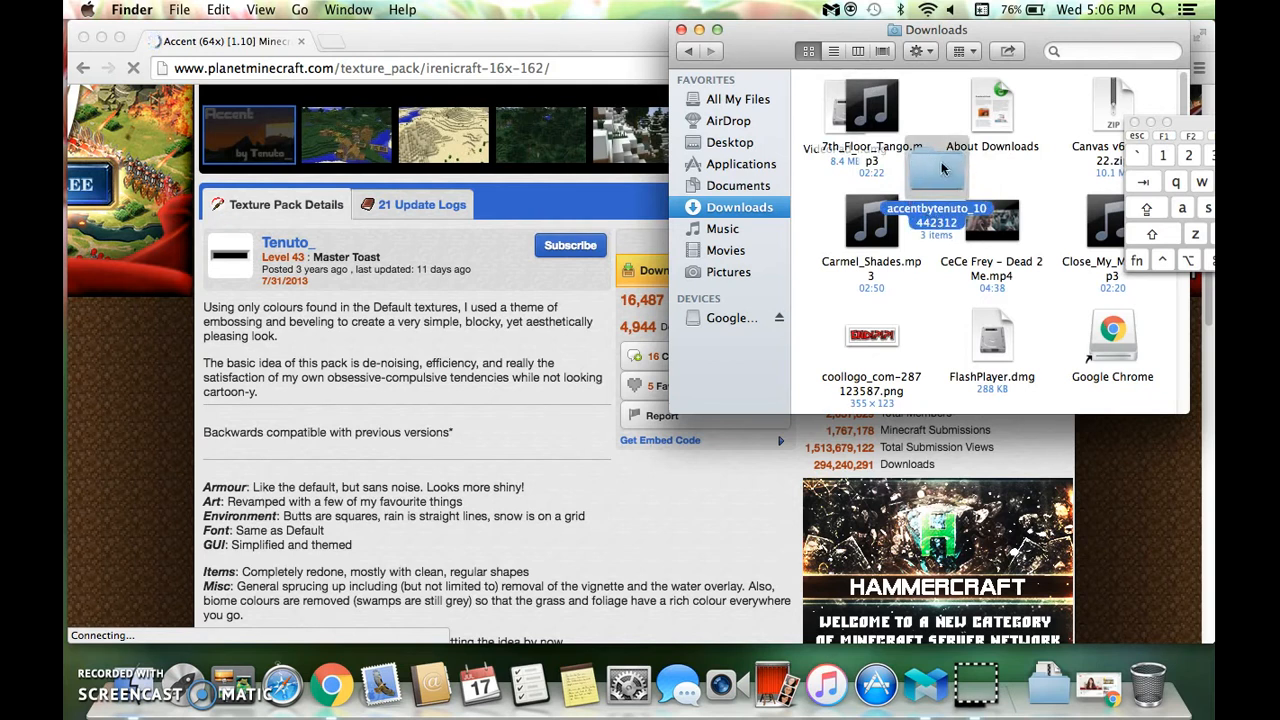
mouse_move(928, 176)
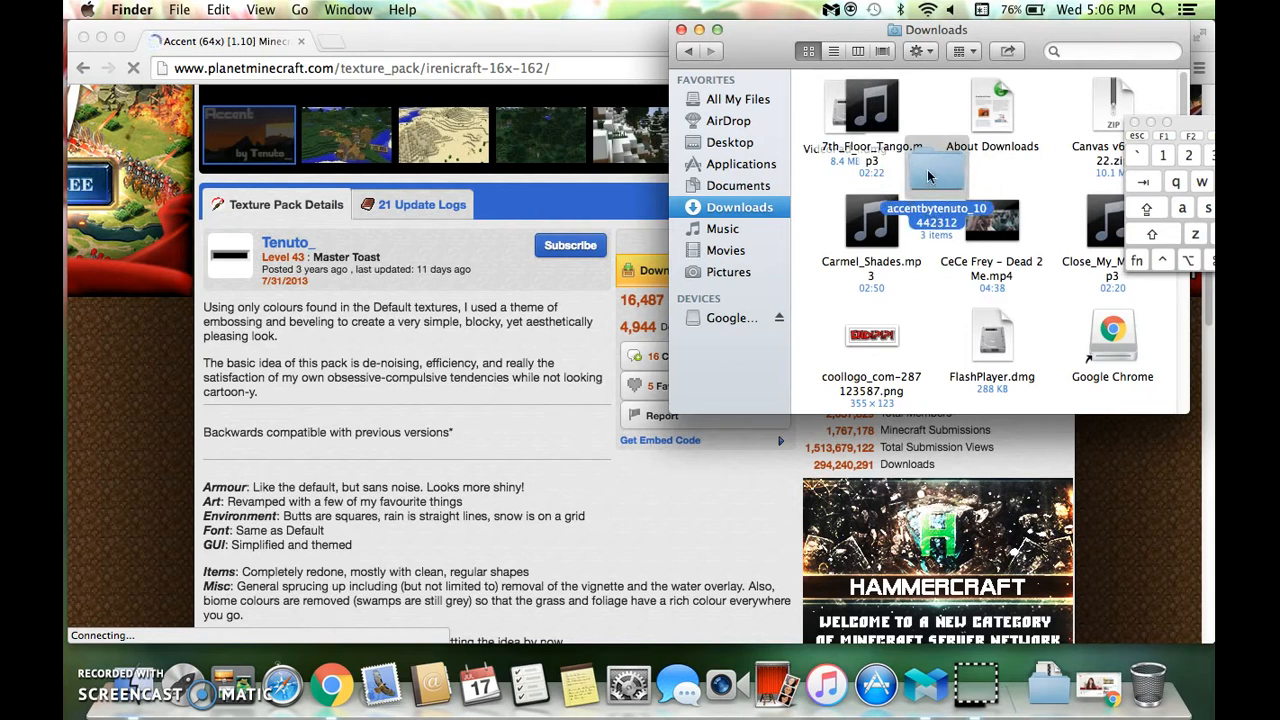
double_click(937, 175)
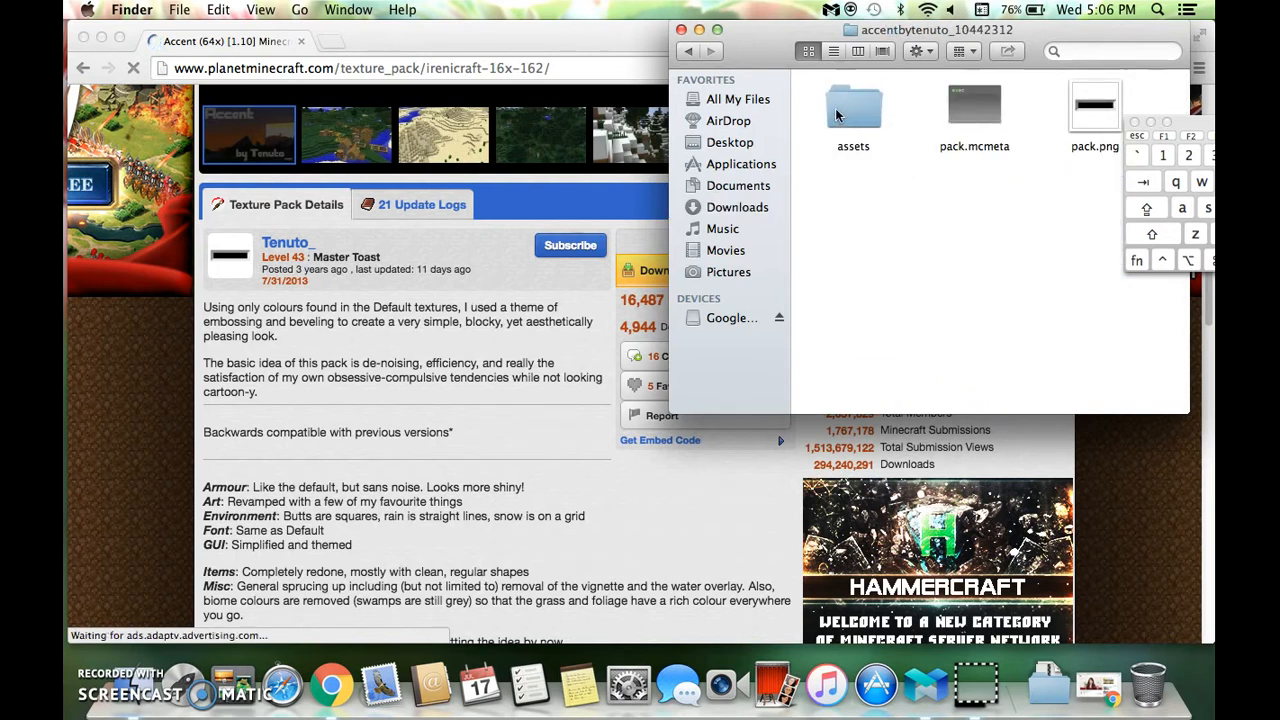
Browse through assets and textures into the entity folder containing steve.png
double_click(853, 105)
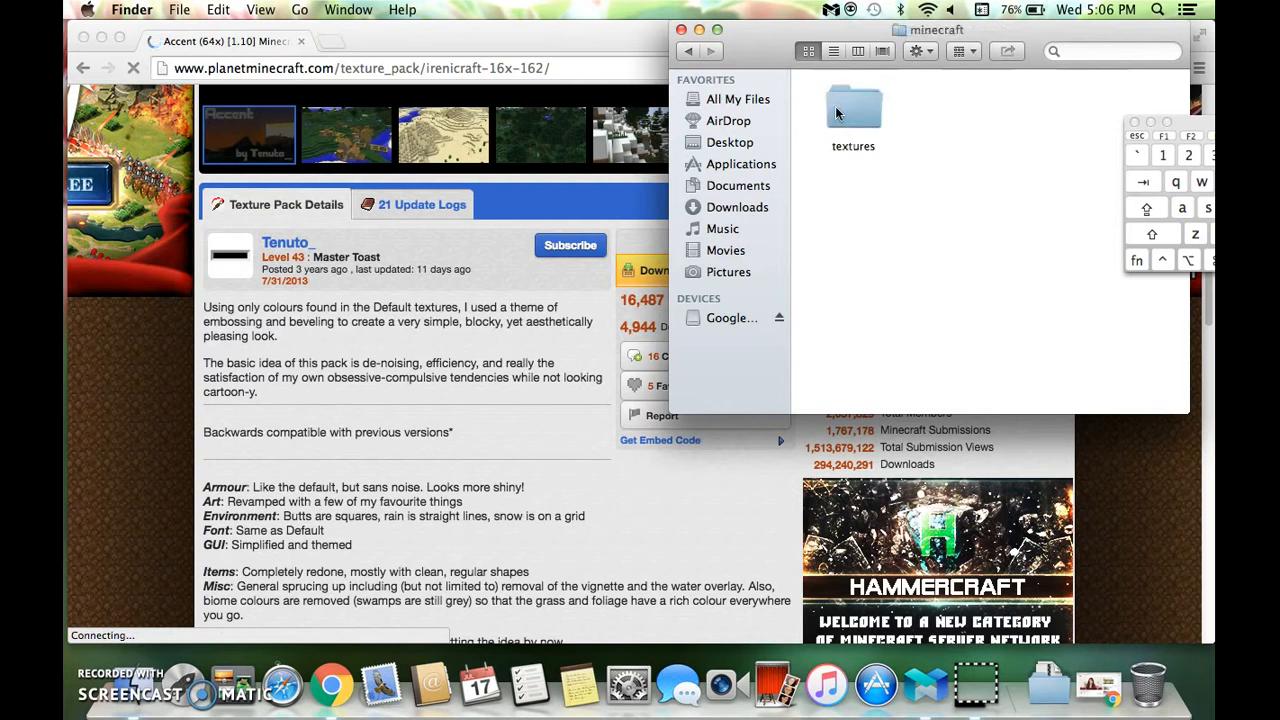
double_click(852, 110)
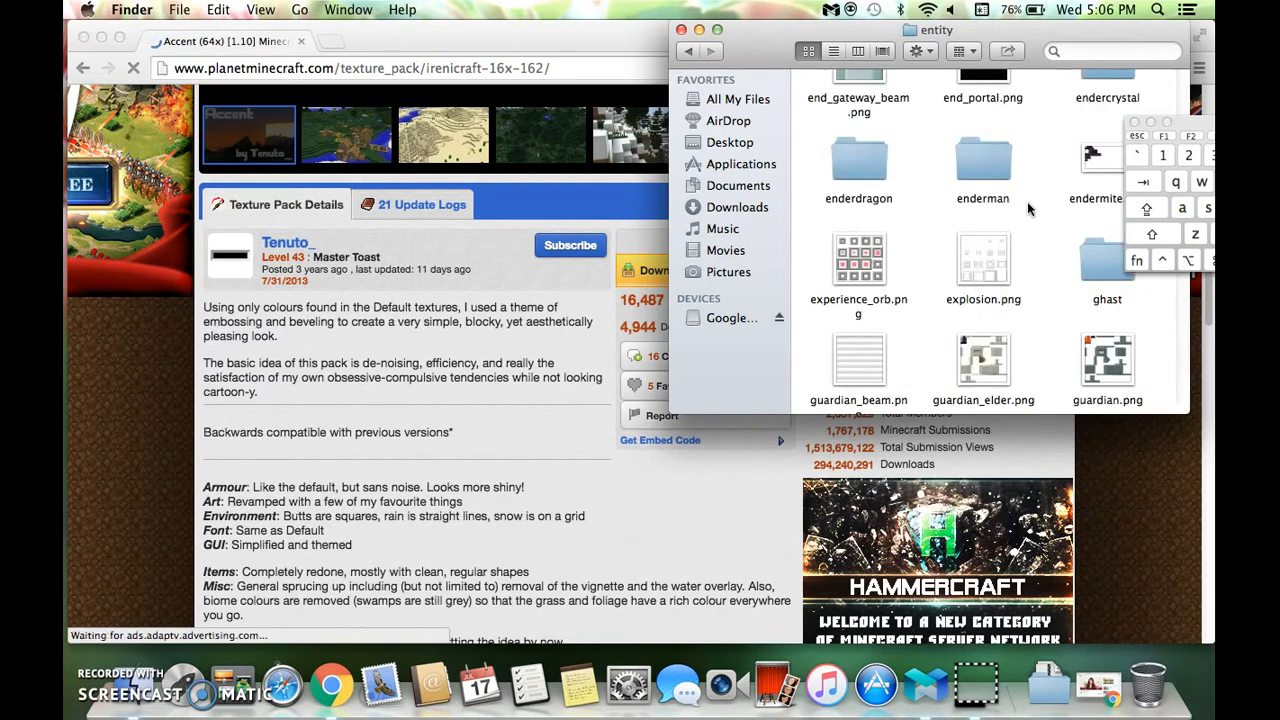
scroll(down, 3)
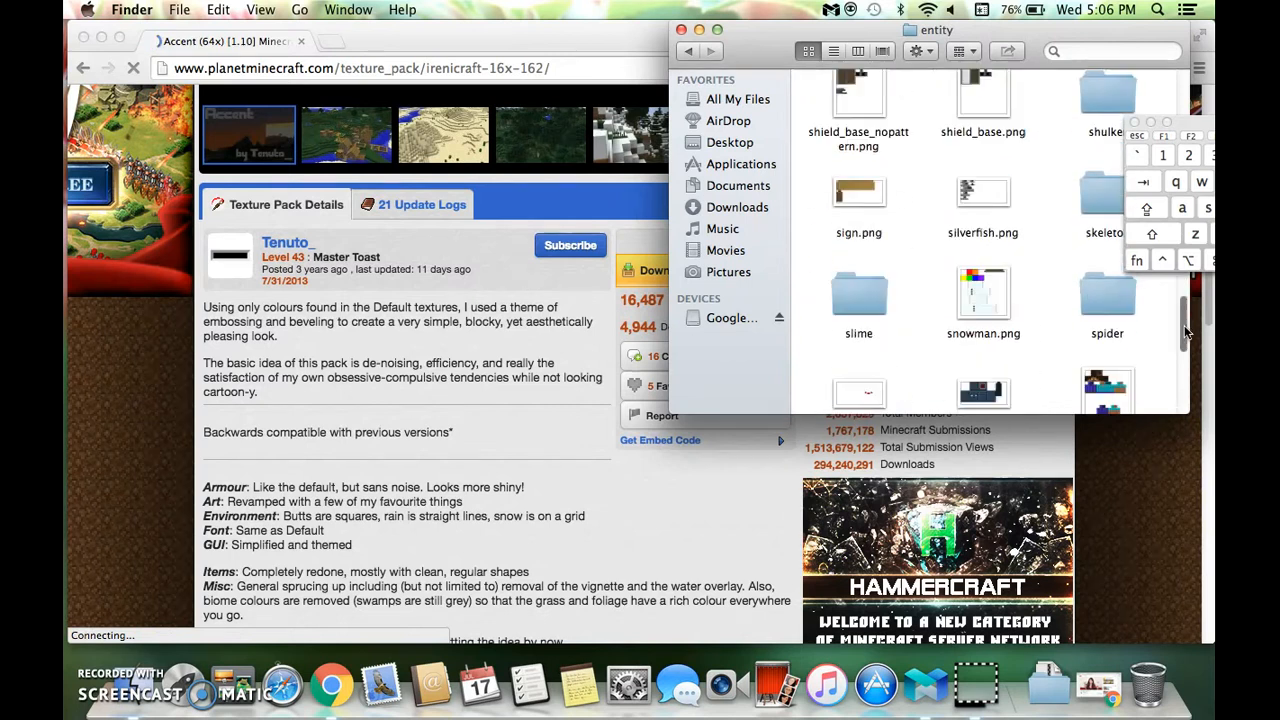
scroll(down, 3)
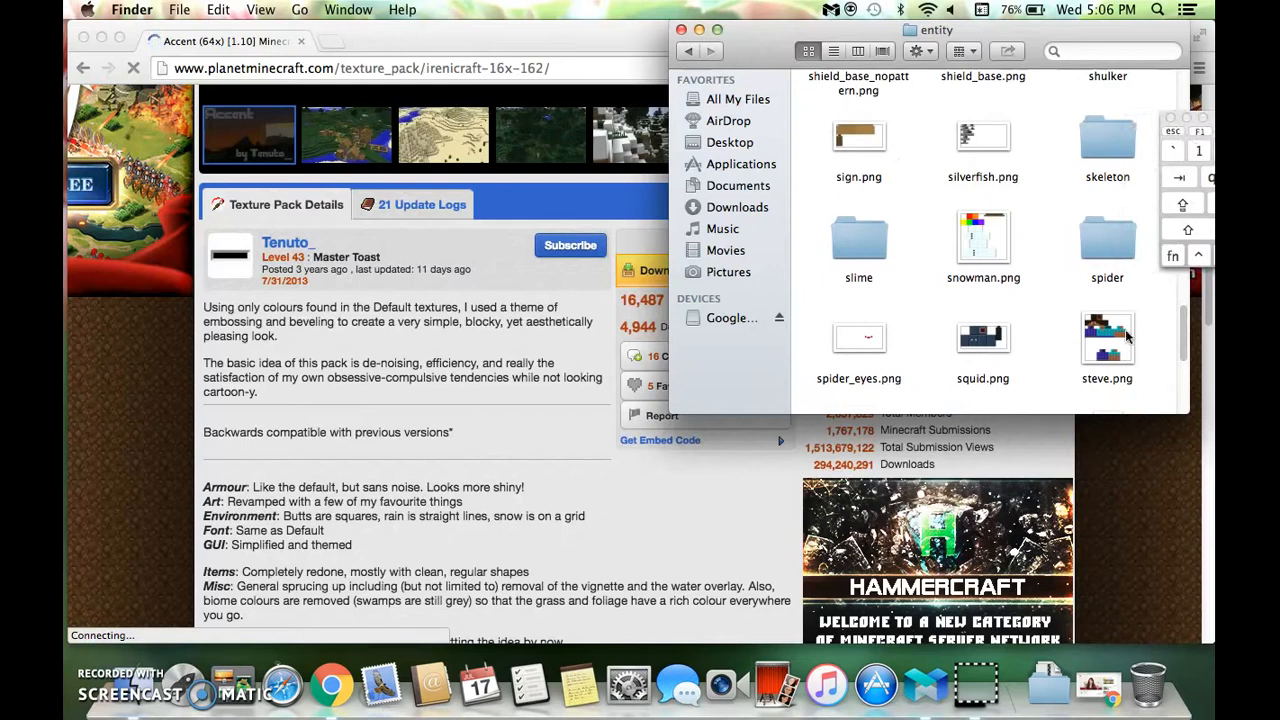
click(1107, 345)
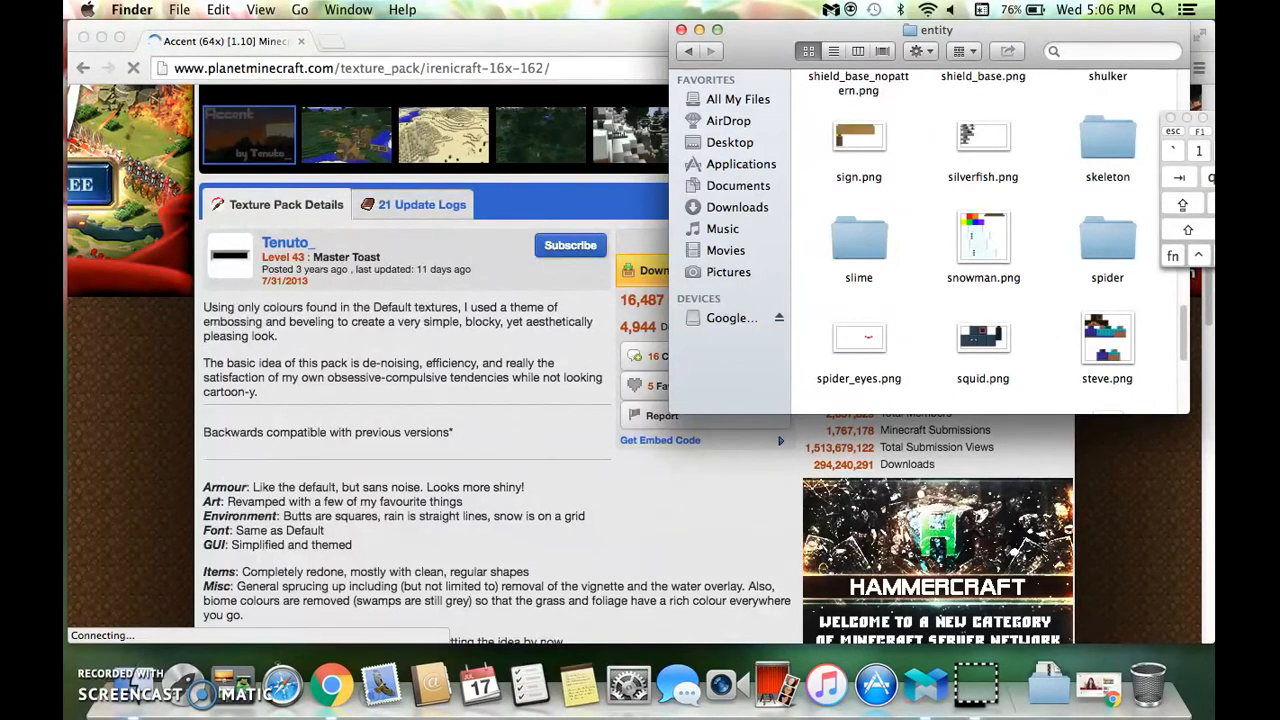
click(132, 9)
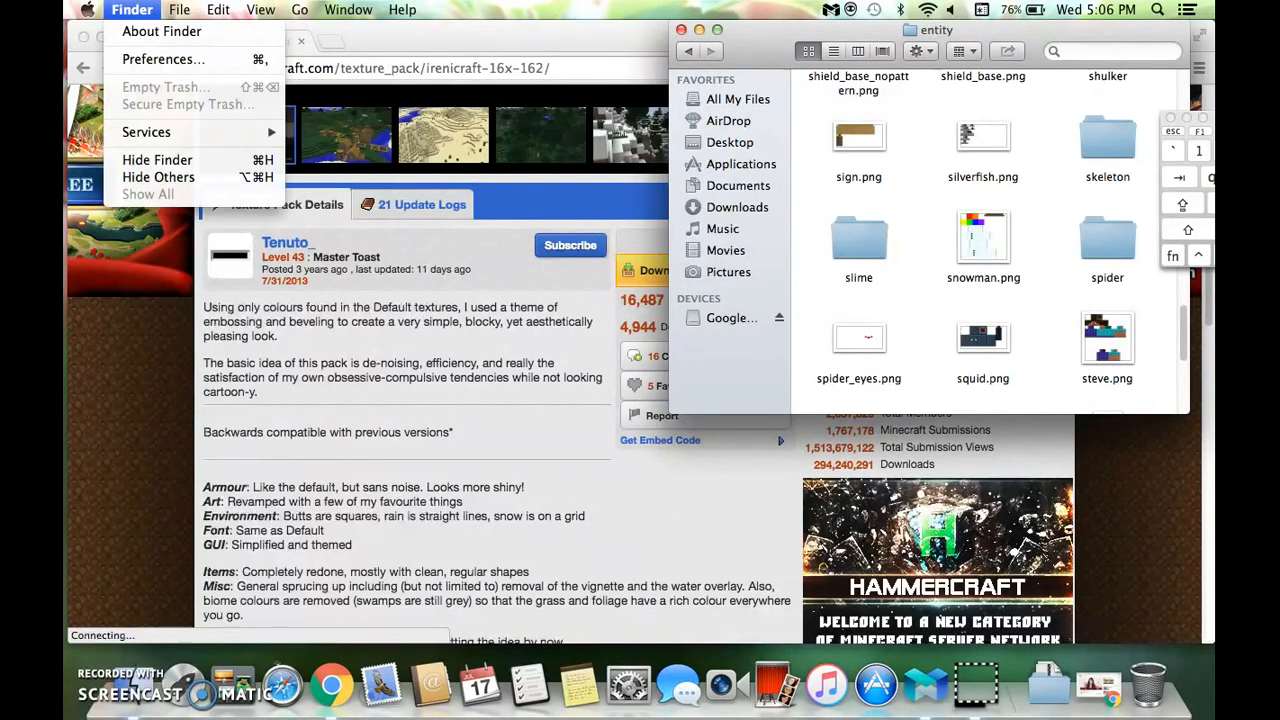
Open a new Finder window on All My Files and duplicate My Minecraft Skin.png
click(179, 9)
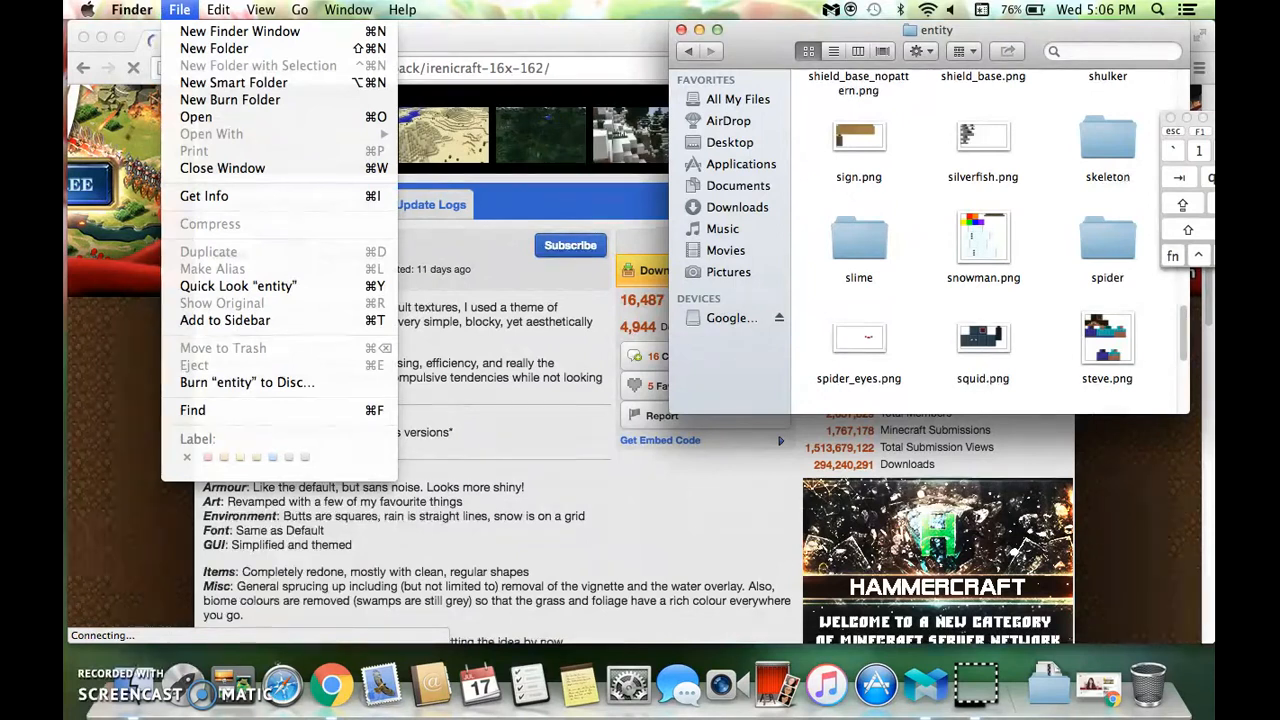
mouse_move(240, 31)
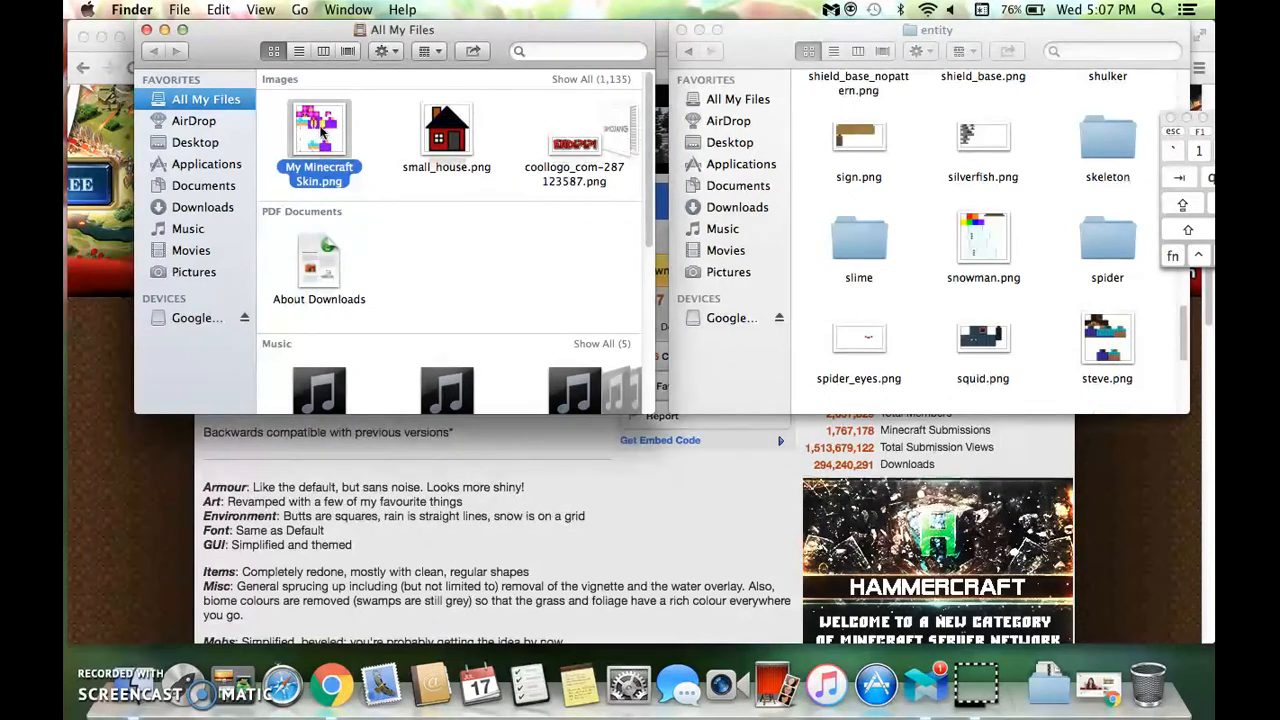
right_click(319, 130)
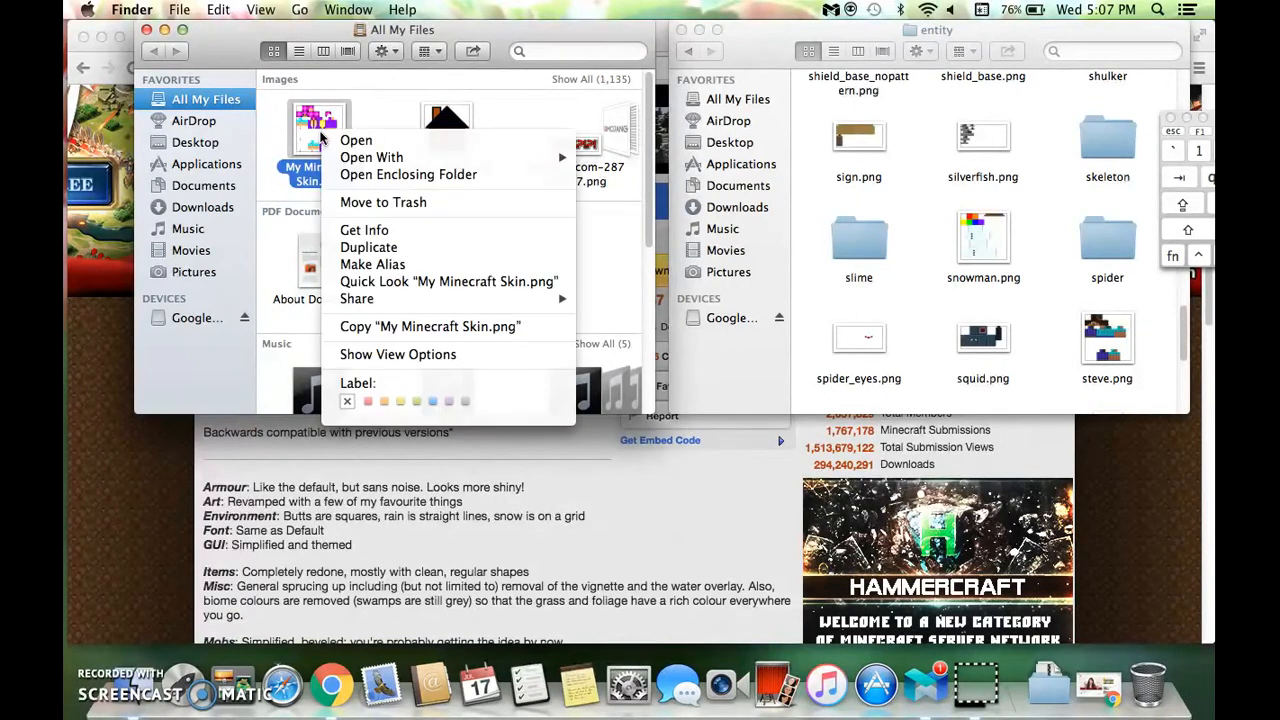
mouse_move(368, 247)
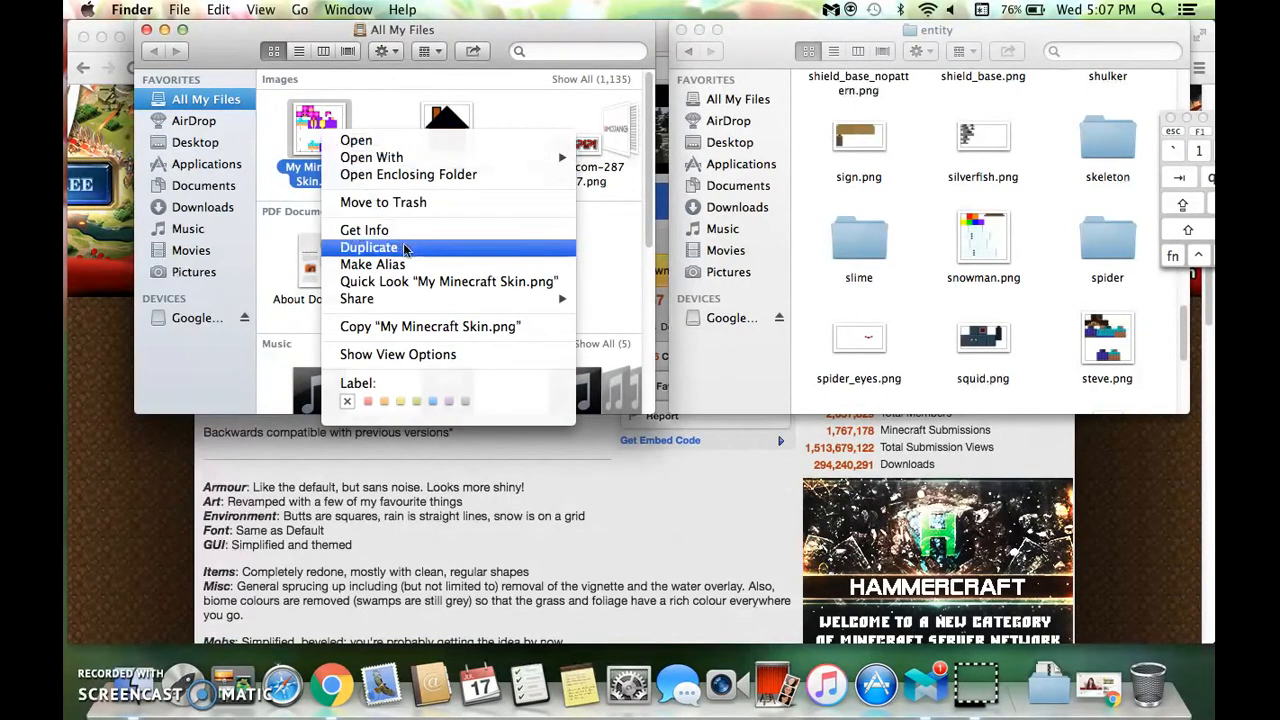
click(369, 247)
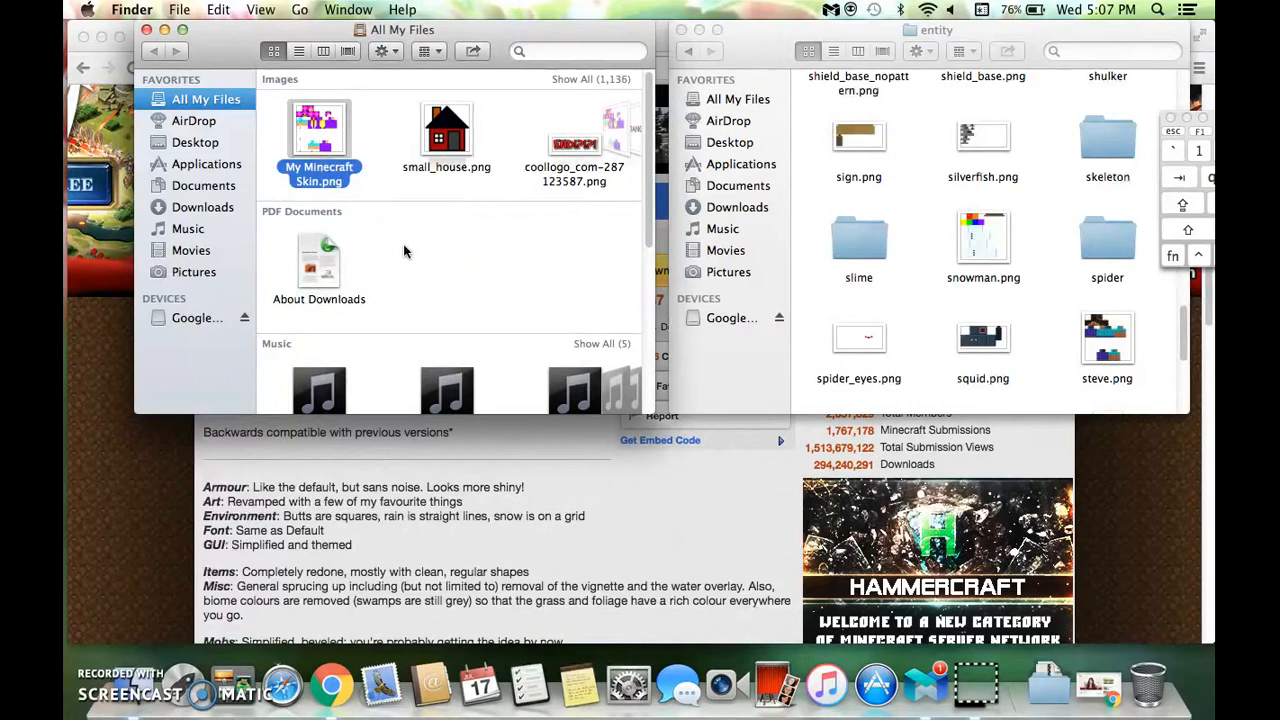
click(446, 130)
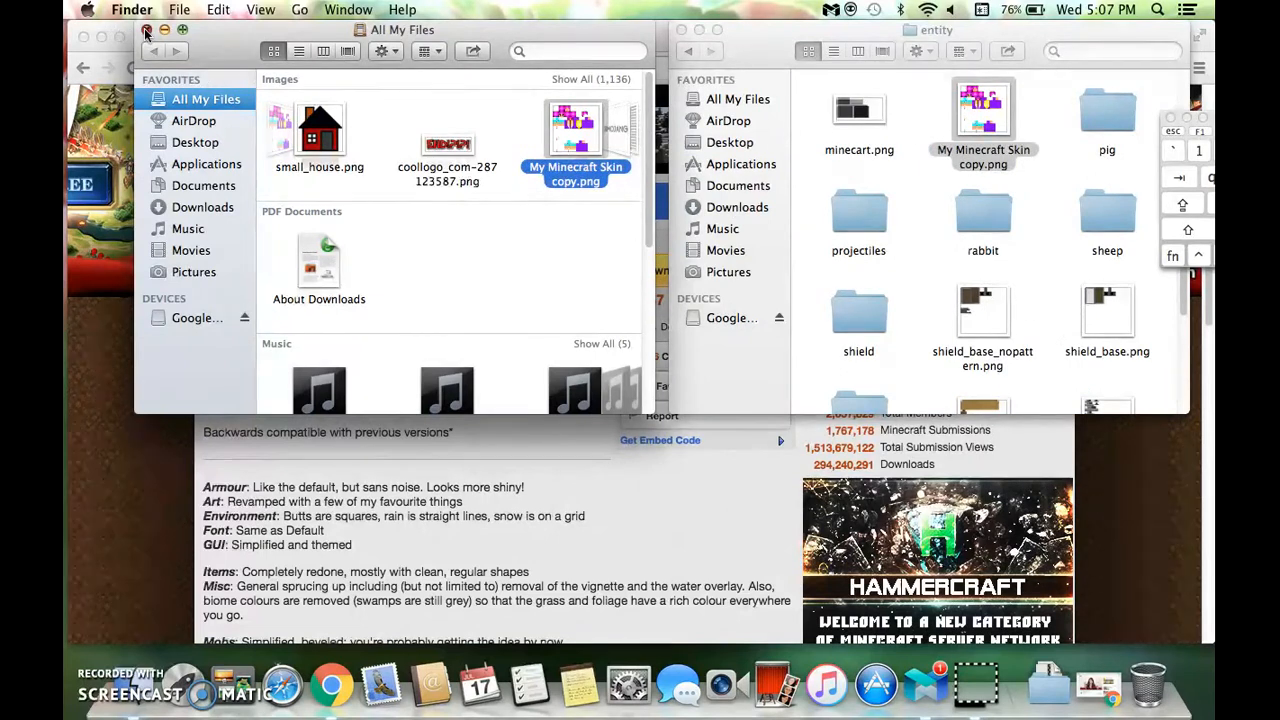
Close the All My Files window and enlarge the entity window to show all files
click(145, 30)
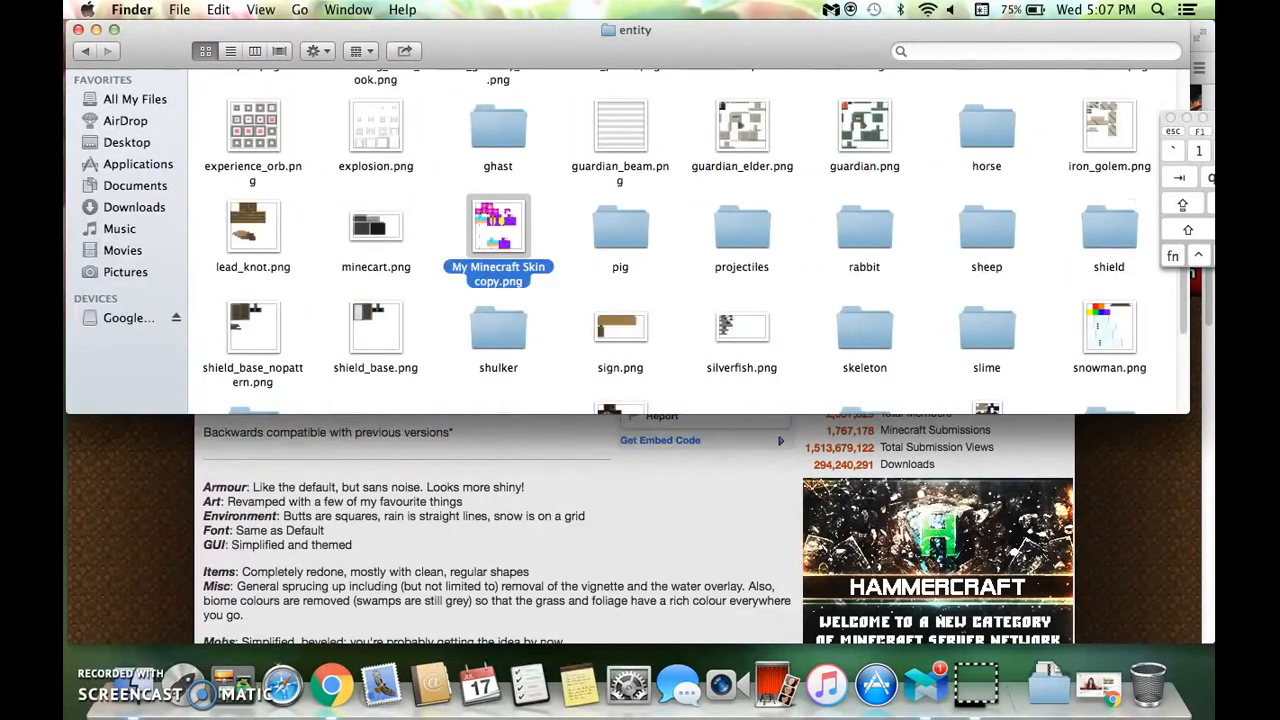
scroll(down, 3)
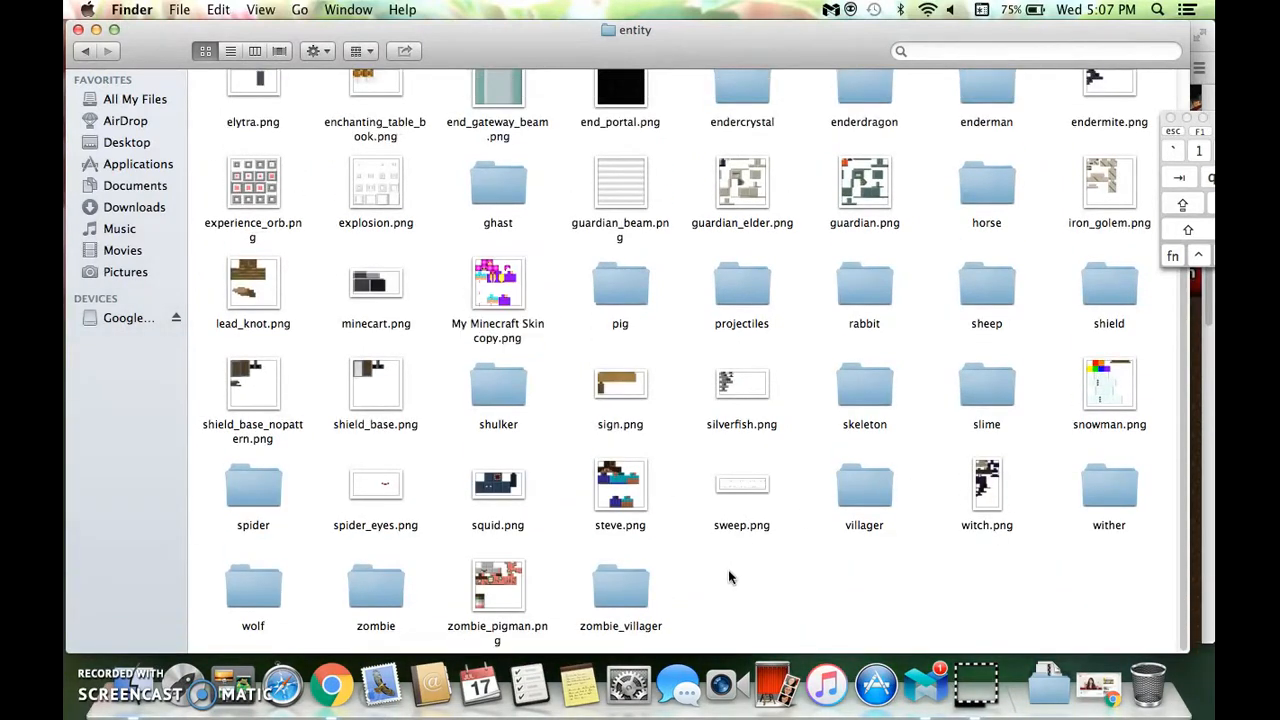
drag(498, 283, 750, 575)
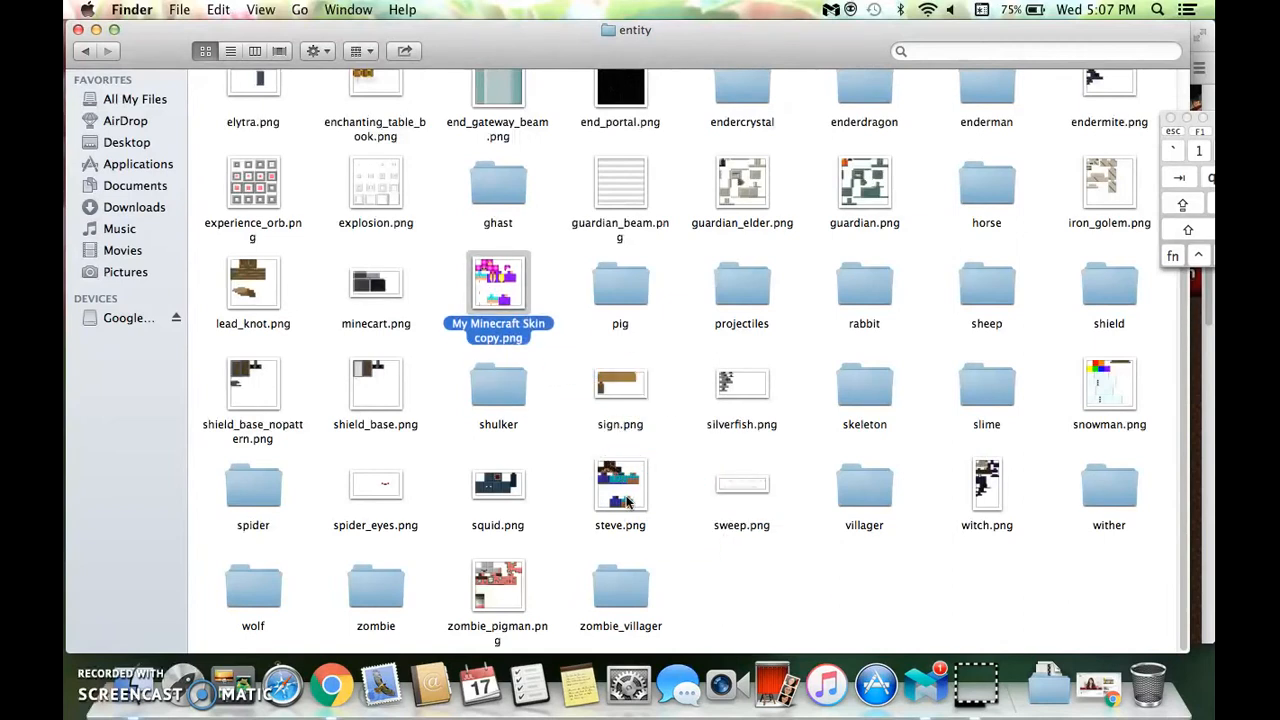
Trash the original steve.png and select My Minecraft Skin copy.png
click(620, 490)
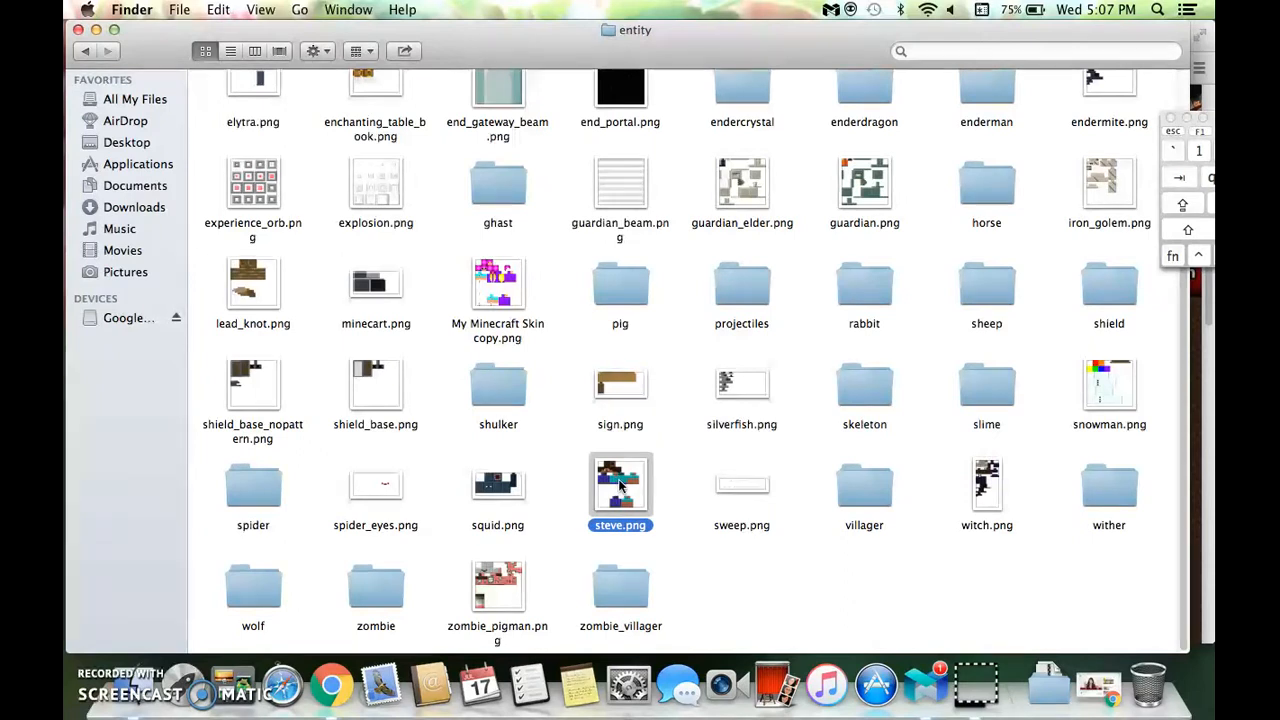
mouse_move(810, 530)
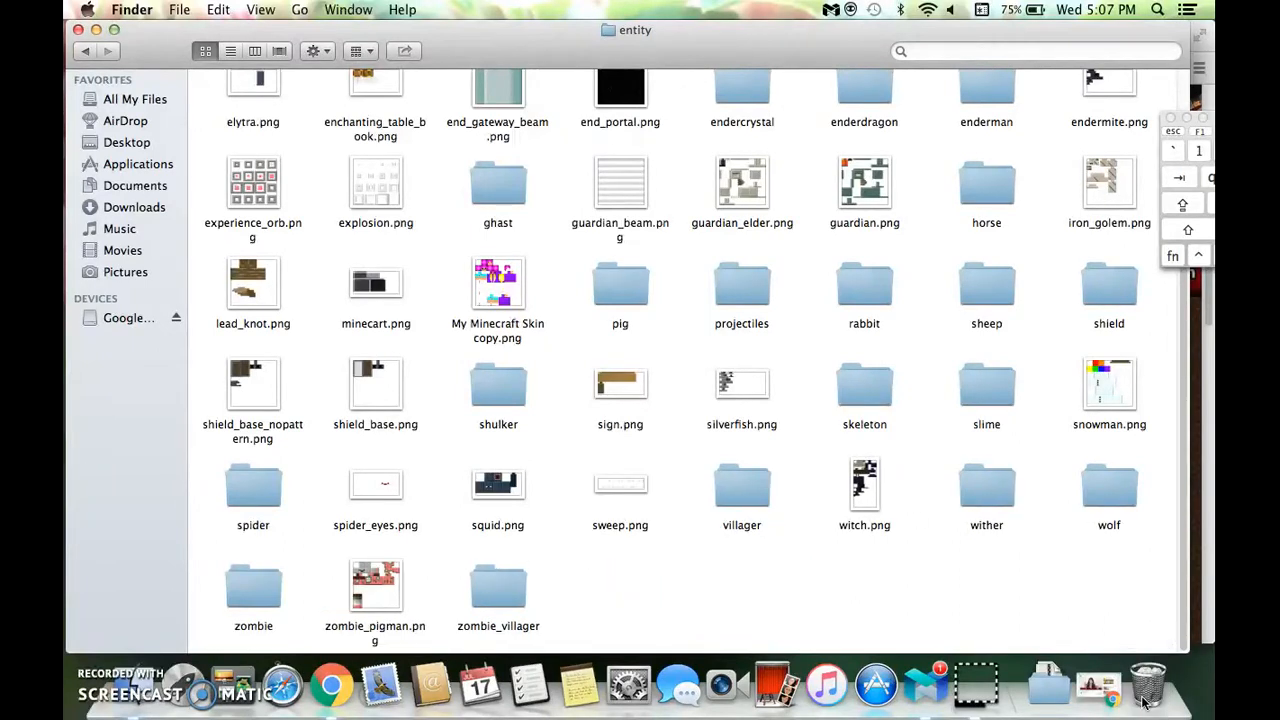
click(498, 285)
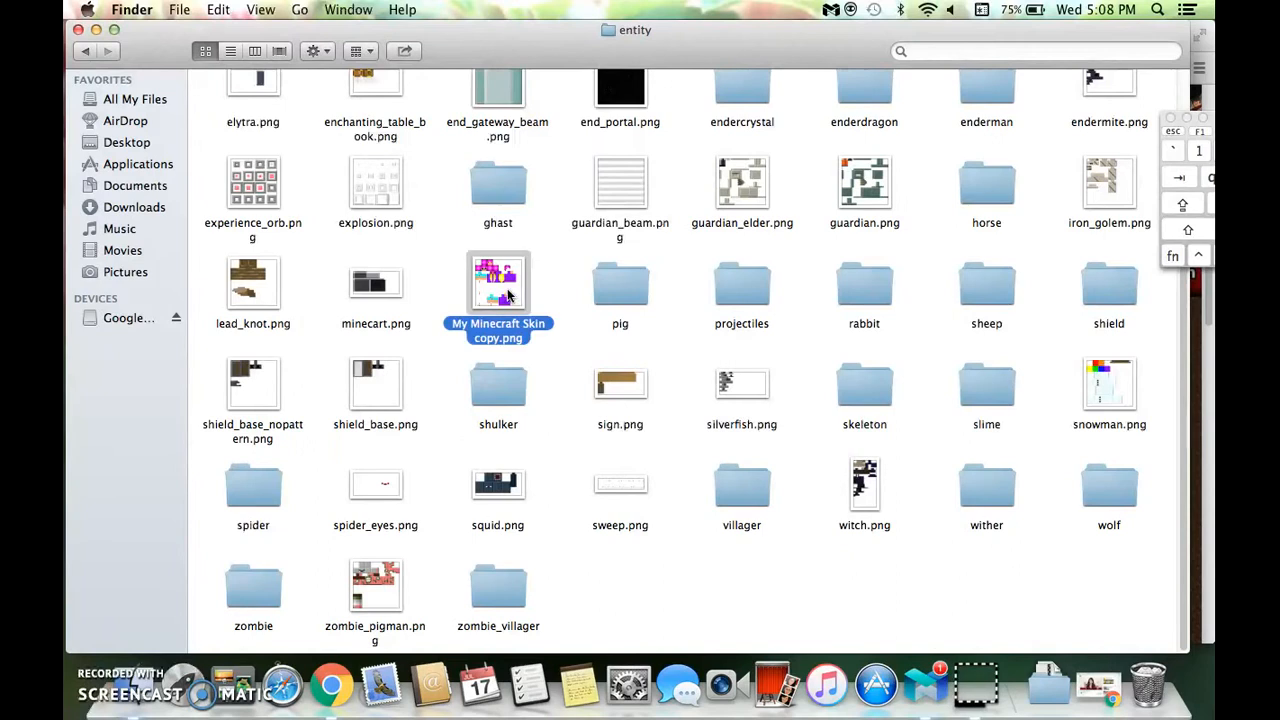
mouse_move(528, 256)
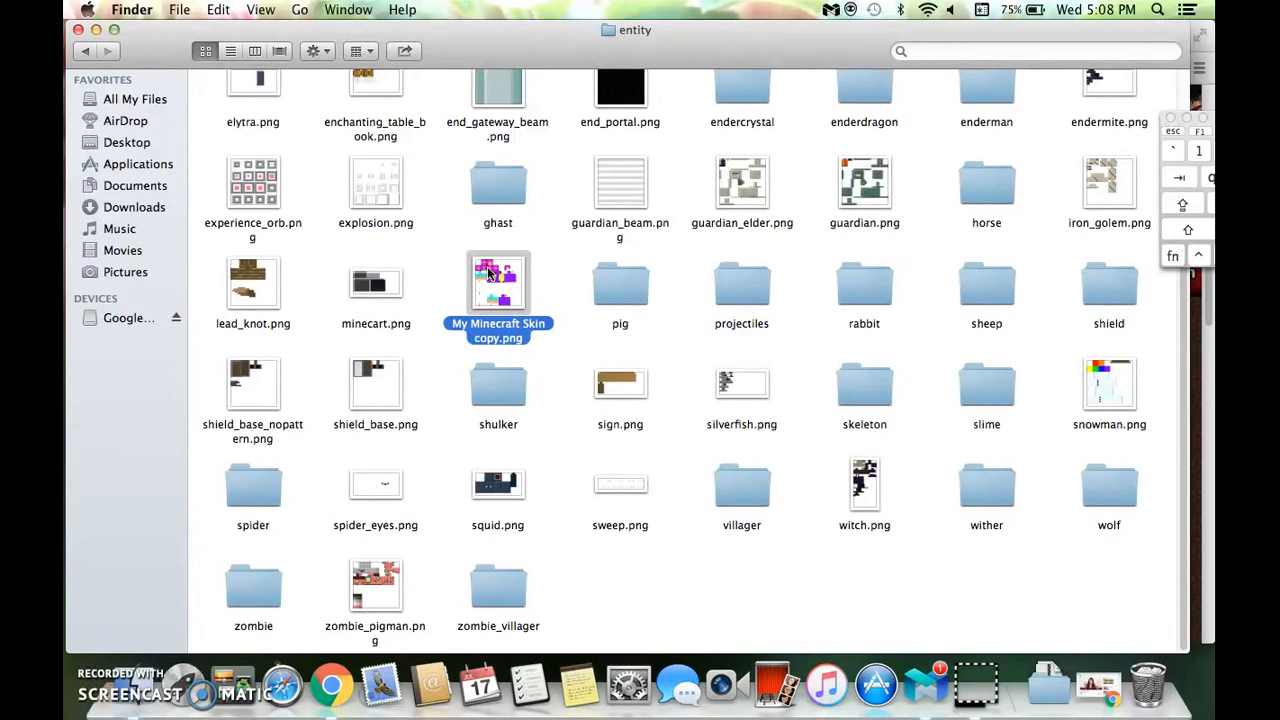
right_click(498, 283)
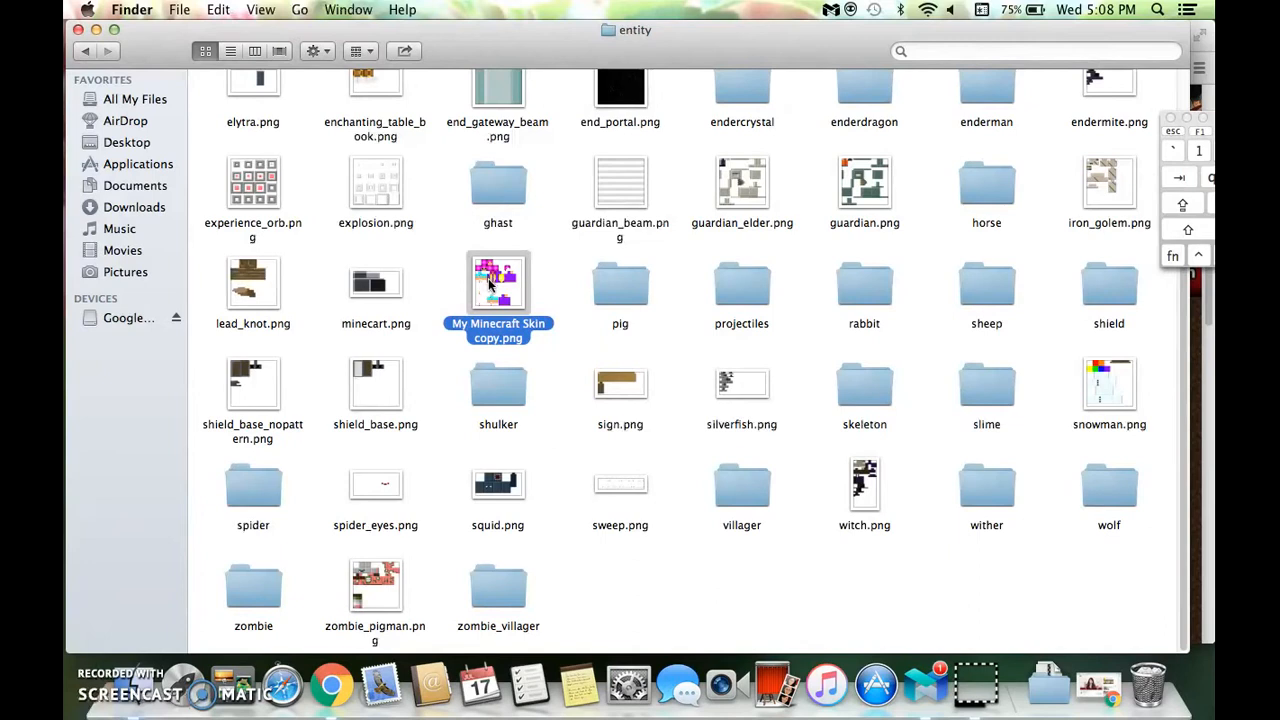
right_click(498, 285)
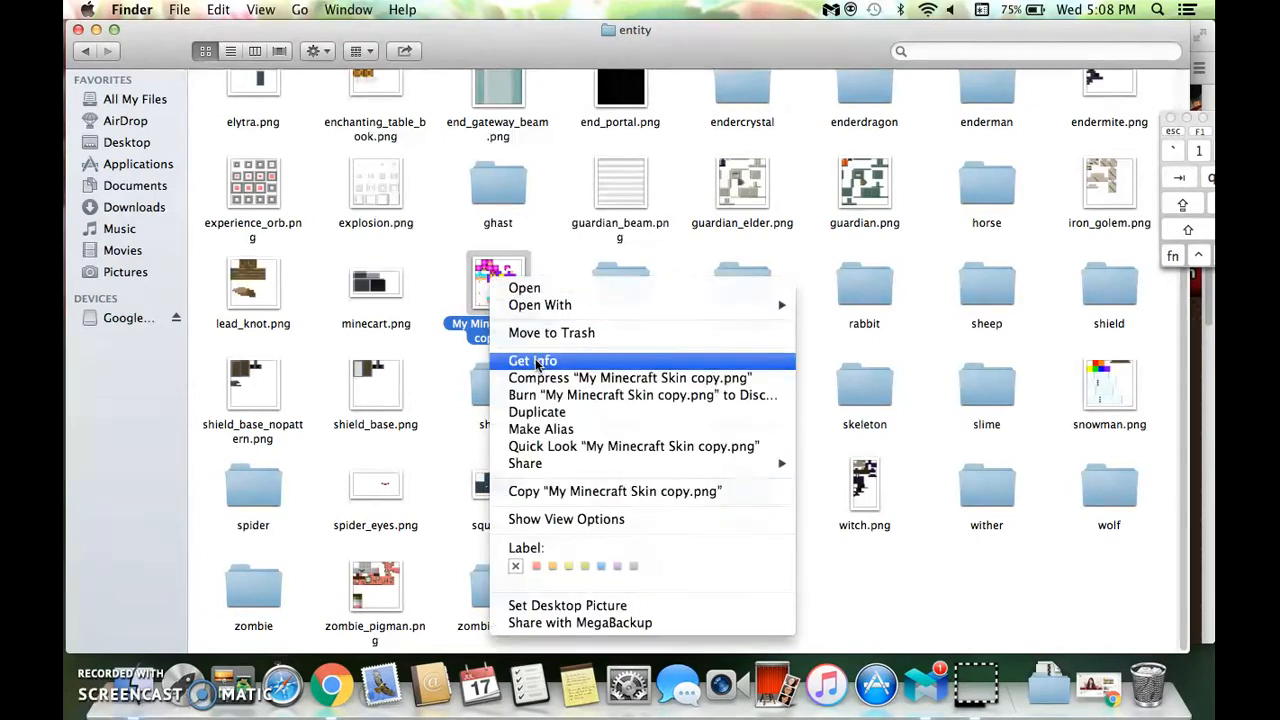
click(532, 360)
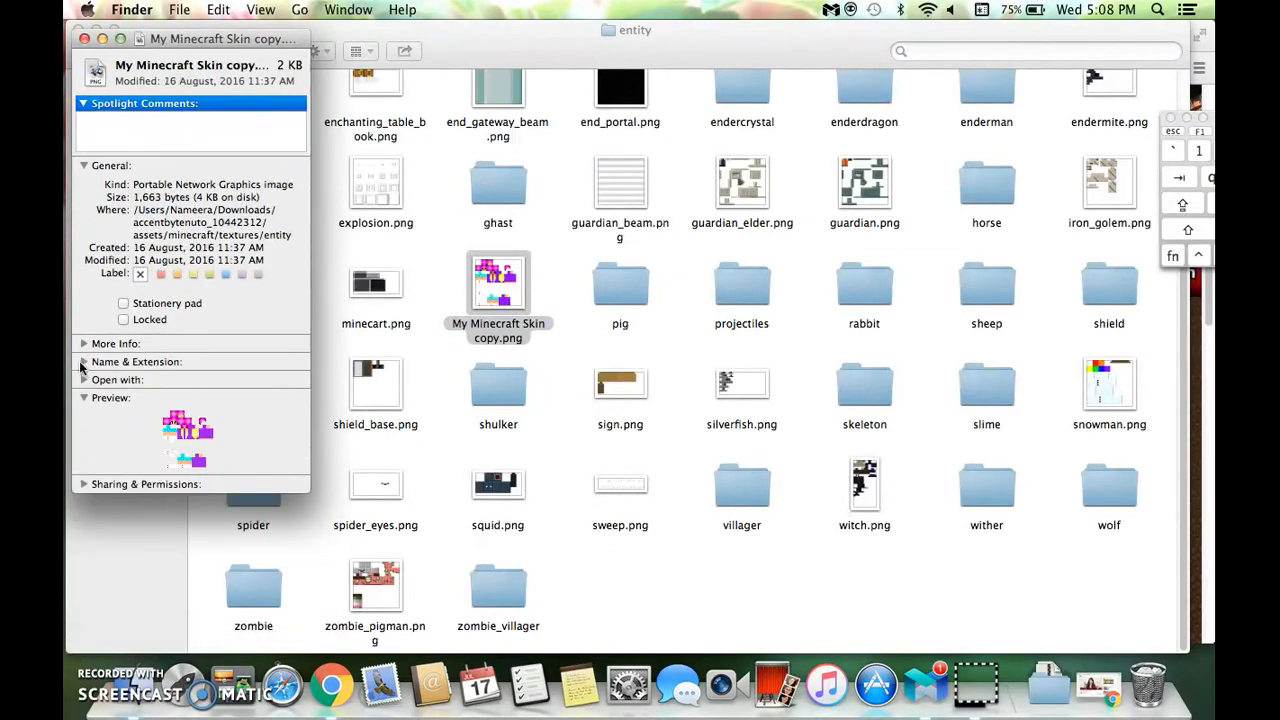
click(84, 361)
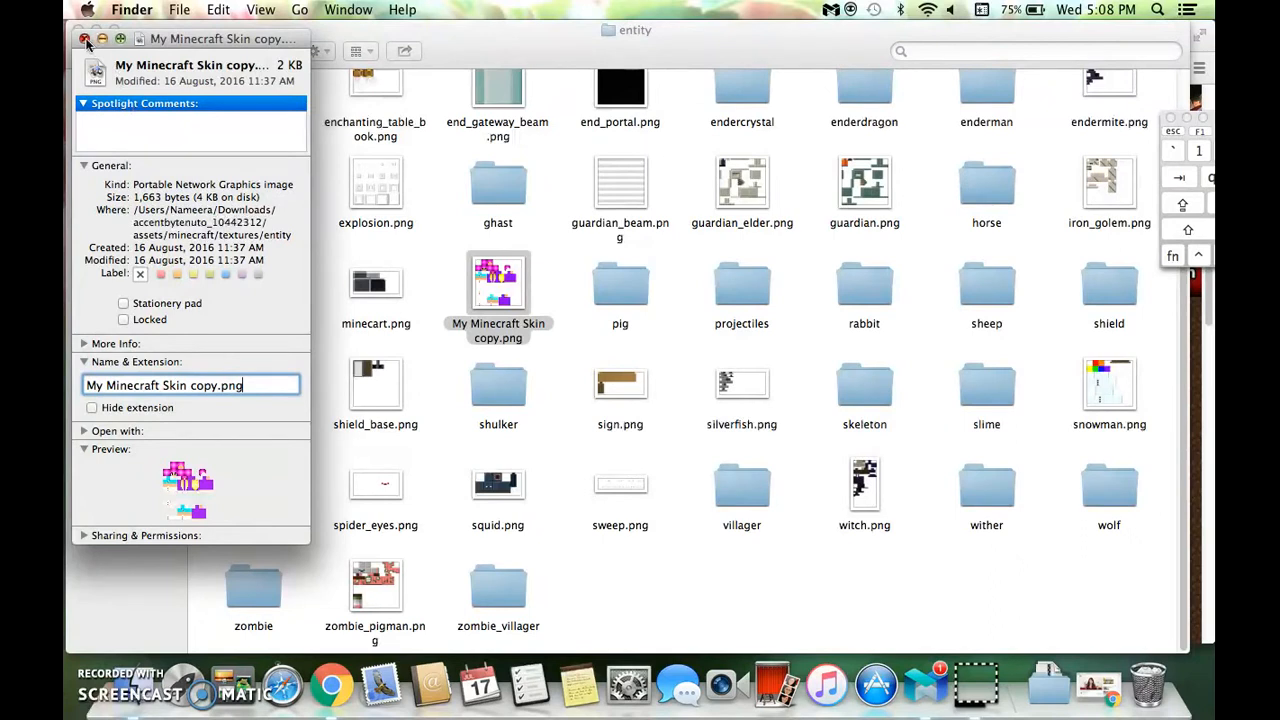
click(86, 39)
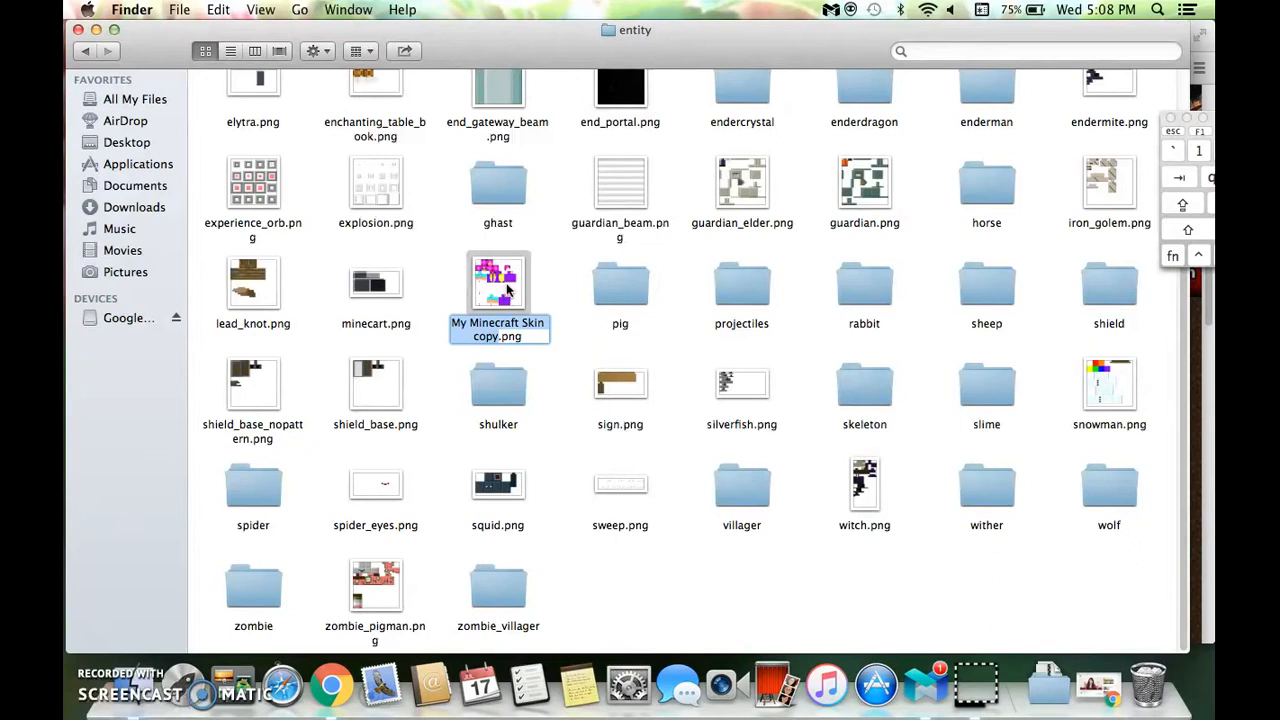
Select the skin copy's file name to begin renaming it to steve.png
click(498, 323)
text(steve)
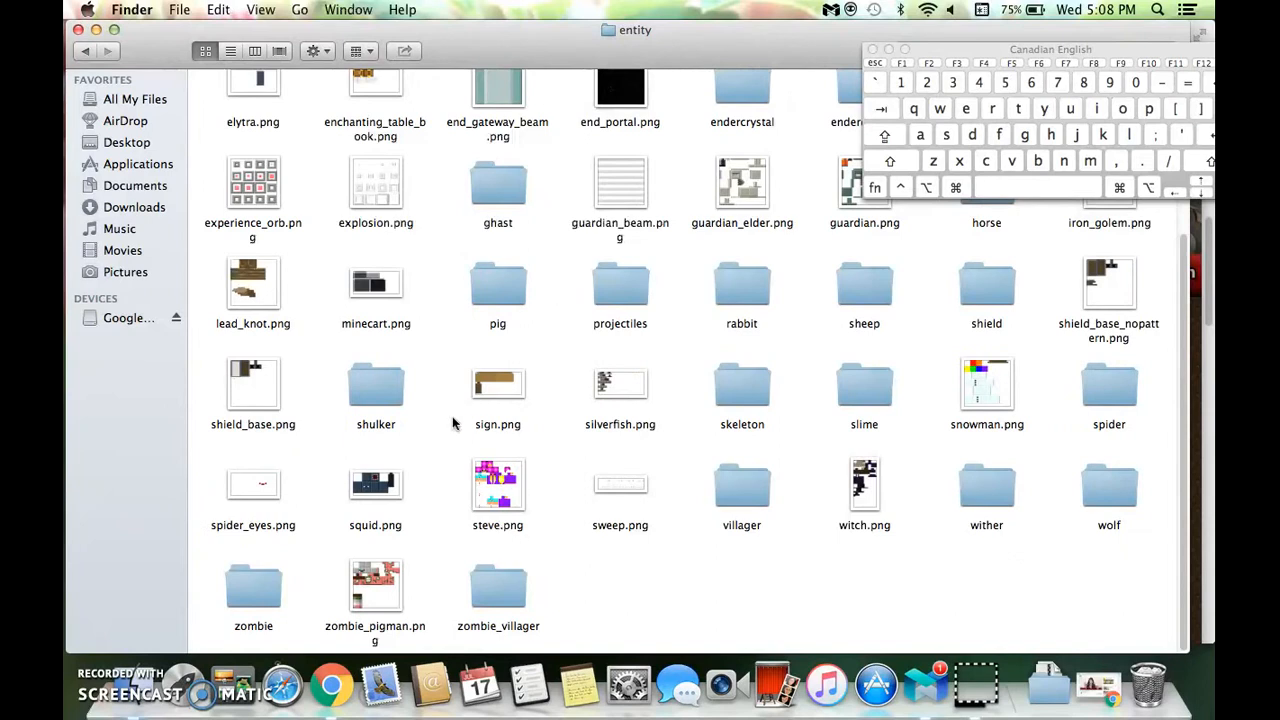
mouse_move(515, 348)
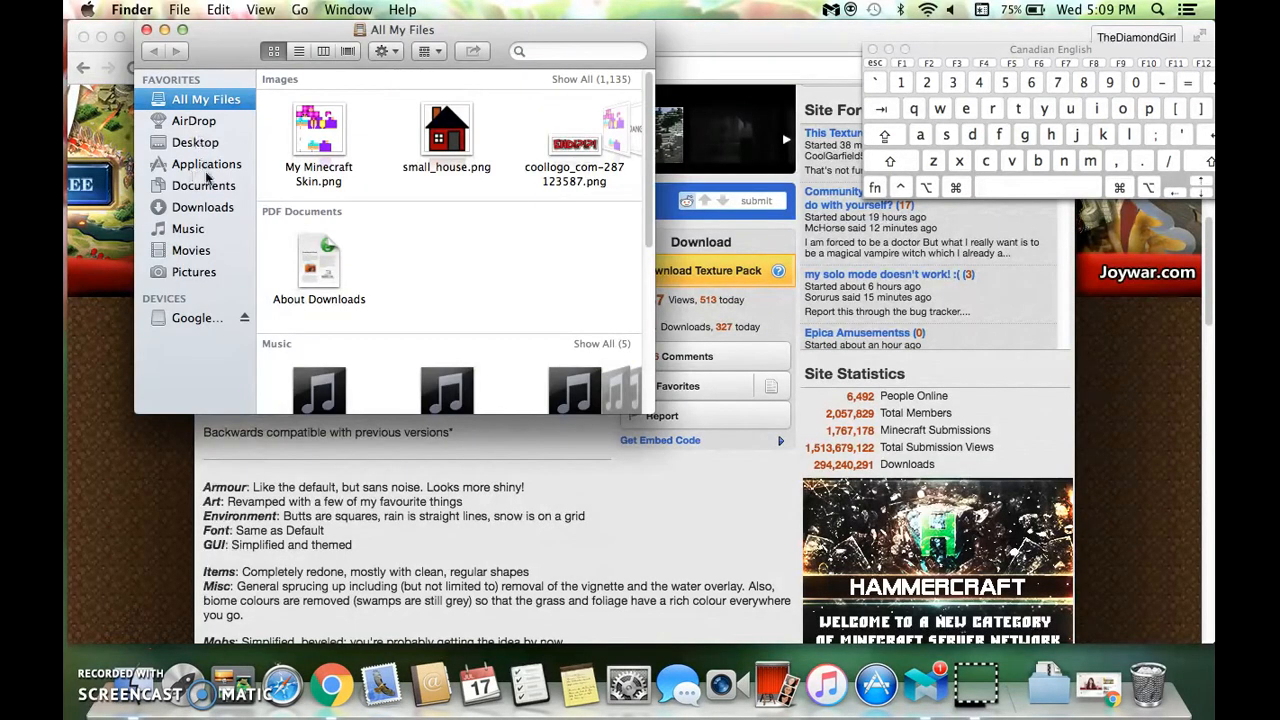
Launch Minecraft from Applications and load the 1.10.2 Demo title screen
click(206, 163)
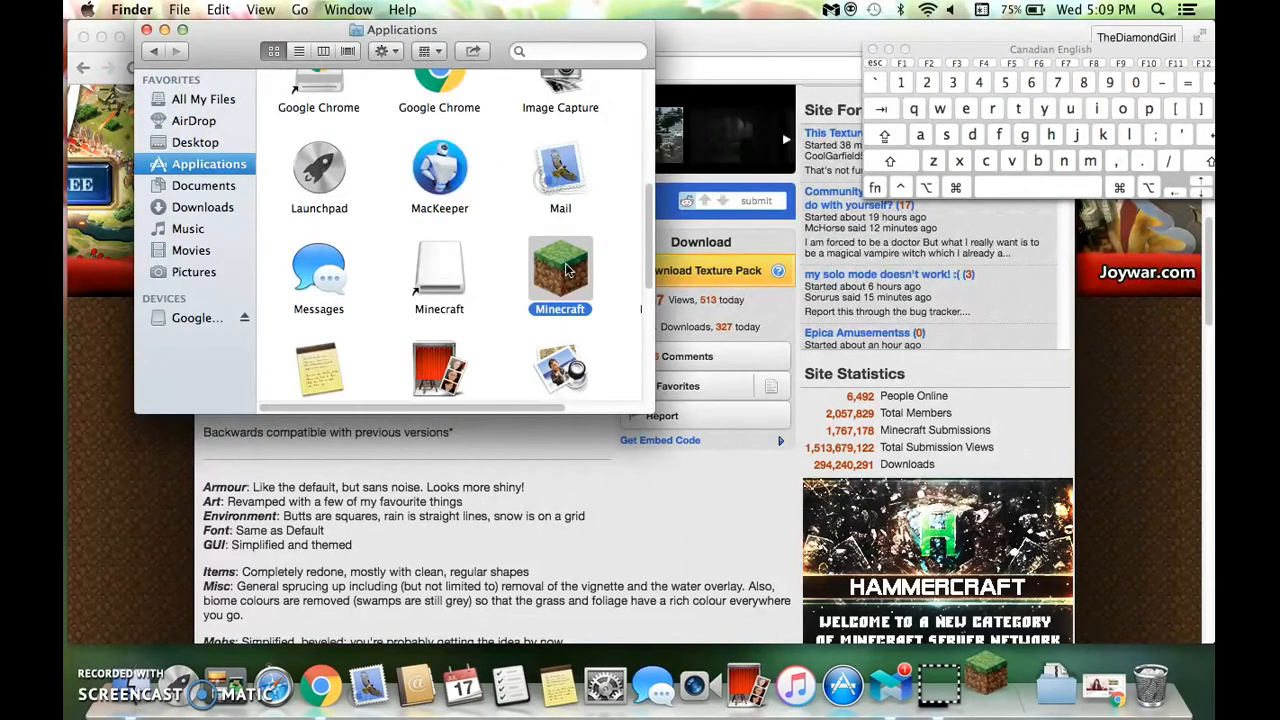
mouse_move(580, 267)
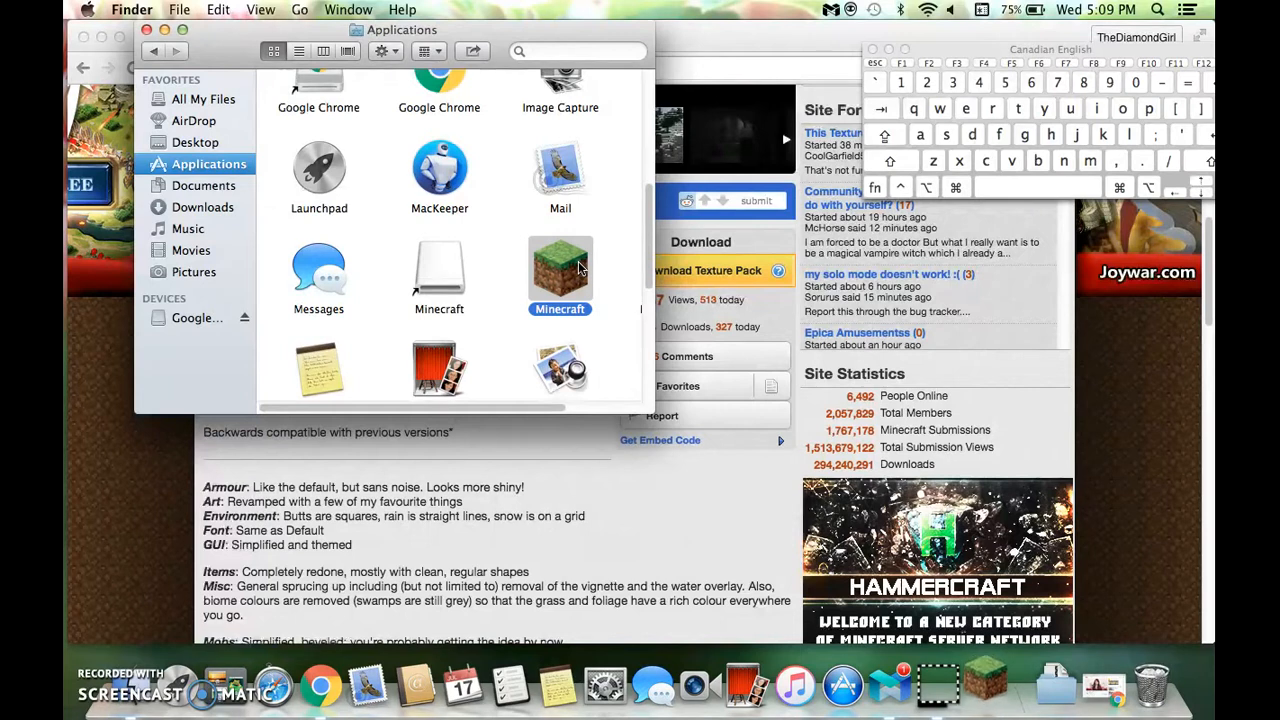
double_click(560, 270)
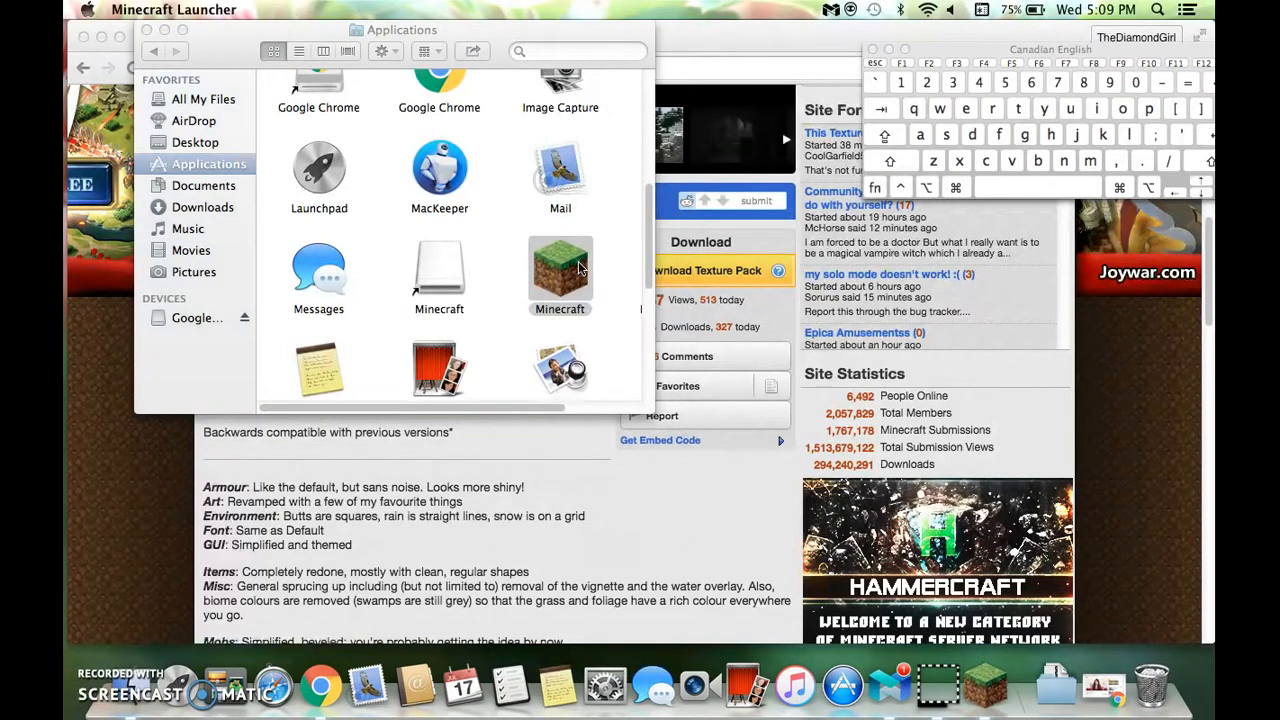
double_click(559, 268)
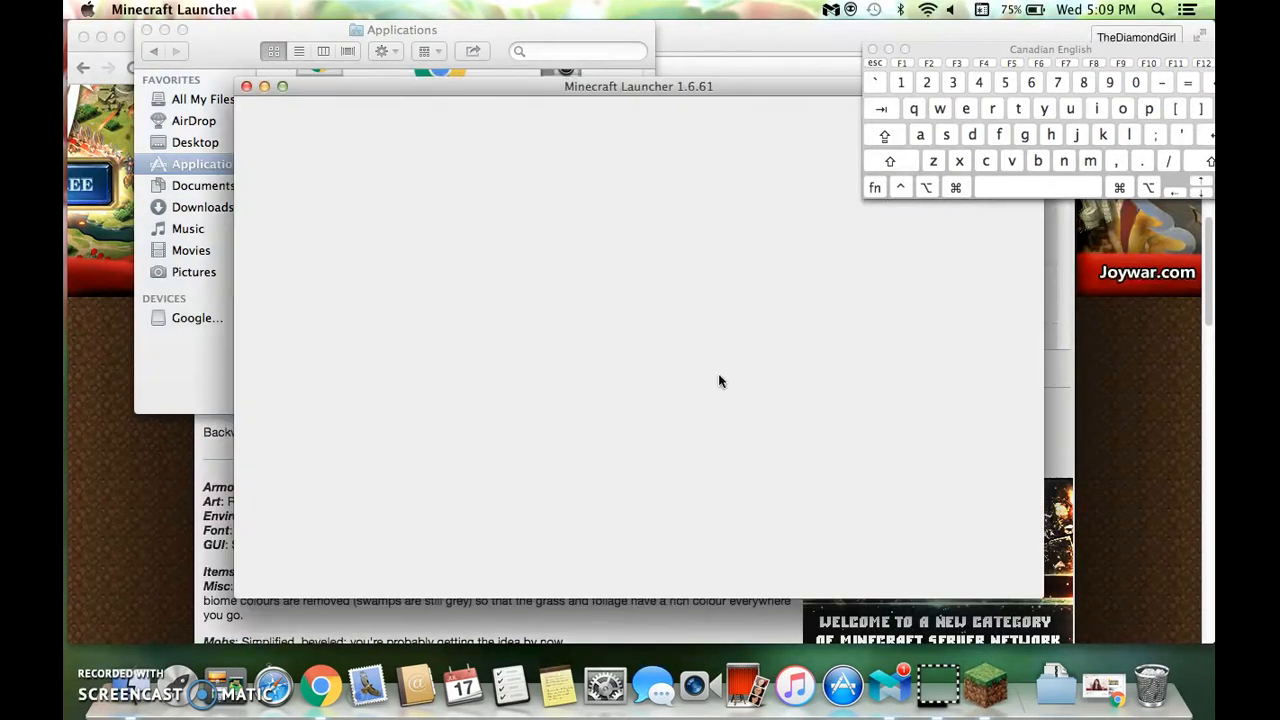
mouse_move(408, 455)
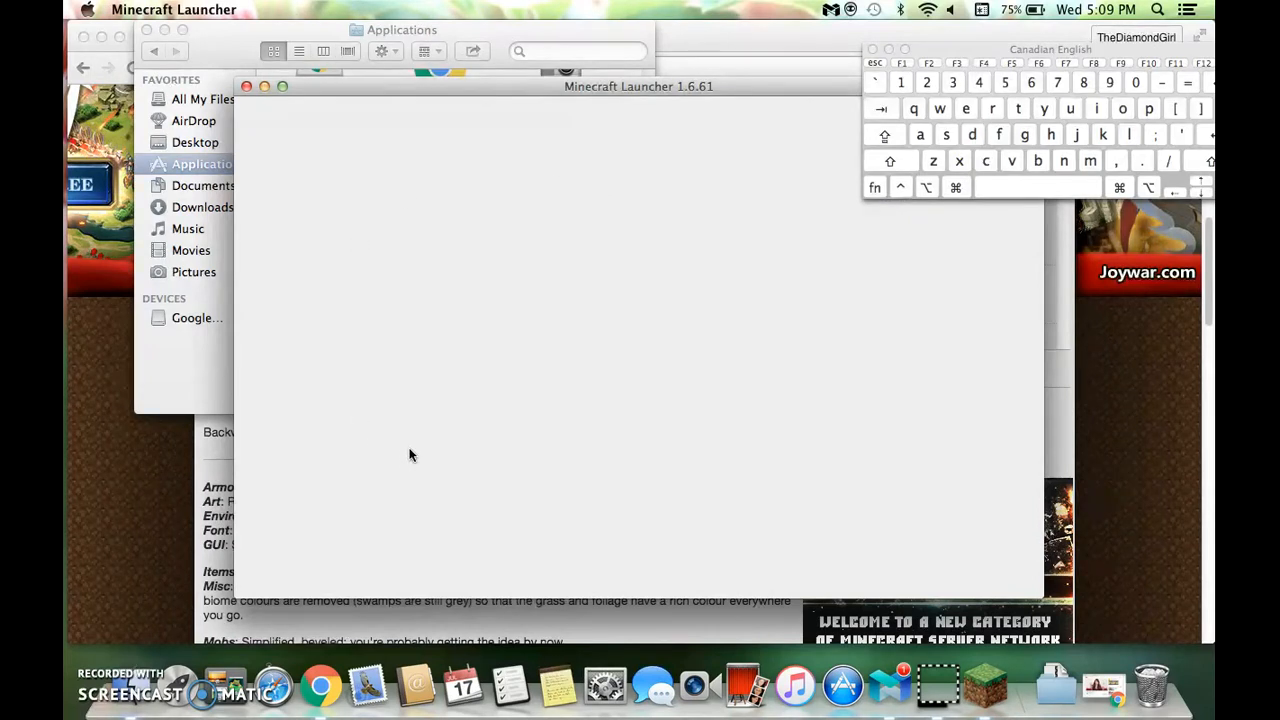
mouse_move(408, 449)
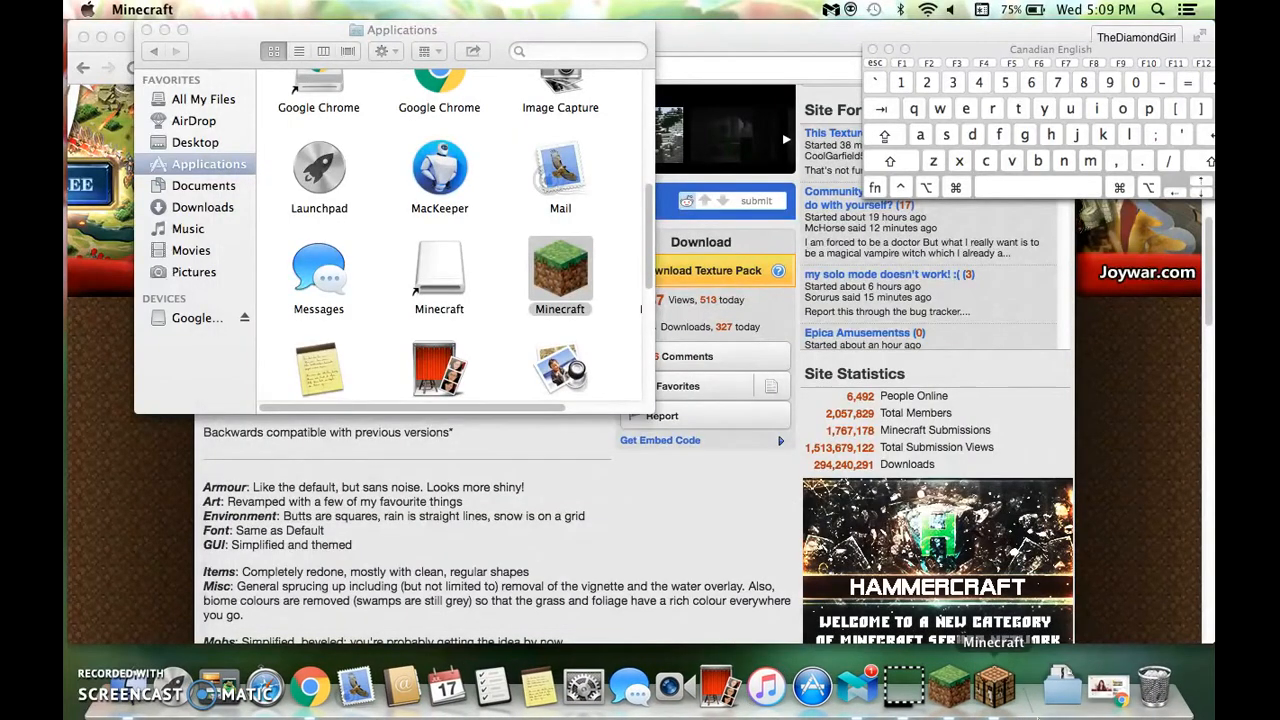
double_click(559, 268)
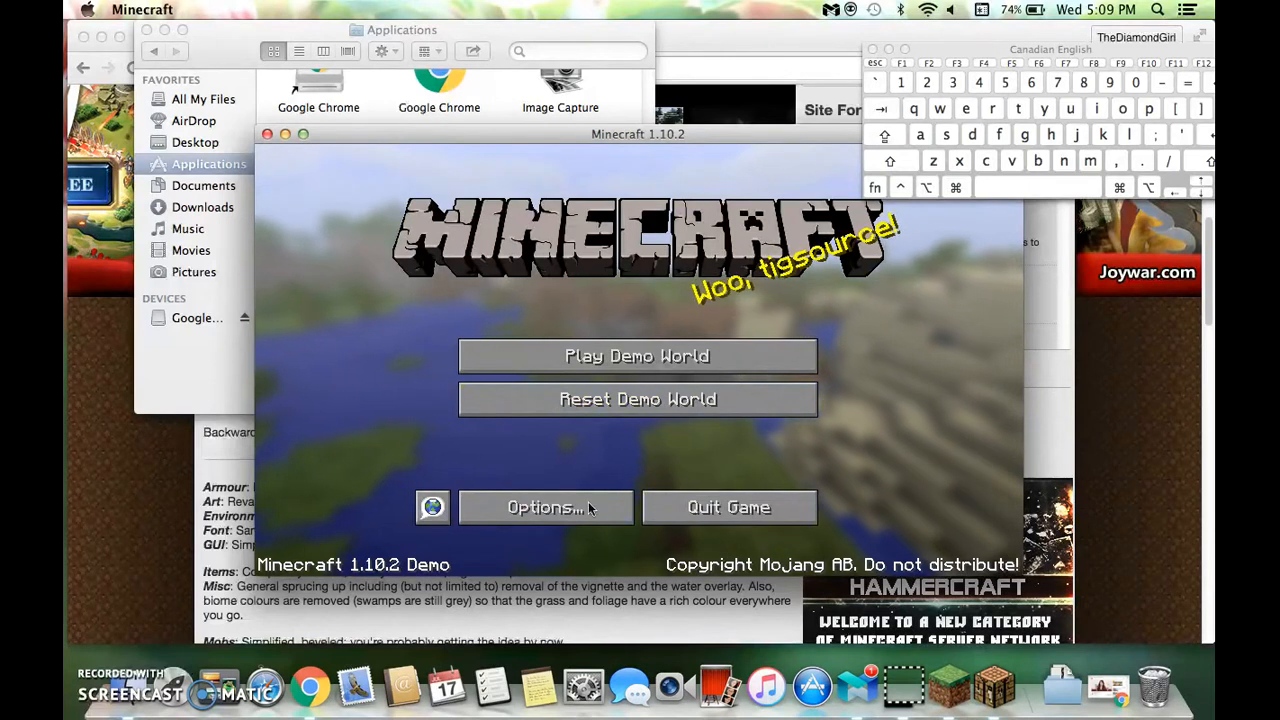
Open Minecraft's resource pack folder via Options and Resource Packs, and add the Accent pack
click(544, 507)
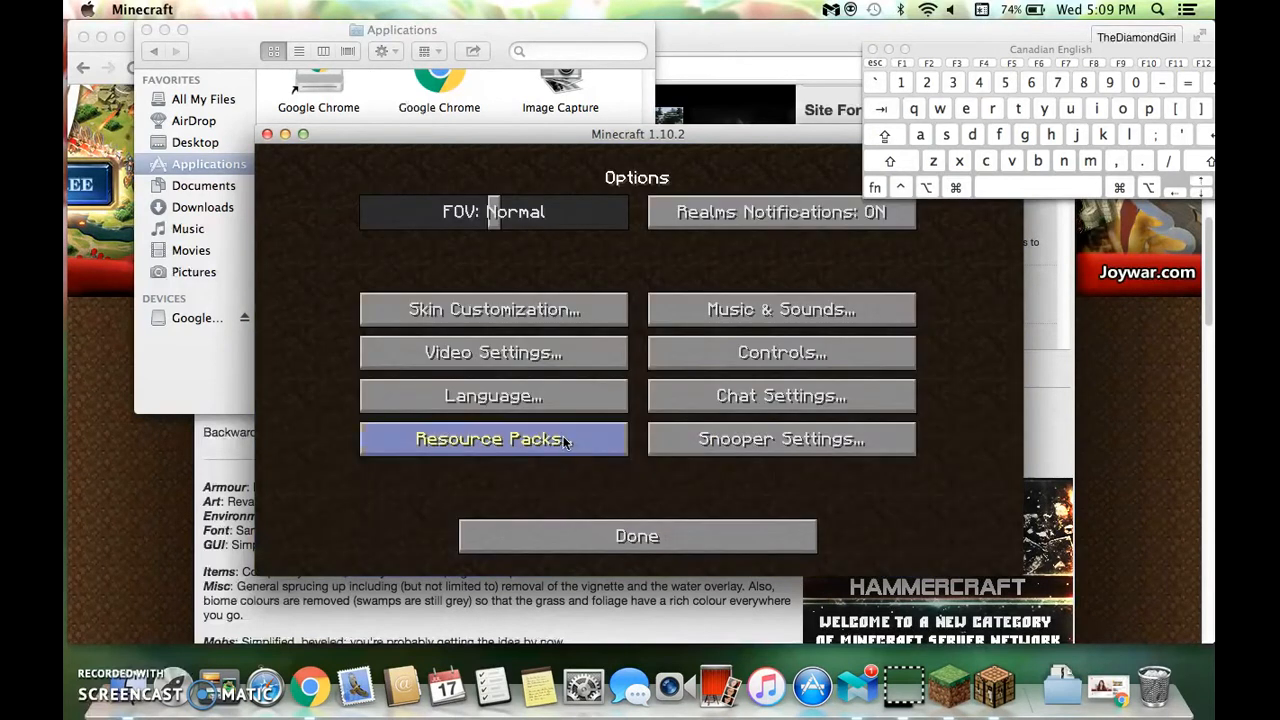
click(492, 439)
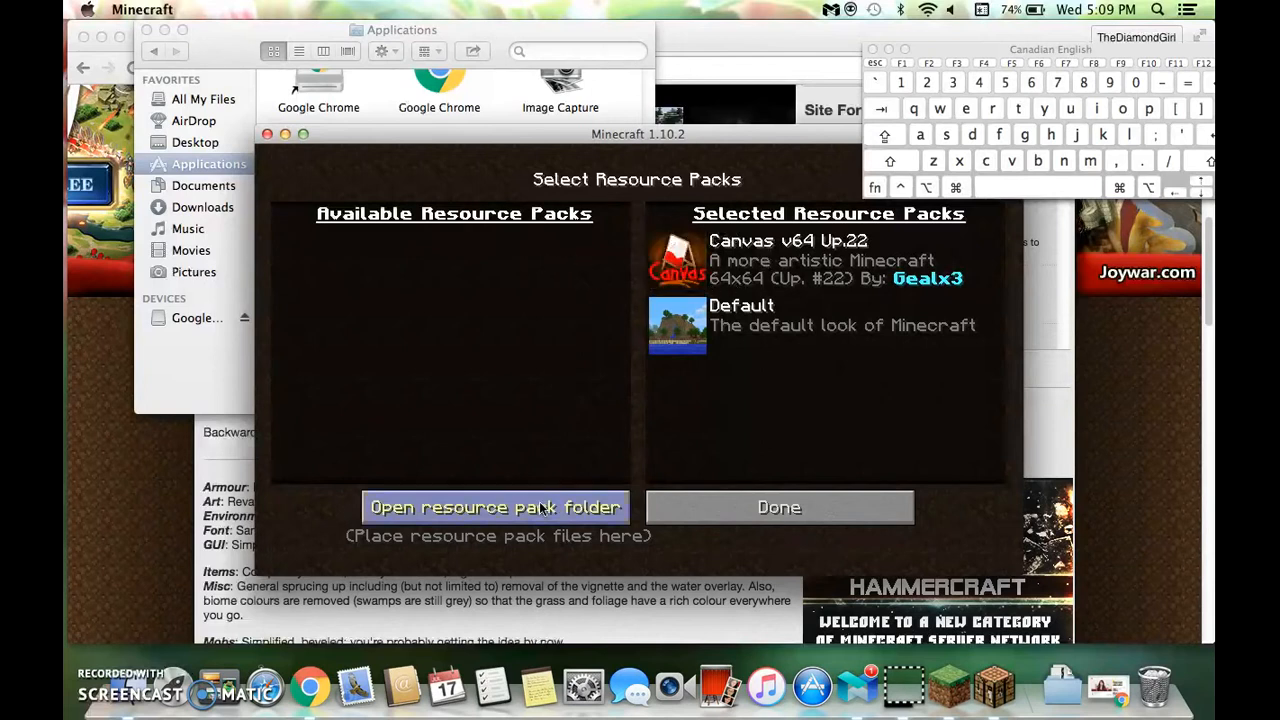
click(494, 507)
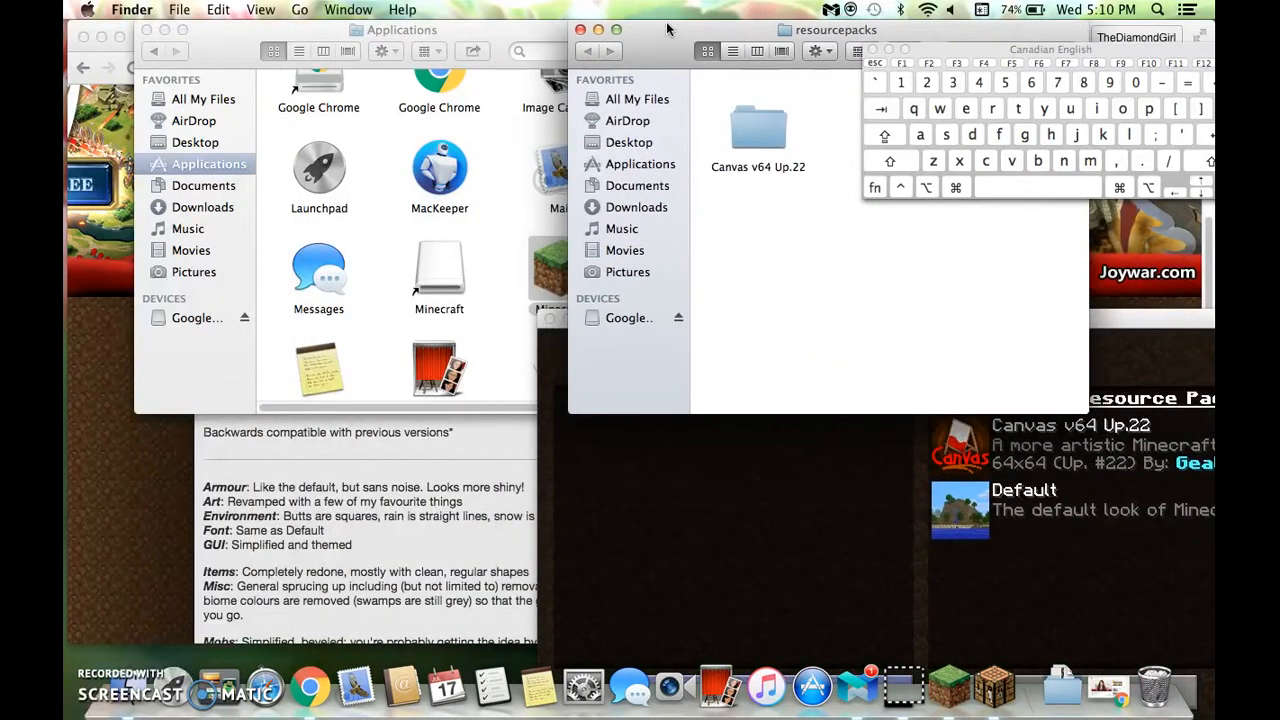
mouse_move(680, 55)
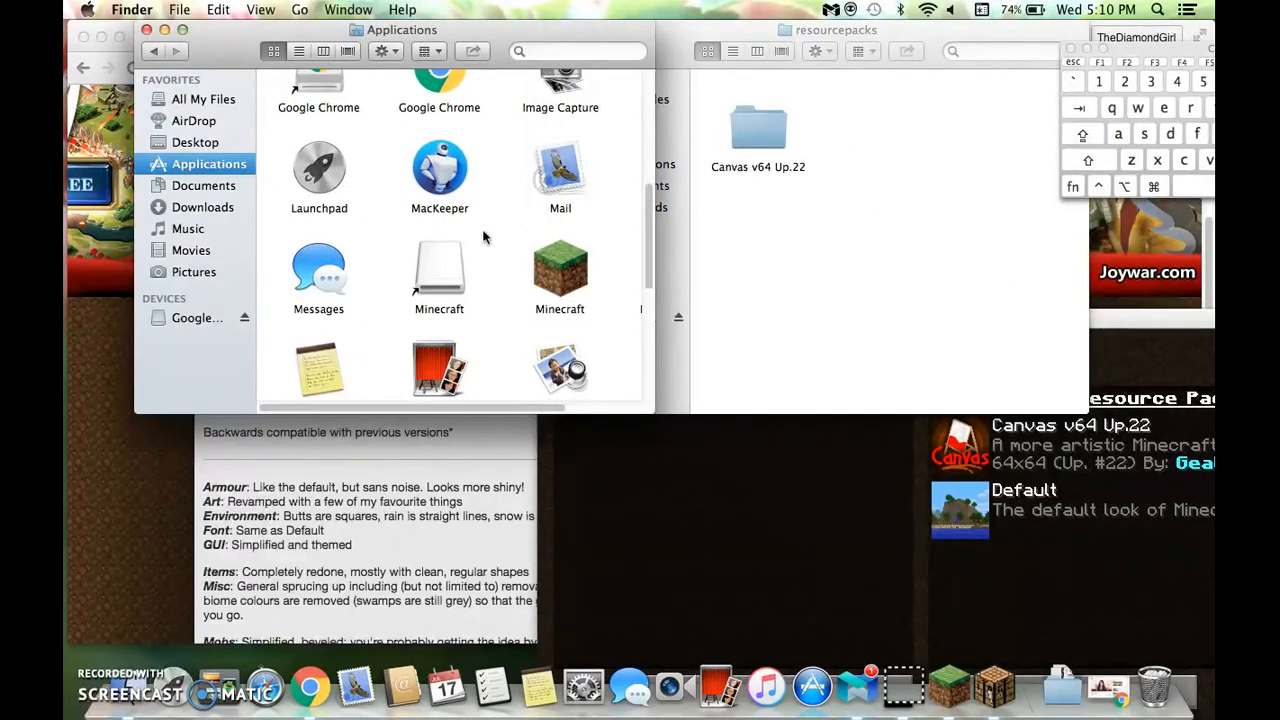
click(205, 207)
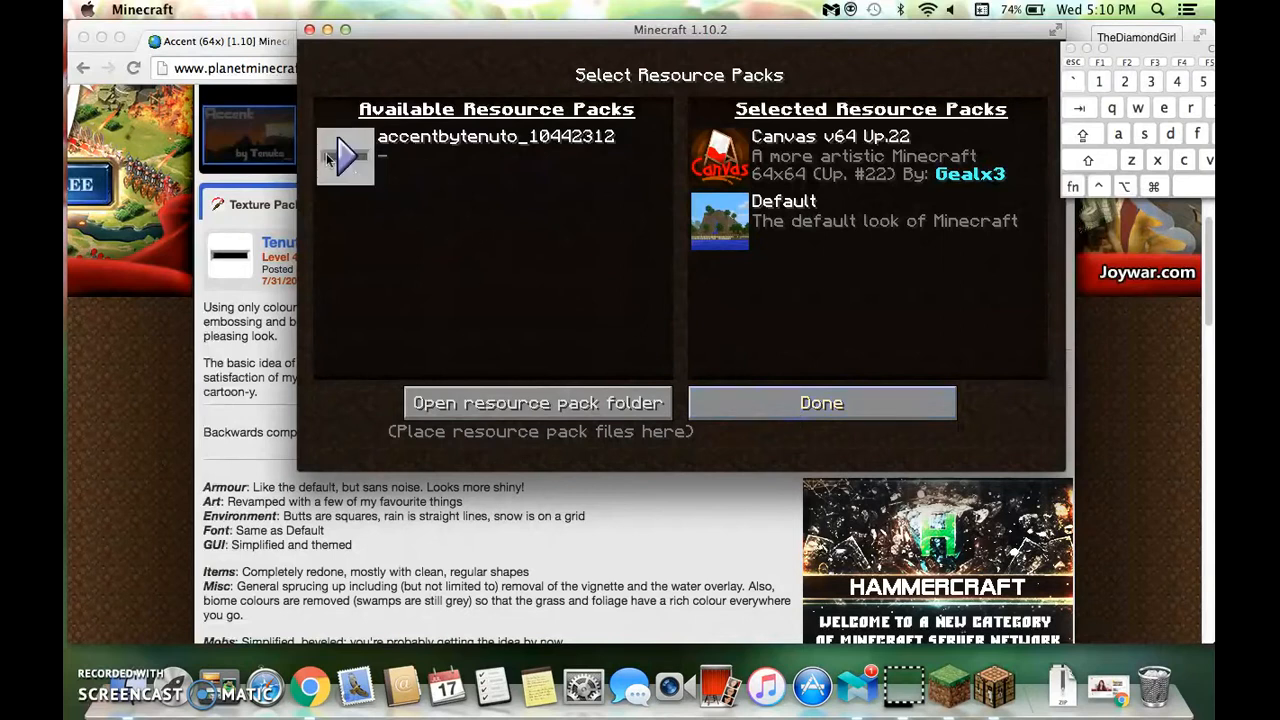
Leave the resource pack screen and load the demo world showing the pink-haired skin
click(821, 402)
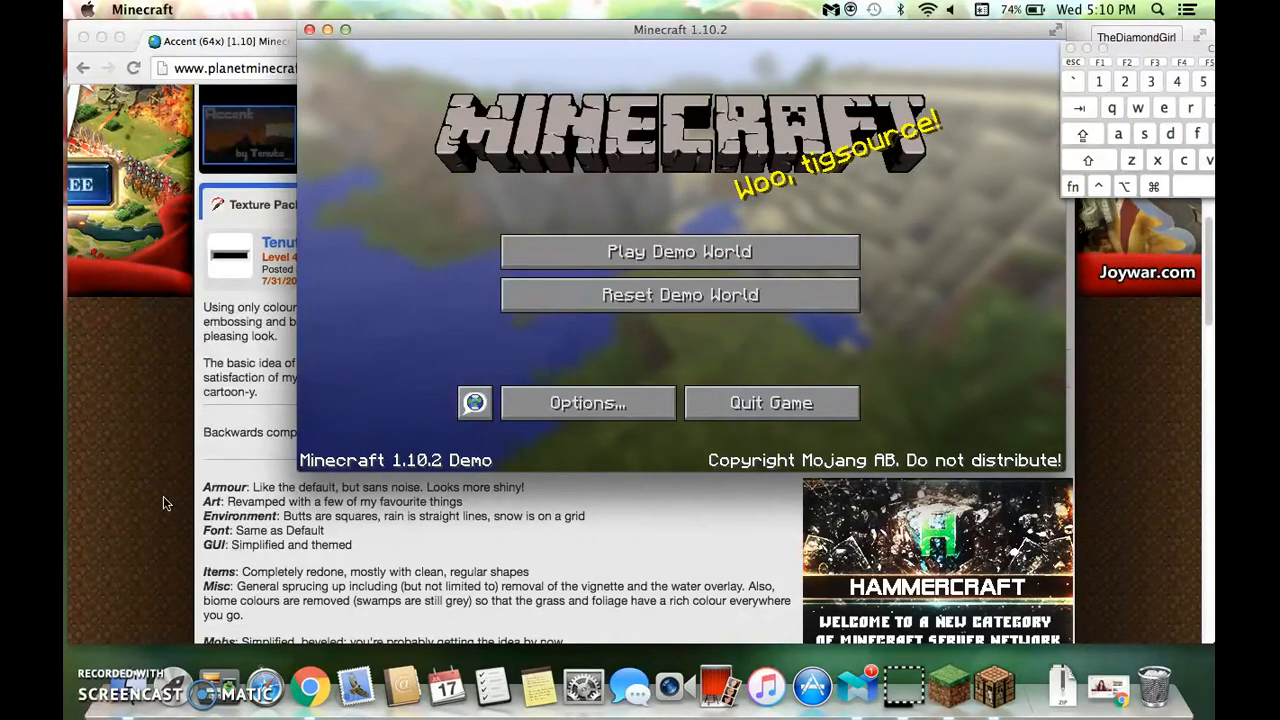
mouse_move(93, 651)
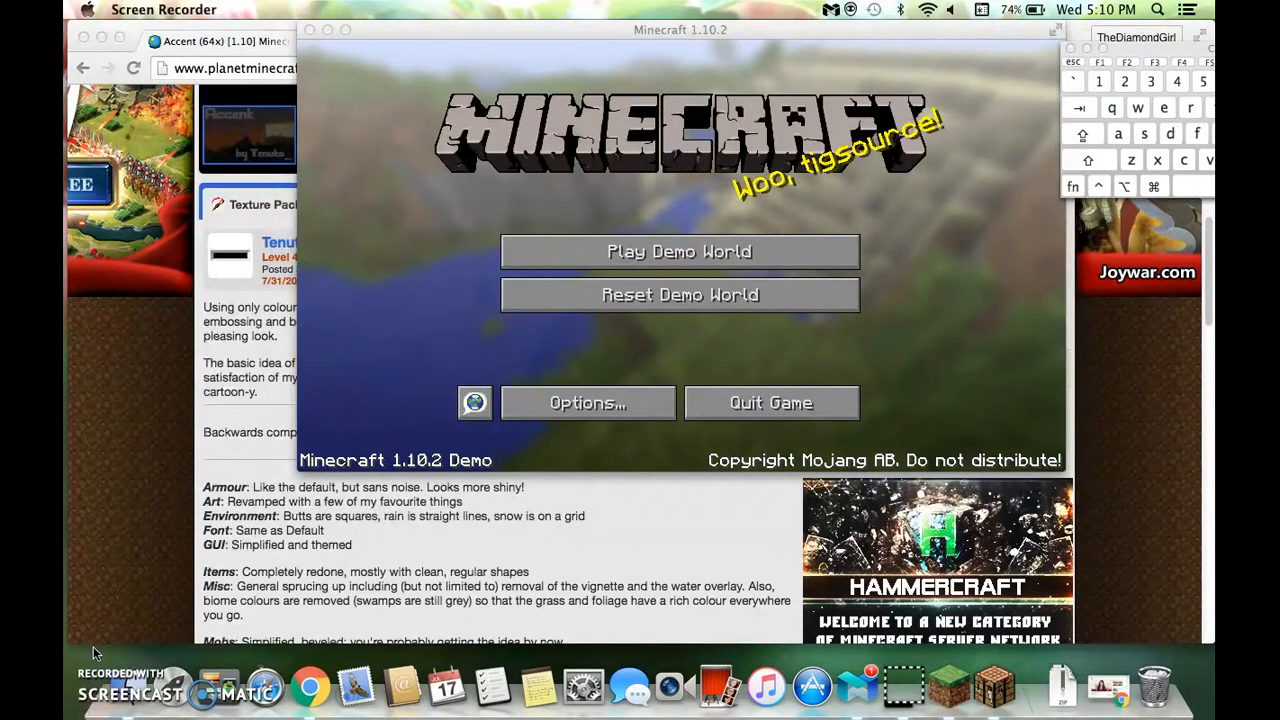
click(679, 251)
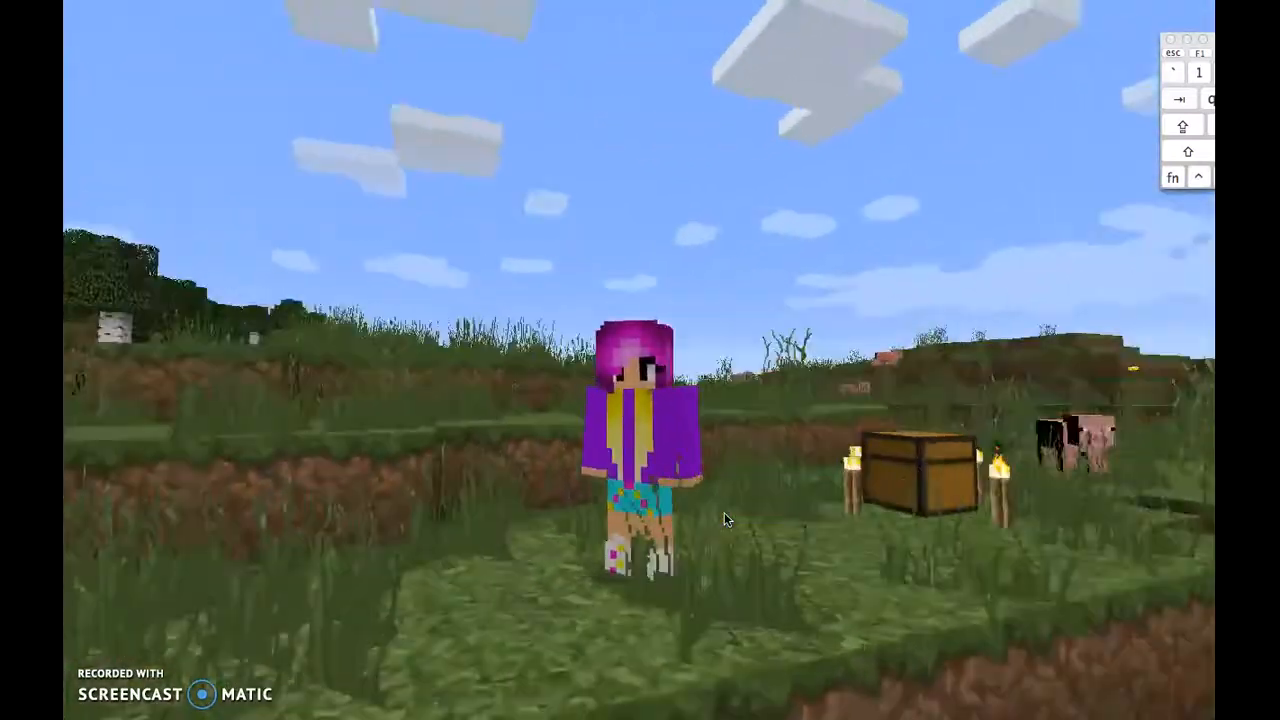
From the in-game menu, reach Options and the Resource Packs screen after one detour back
key(Escape)
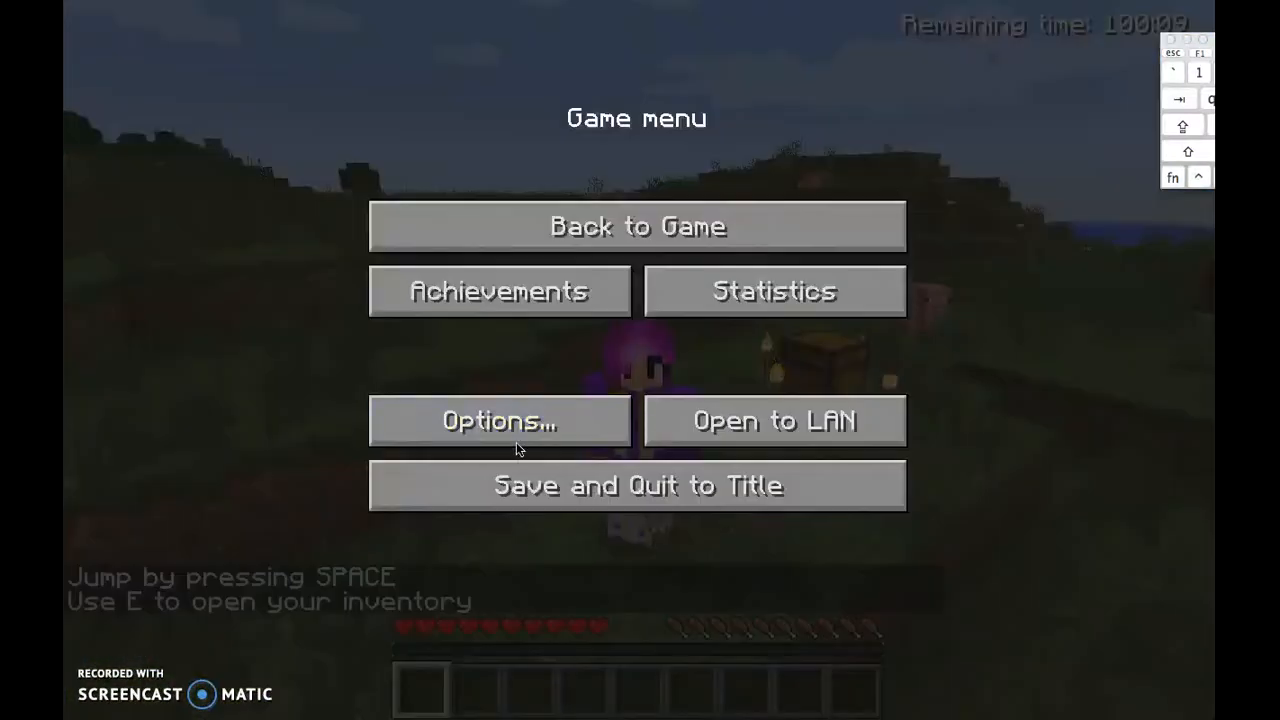
click(499, 420)
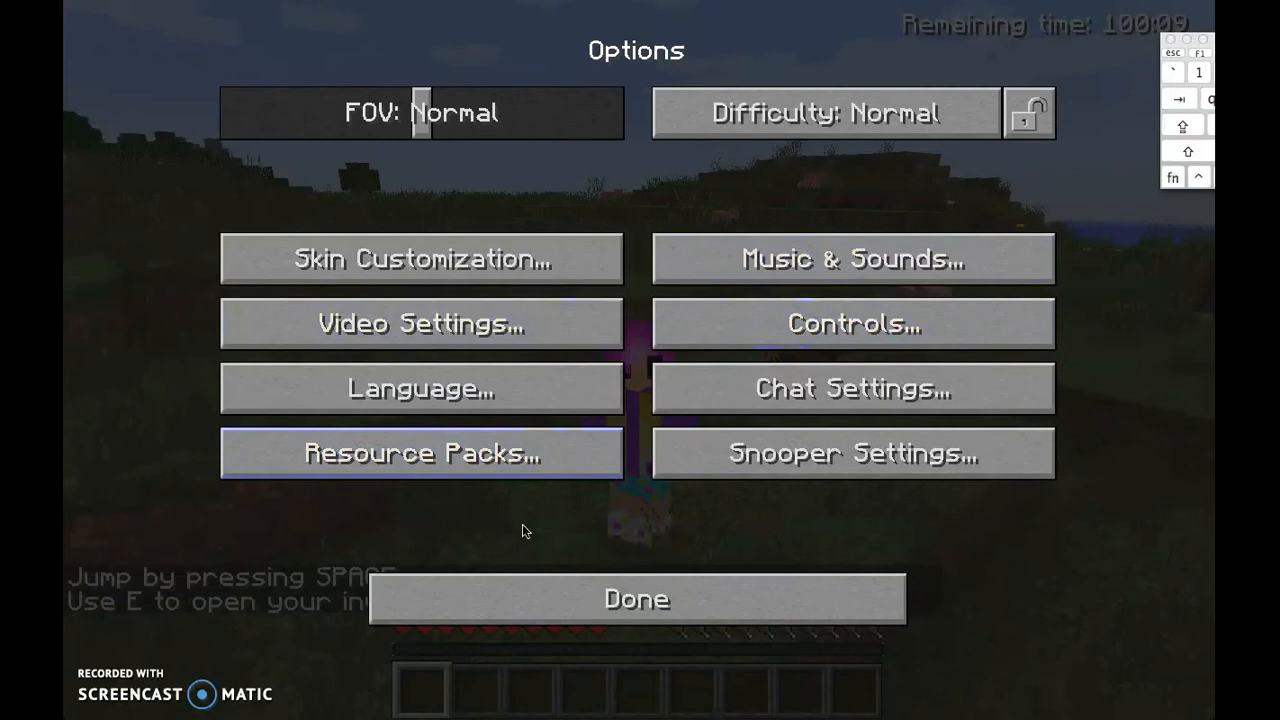
mouse_move(852, 388)
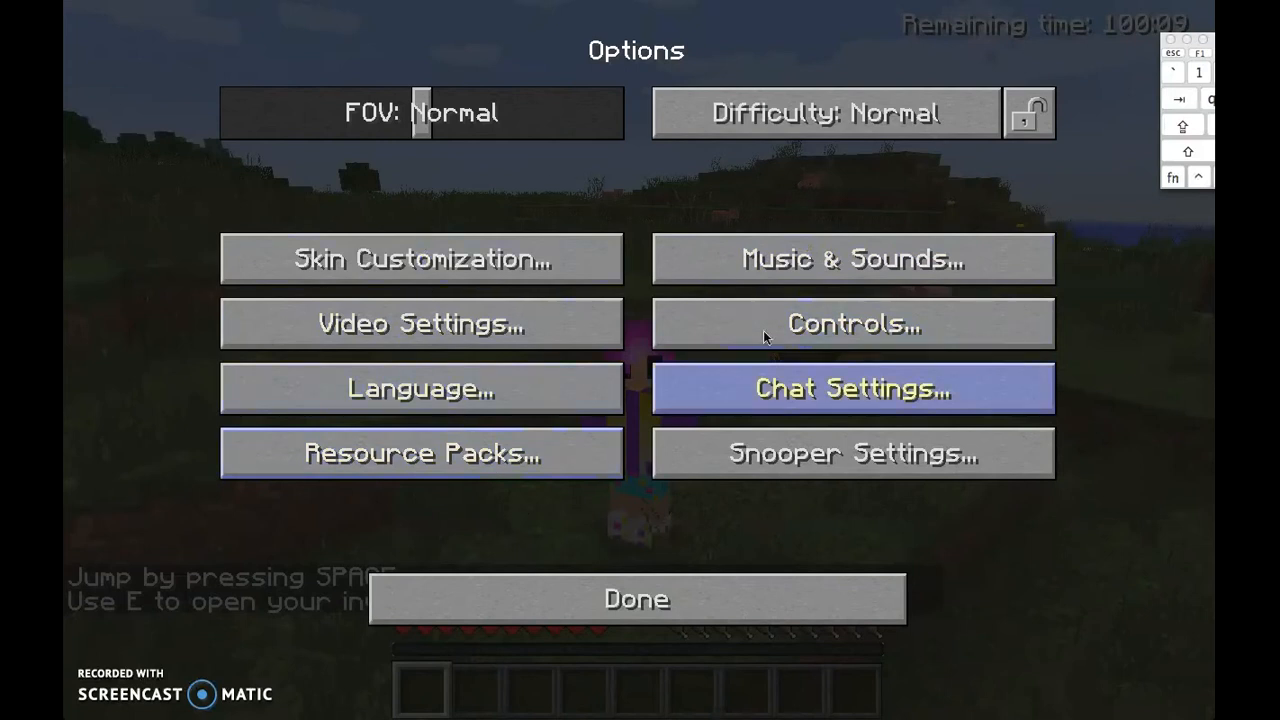
click(636, 598)
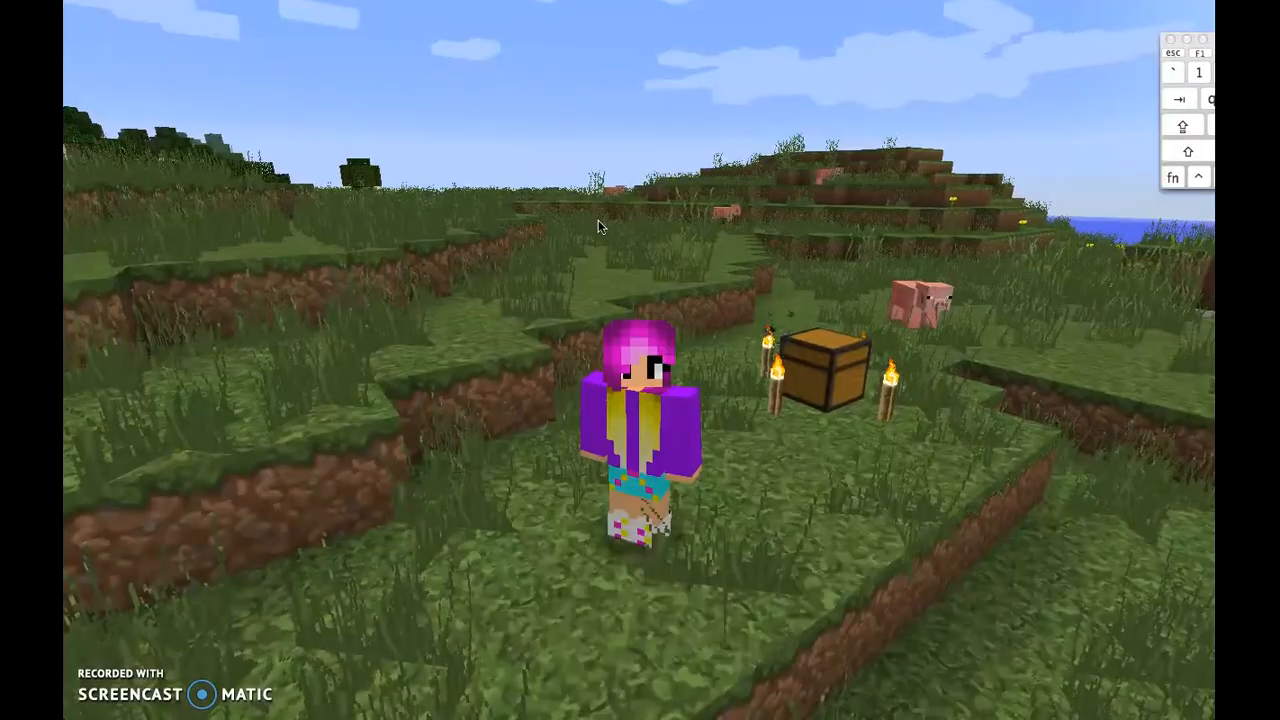
key(Escape)
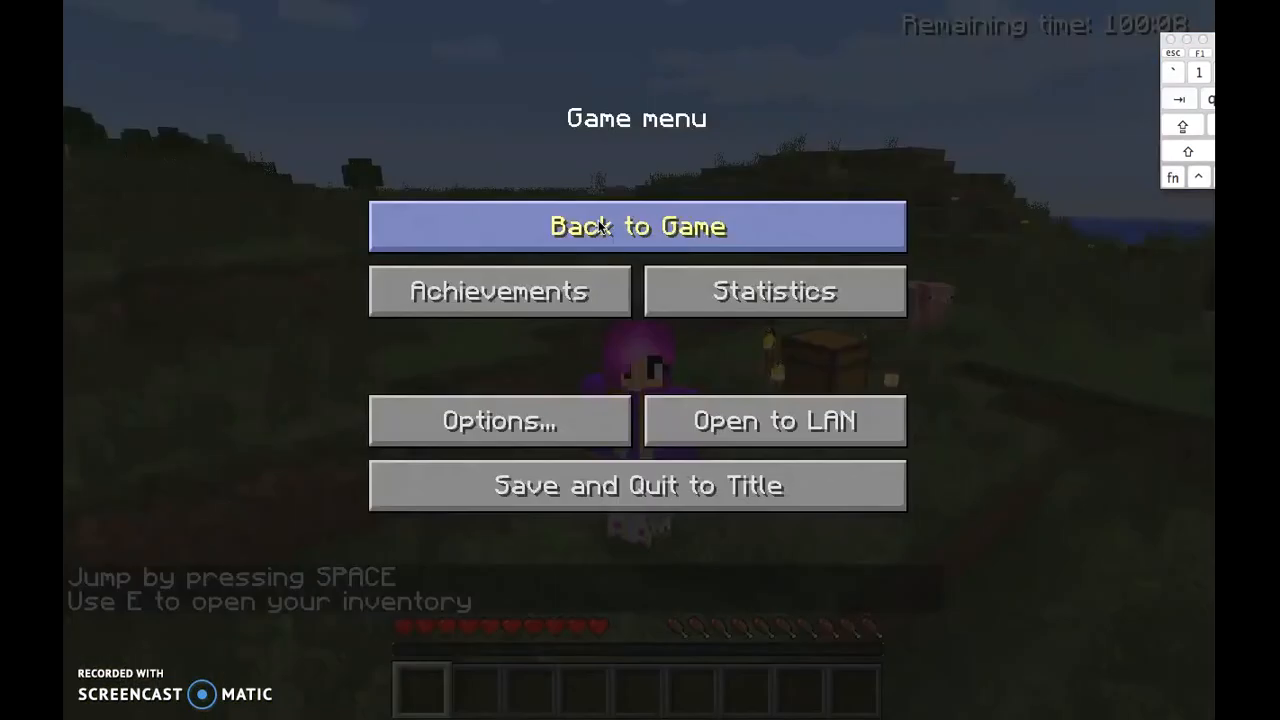
mouse_move(500, 420)
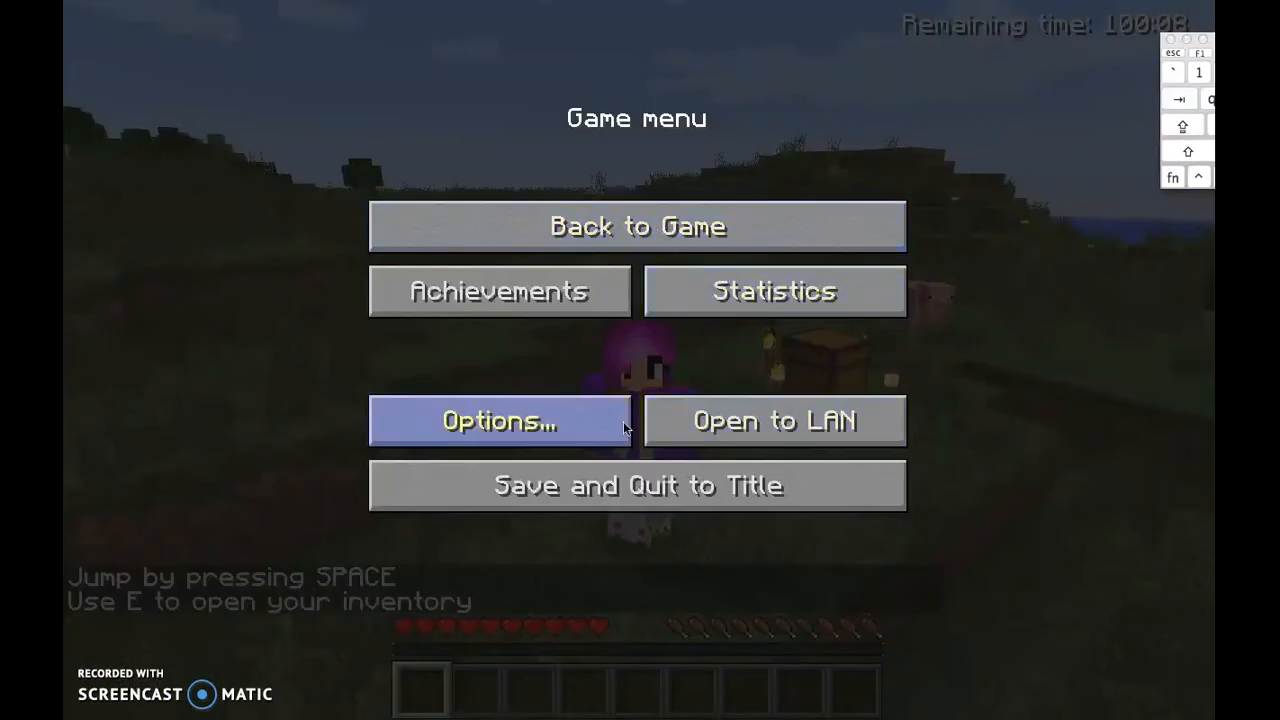
click(499, 420)
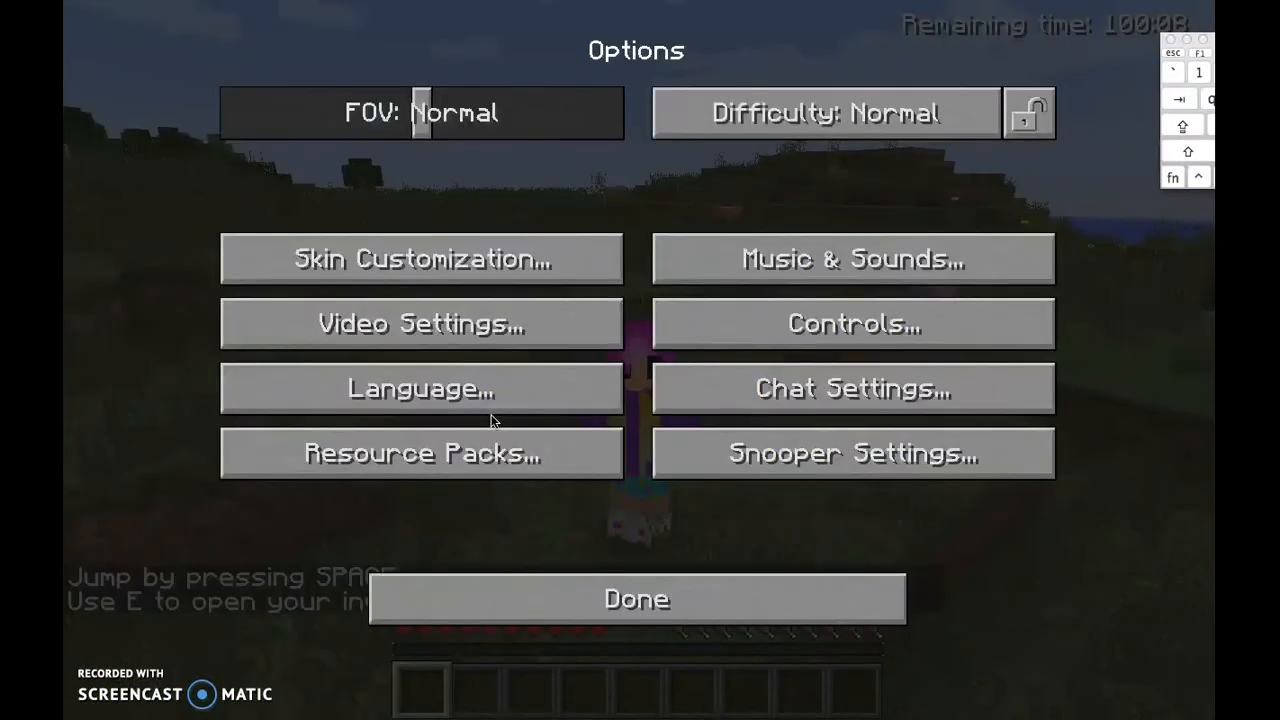
click(420, 453)
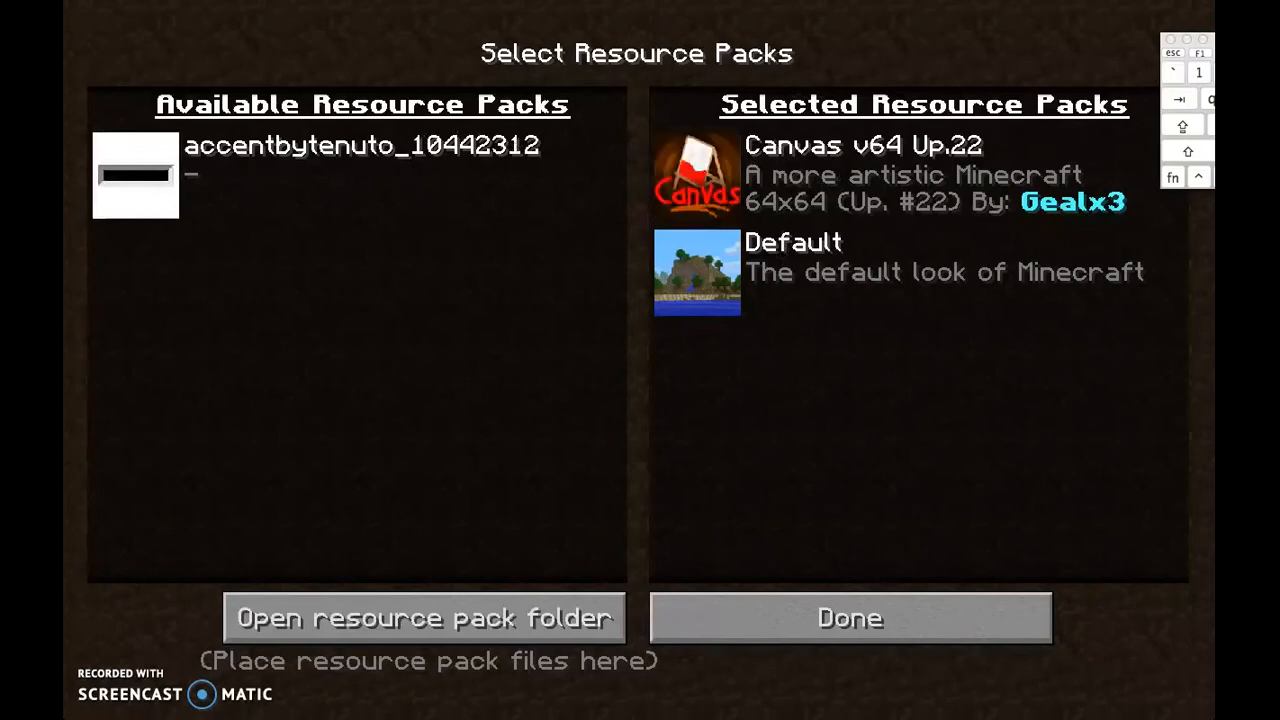
mouse_move(740, 315)
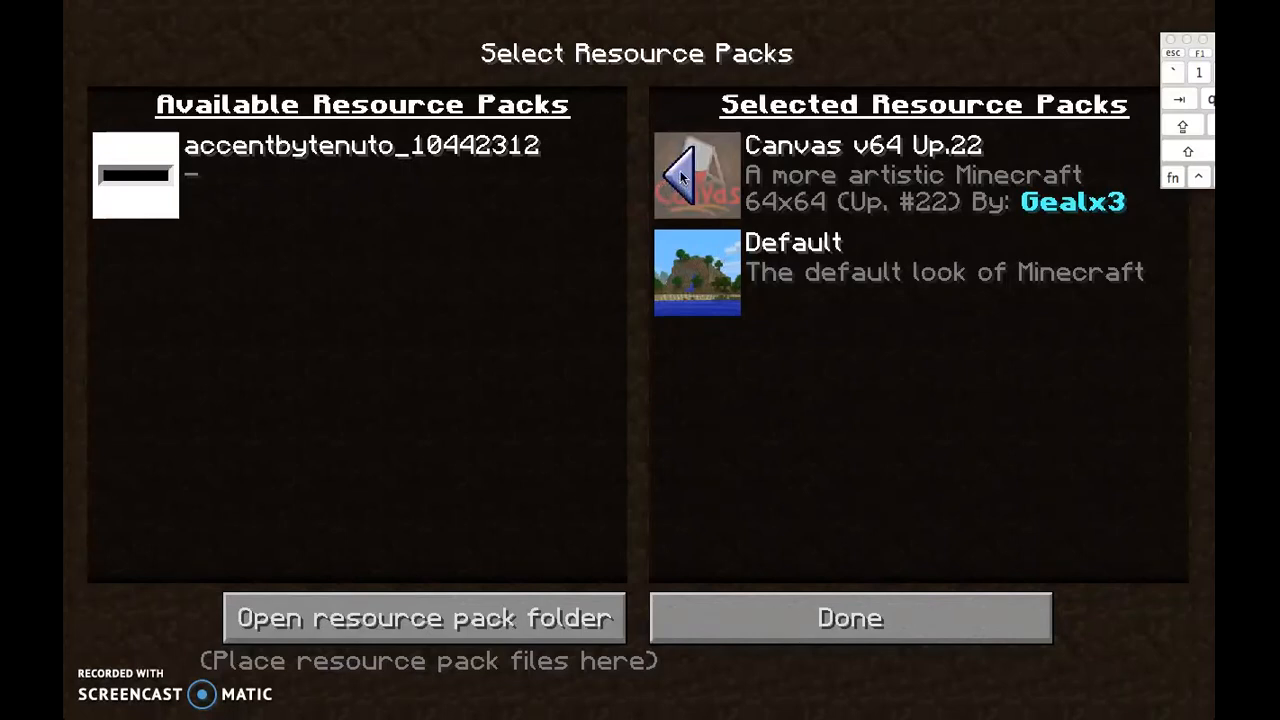
Swap Canvas v64 for accentbytenuto_10442312 as the selected pack and return to the game
click(697, 175)
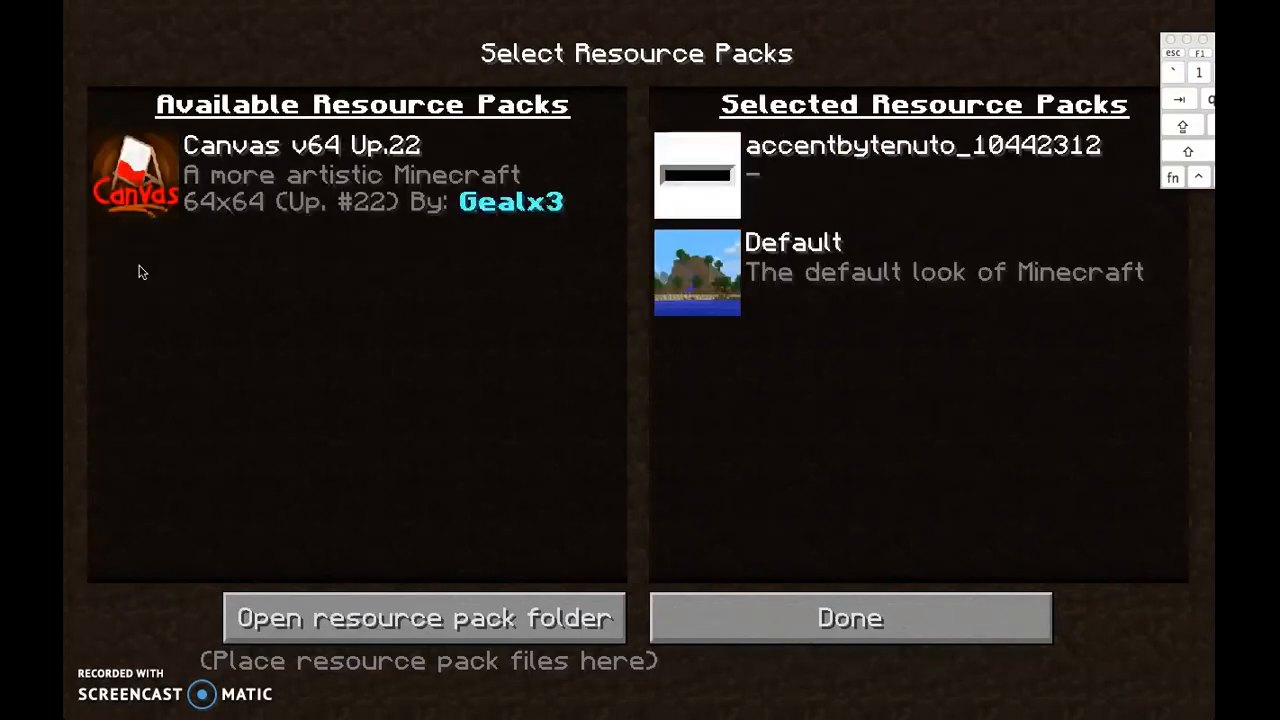
mouse_move(849, 617)
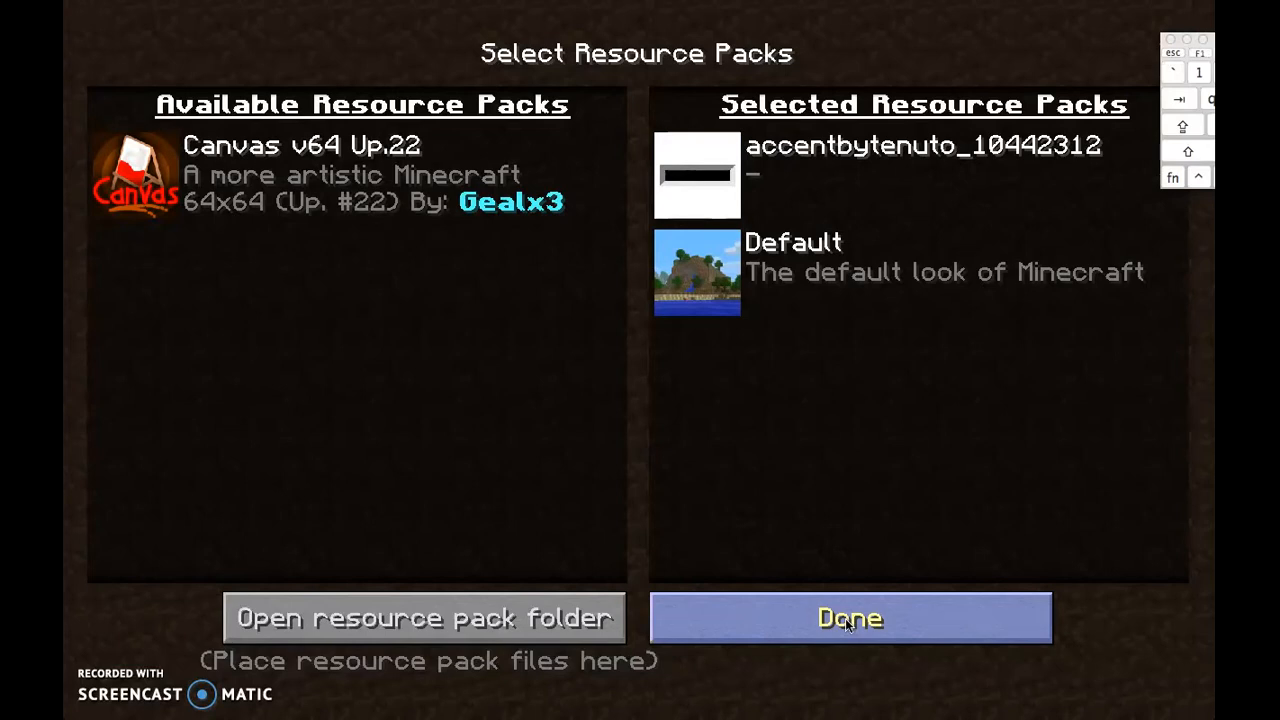
click(849, 618)
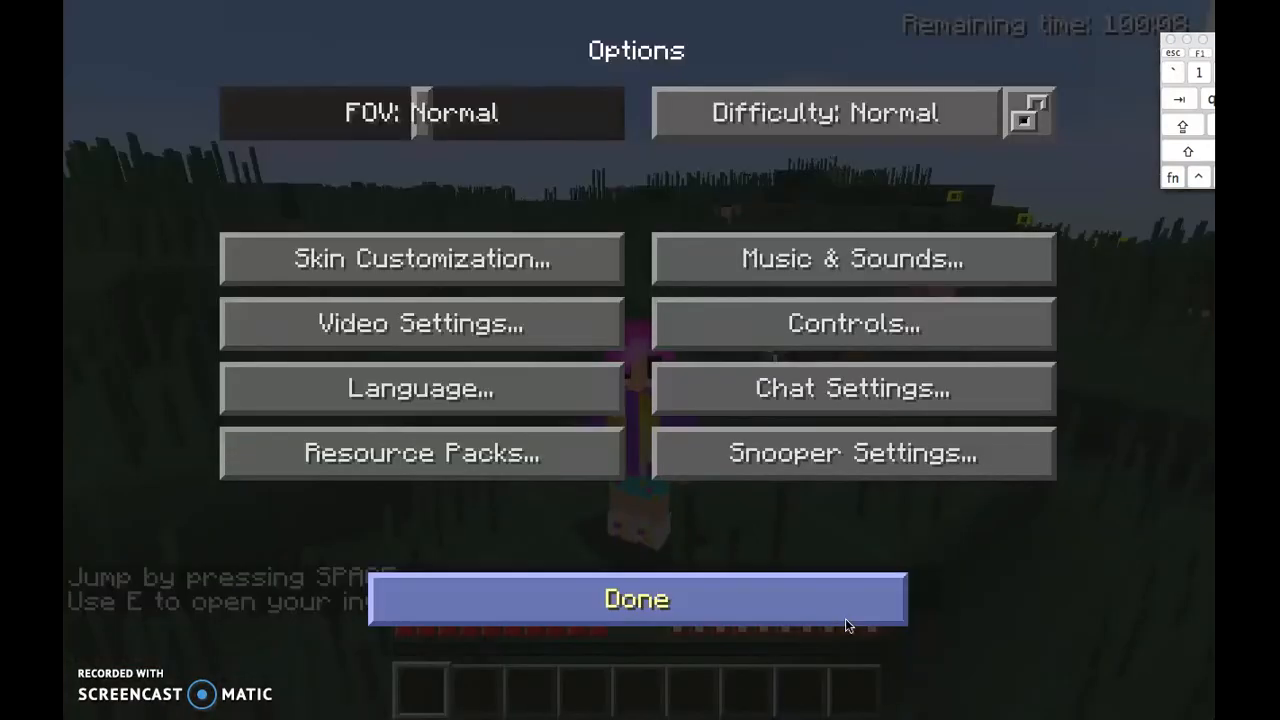
click(636, 598)
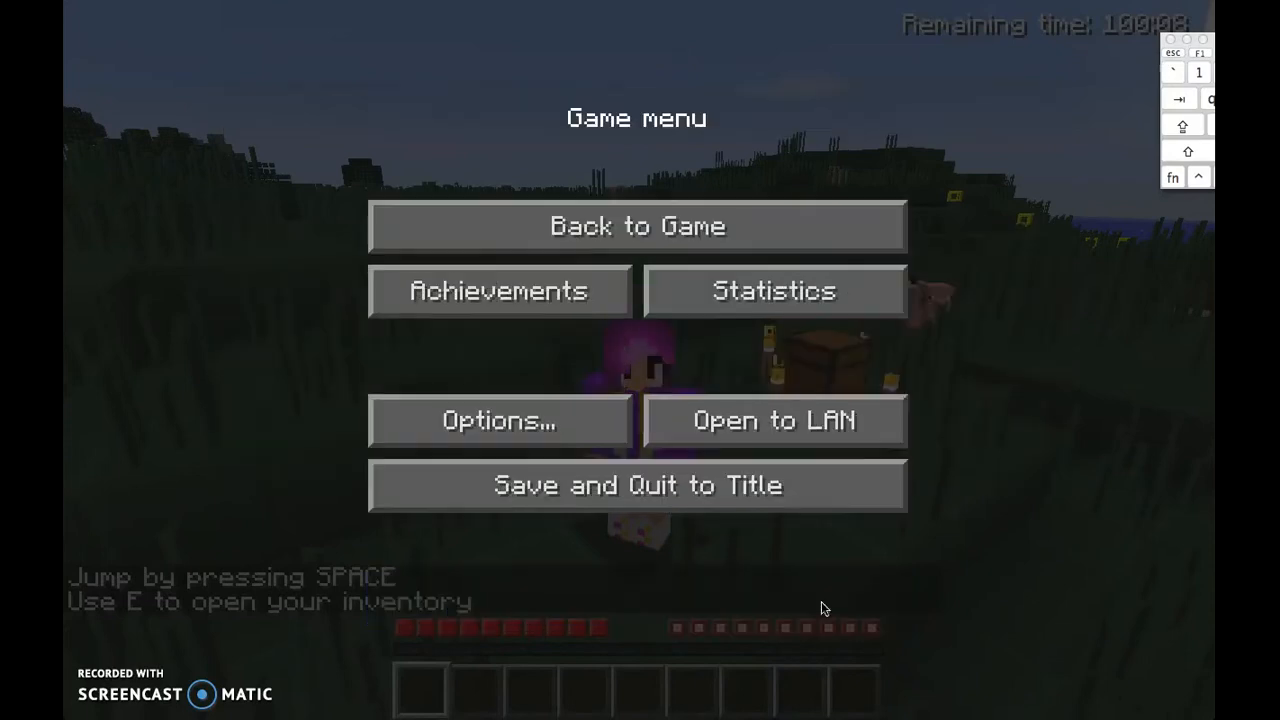
click(636, 226)
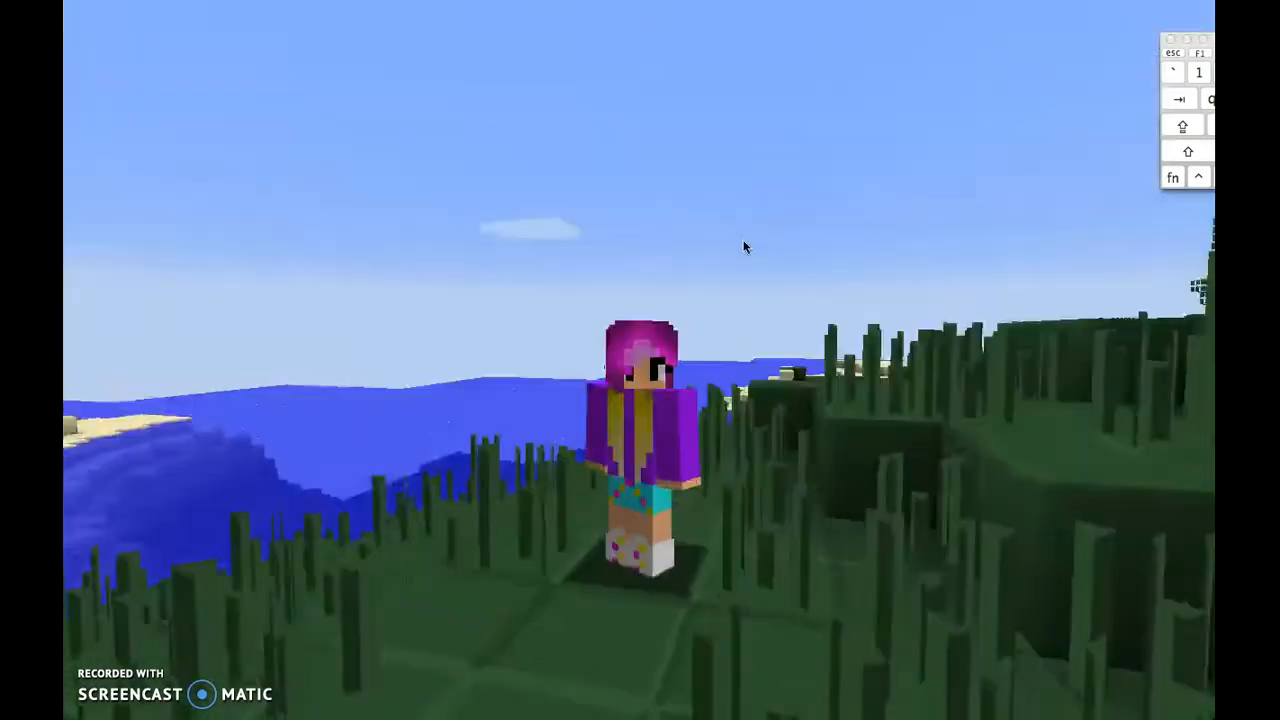
mouse_move(745, 247)
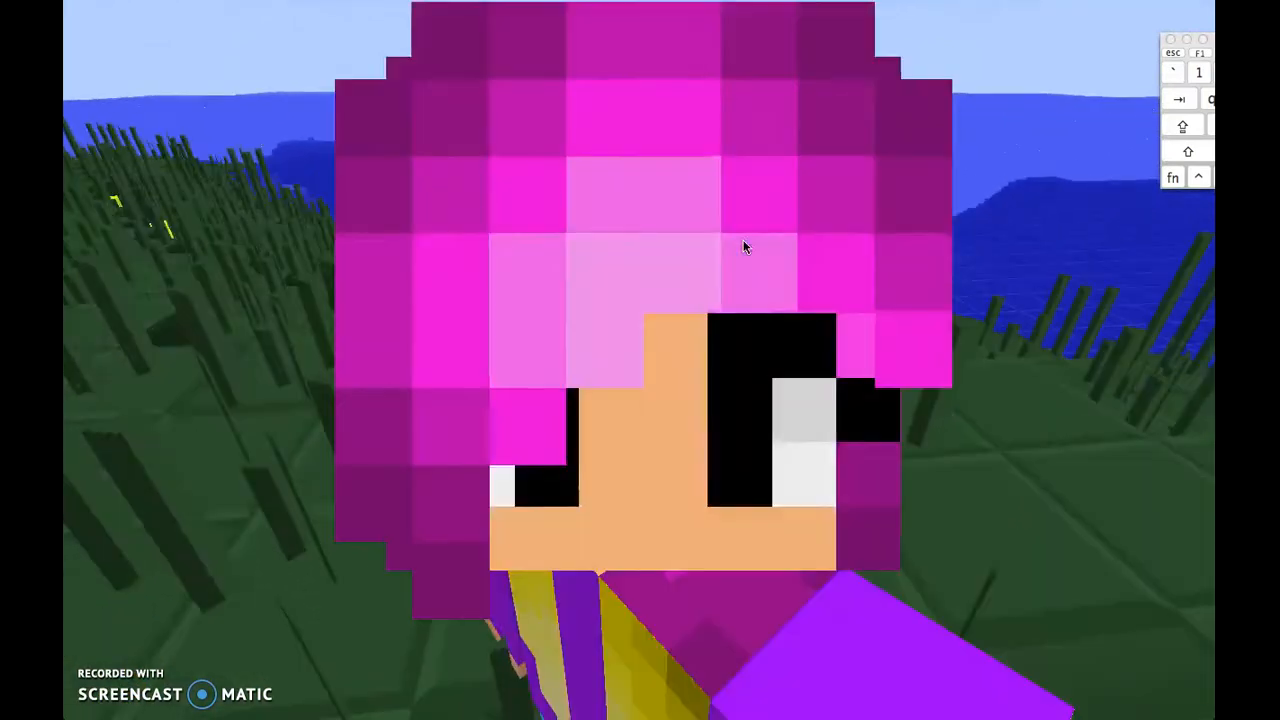
Pause the demo world briefly, then resume play to view the Accent-textured world
key(Escape)
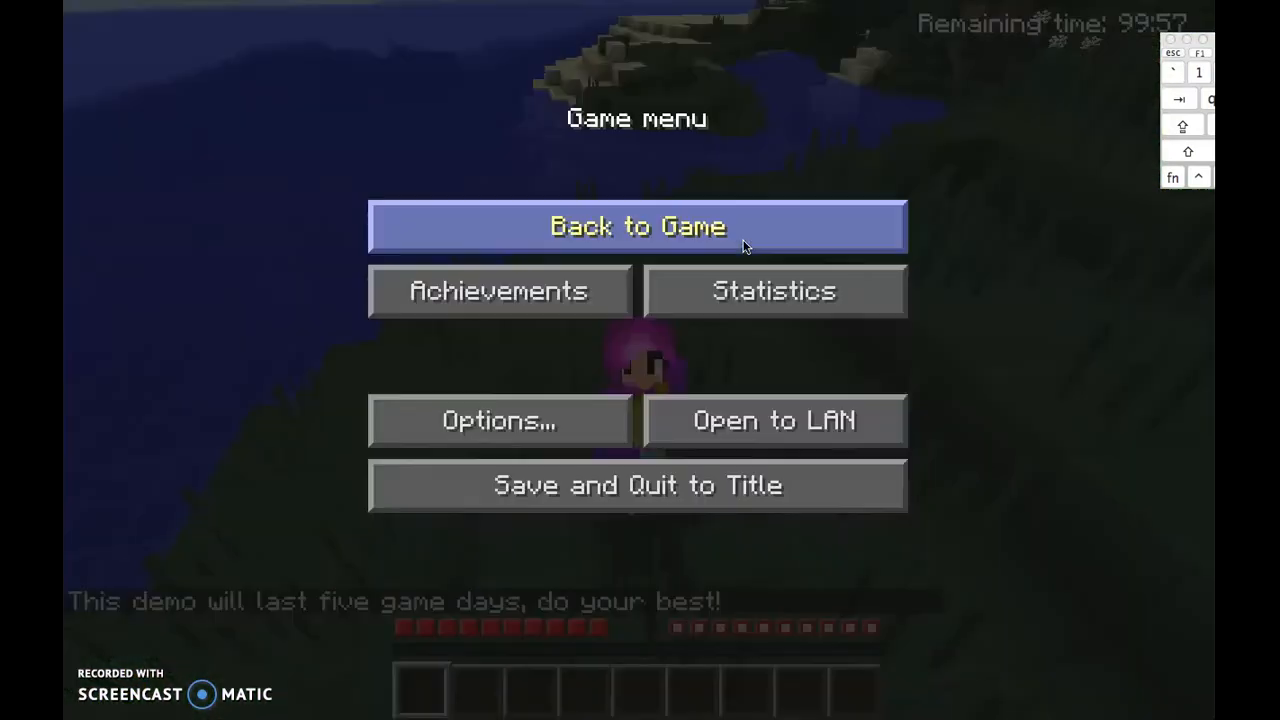
click(637, 225)
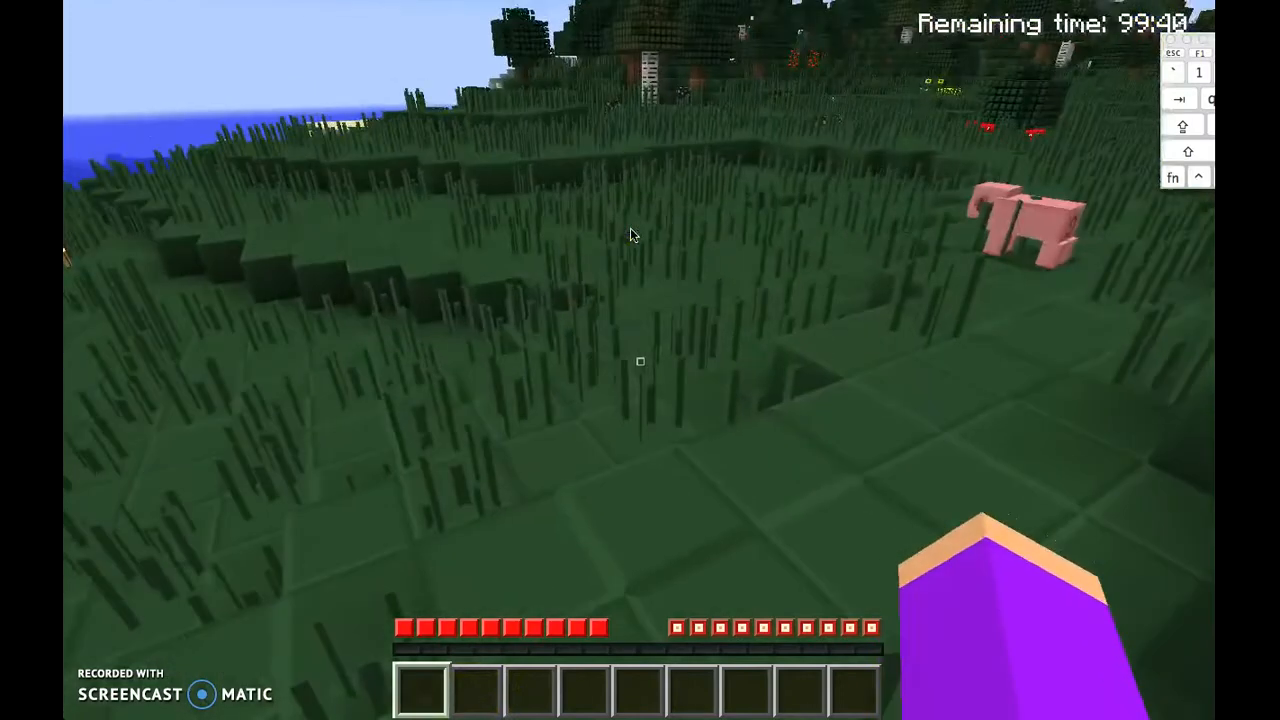
mouse_move(630, 235)
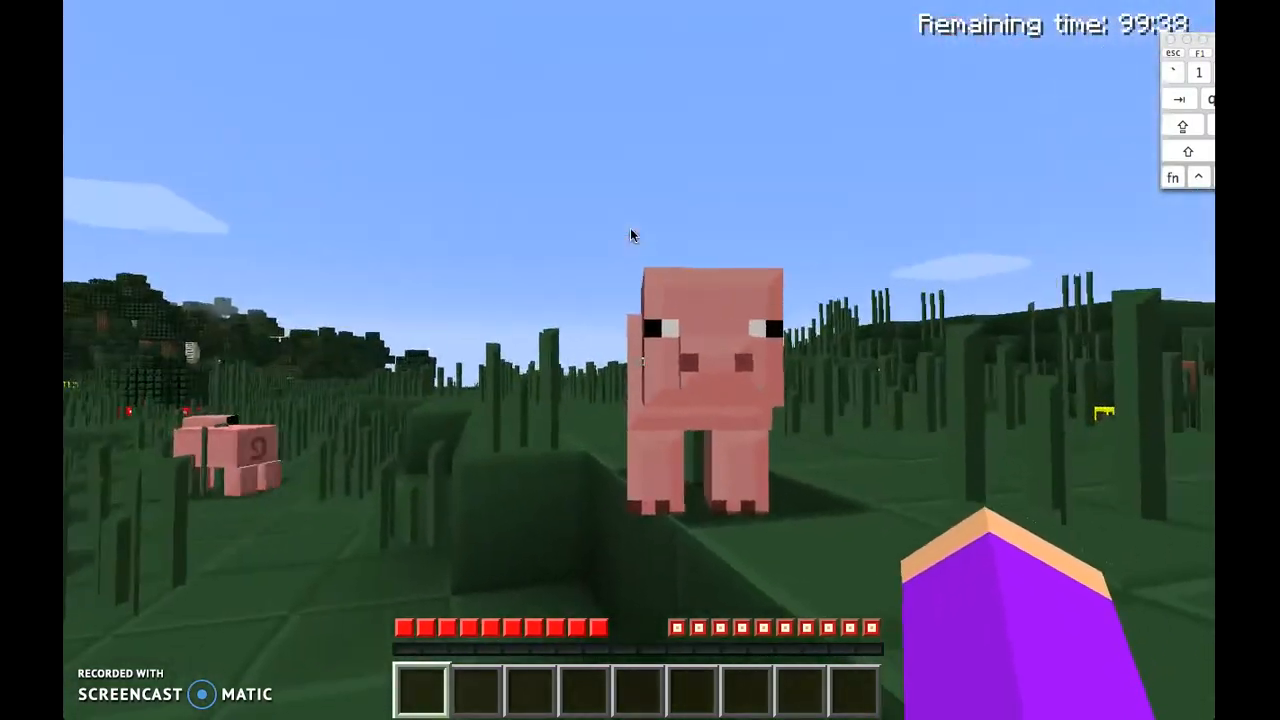